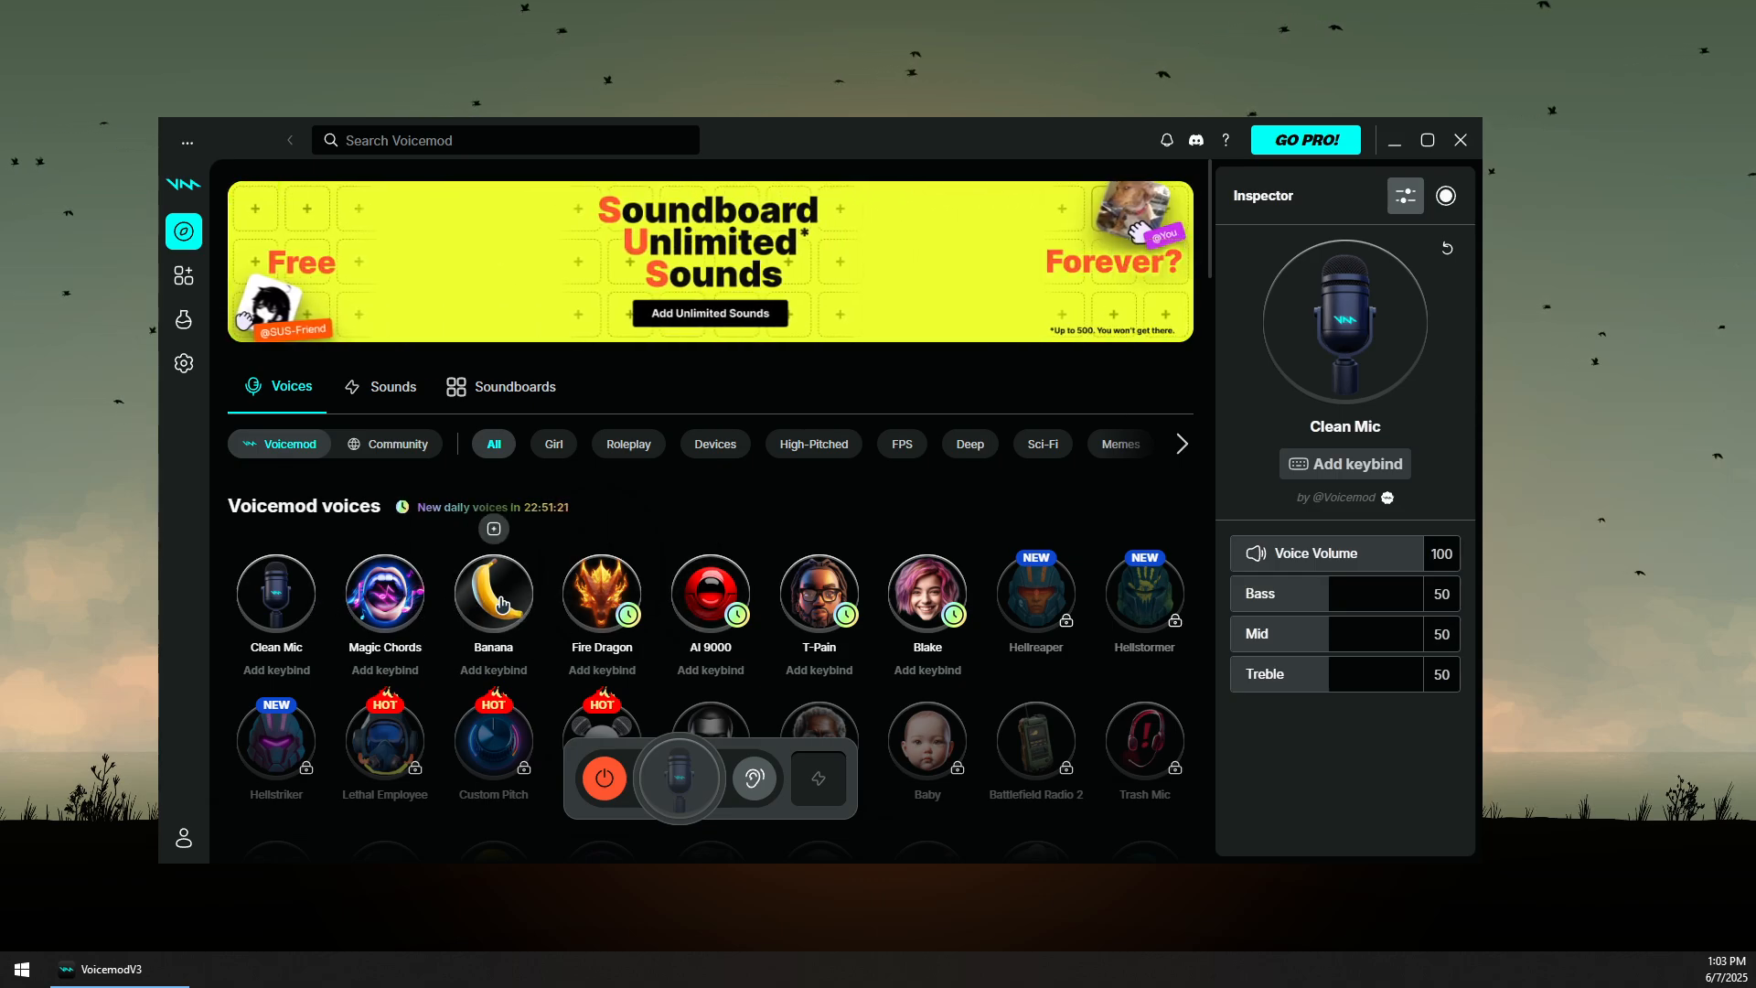
- Activate the Banana voice in the Voicemod voices grid
{"action": "left_click", "coordinate": [492, 595]}
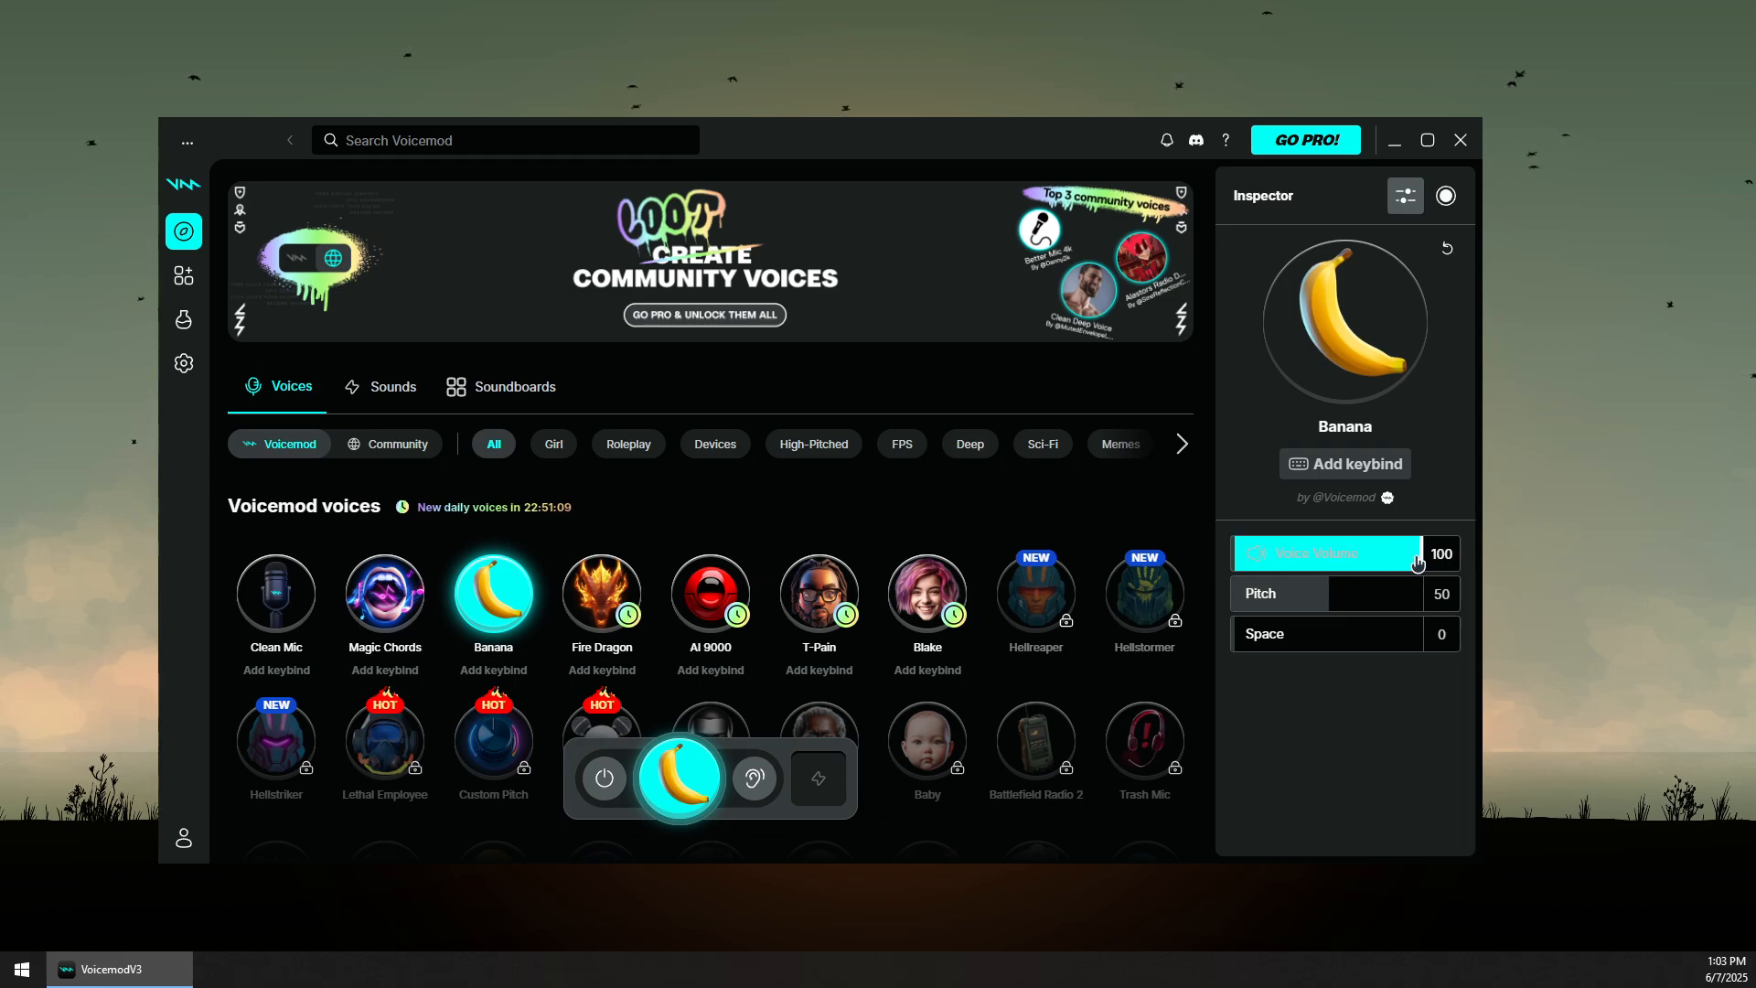
{"action": "mouse_move", "coordinate": [1328, 606]}
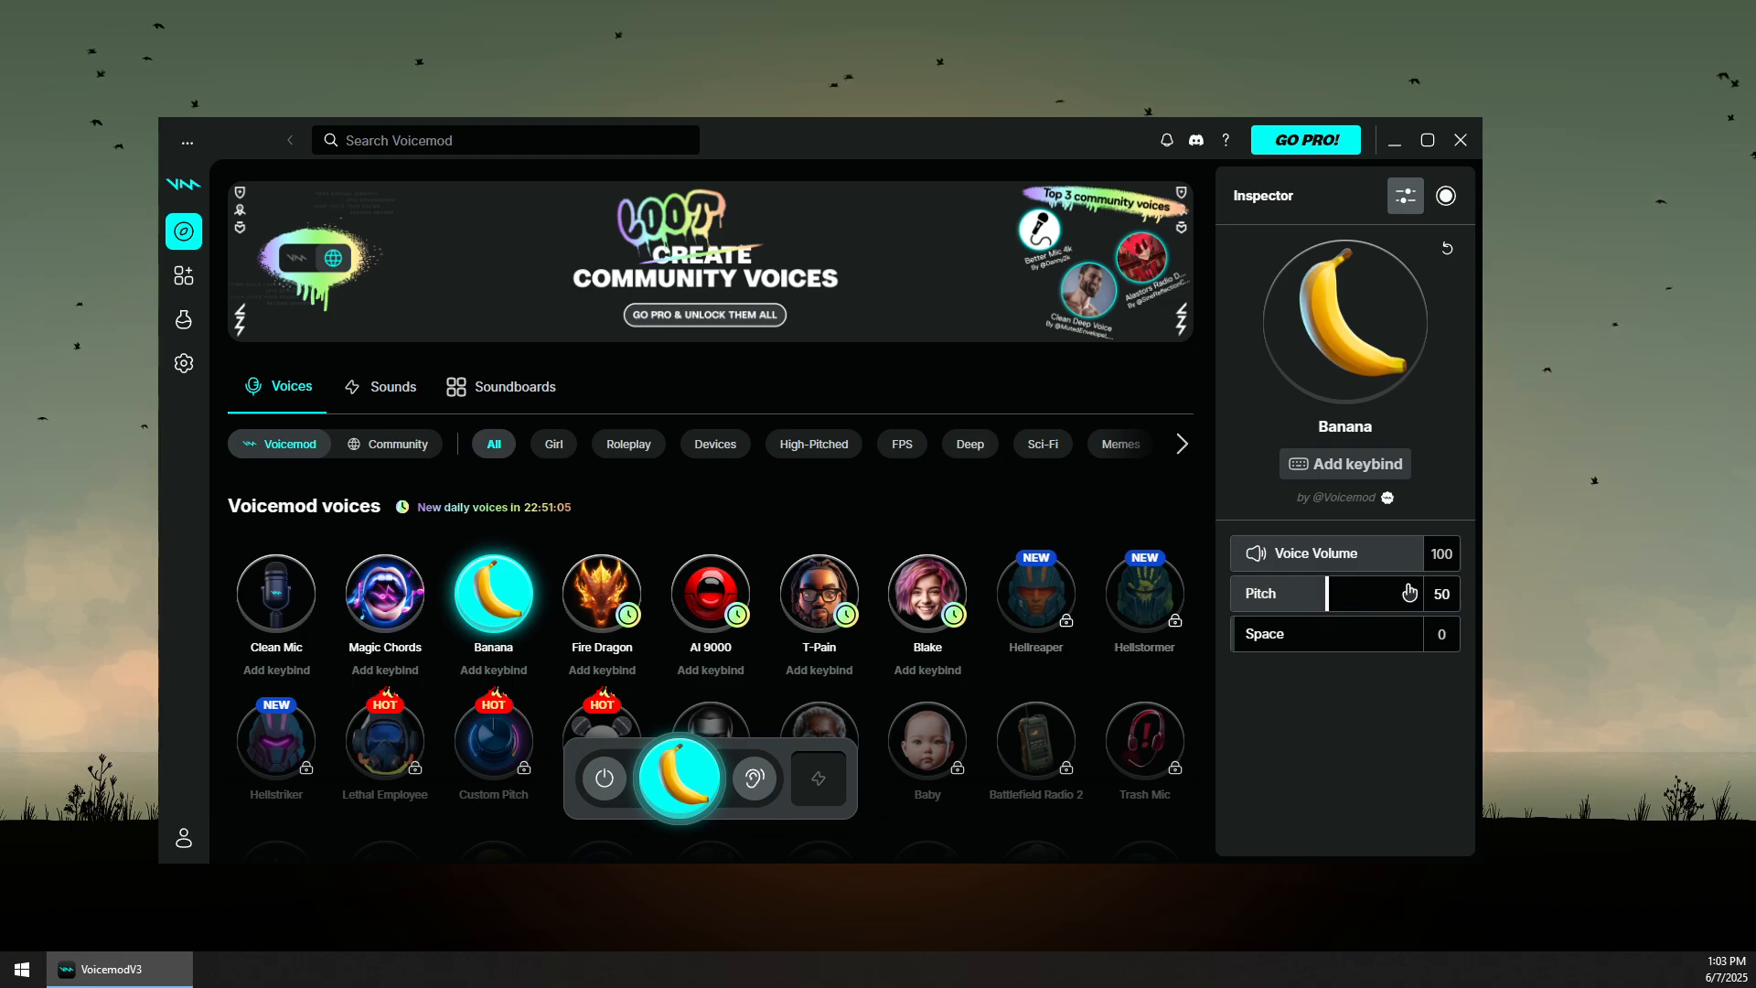
{"action": "mouse_move", "coordinate": [120, 633]}
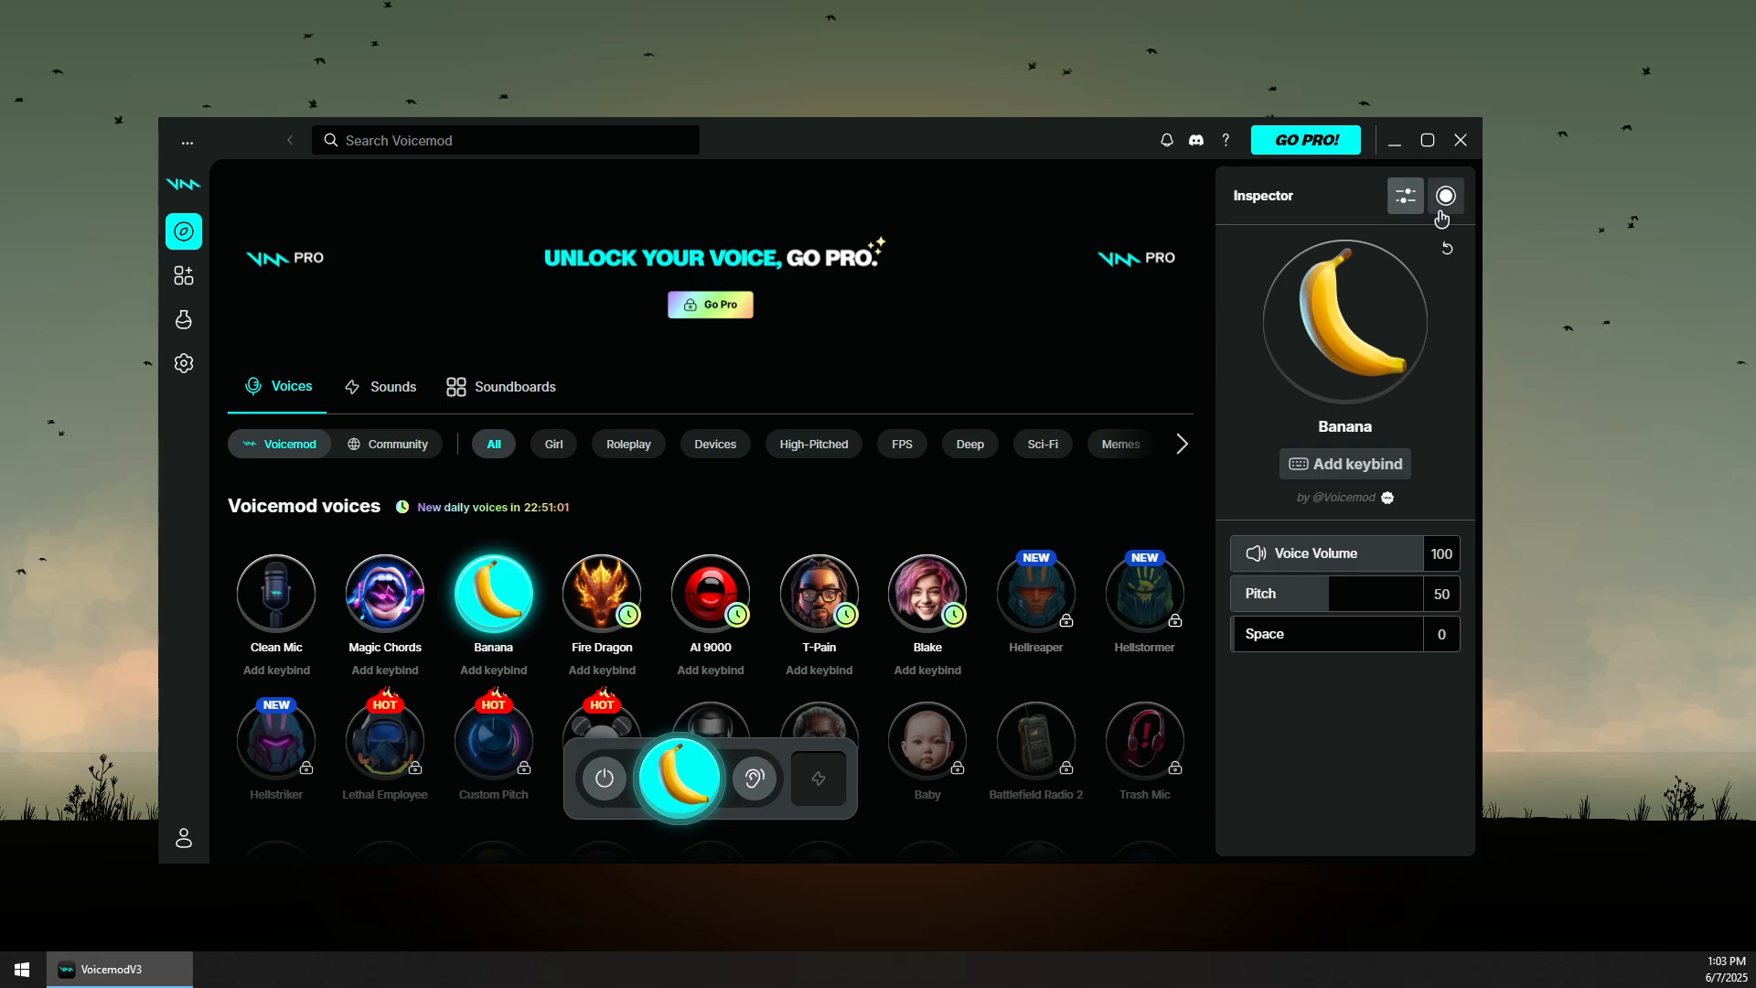
{"action": "mouse_move", "coordinate": [183, 363]}
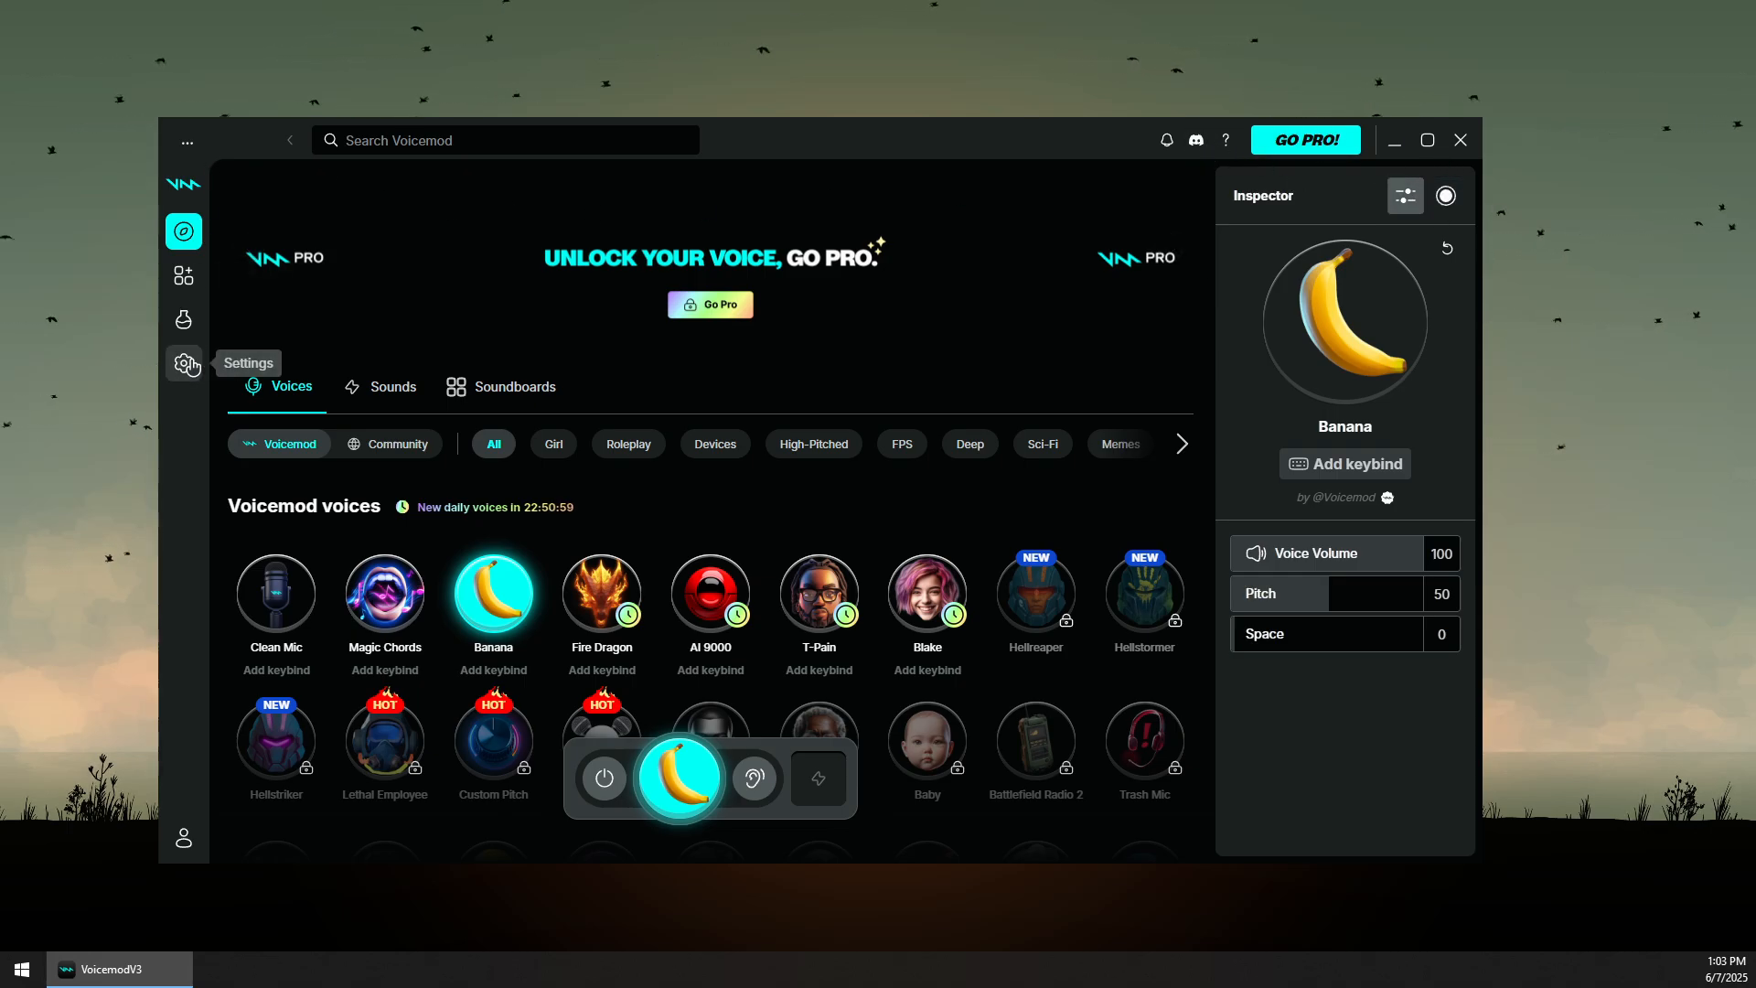
- Show Voicemod's Audio settings with Realtek microphone input and Realtek speakers output
{"action": "left_click", "coordinate": [183, 362]}
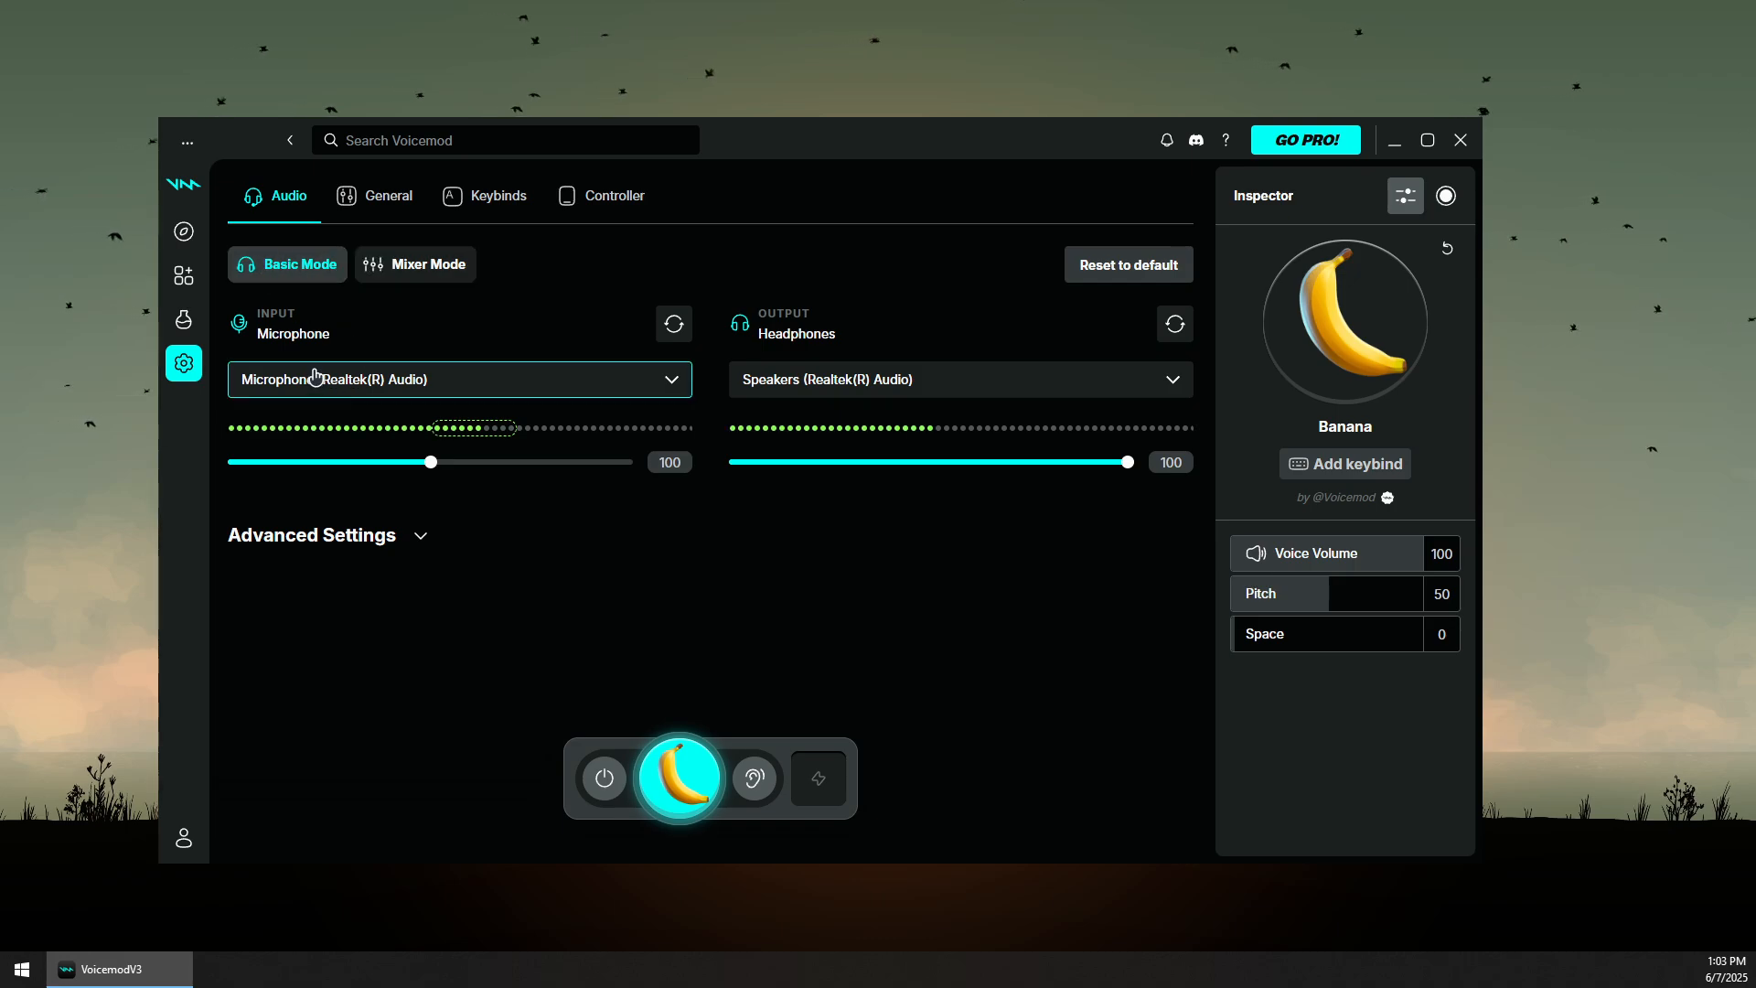
{"action": "mouse_move", "coordinate": [292, 353]}
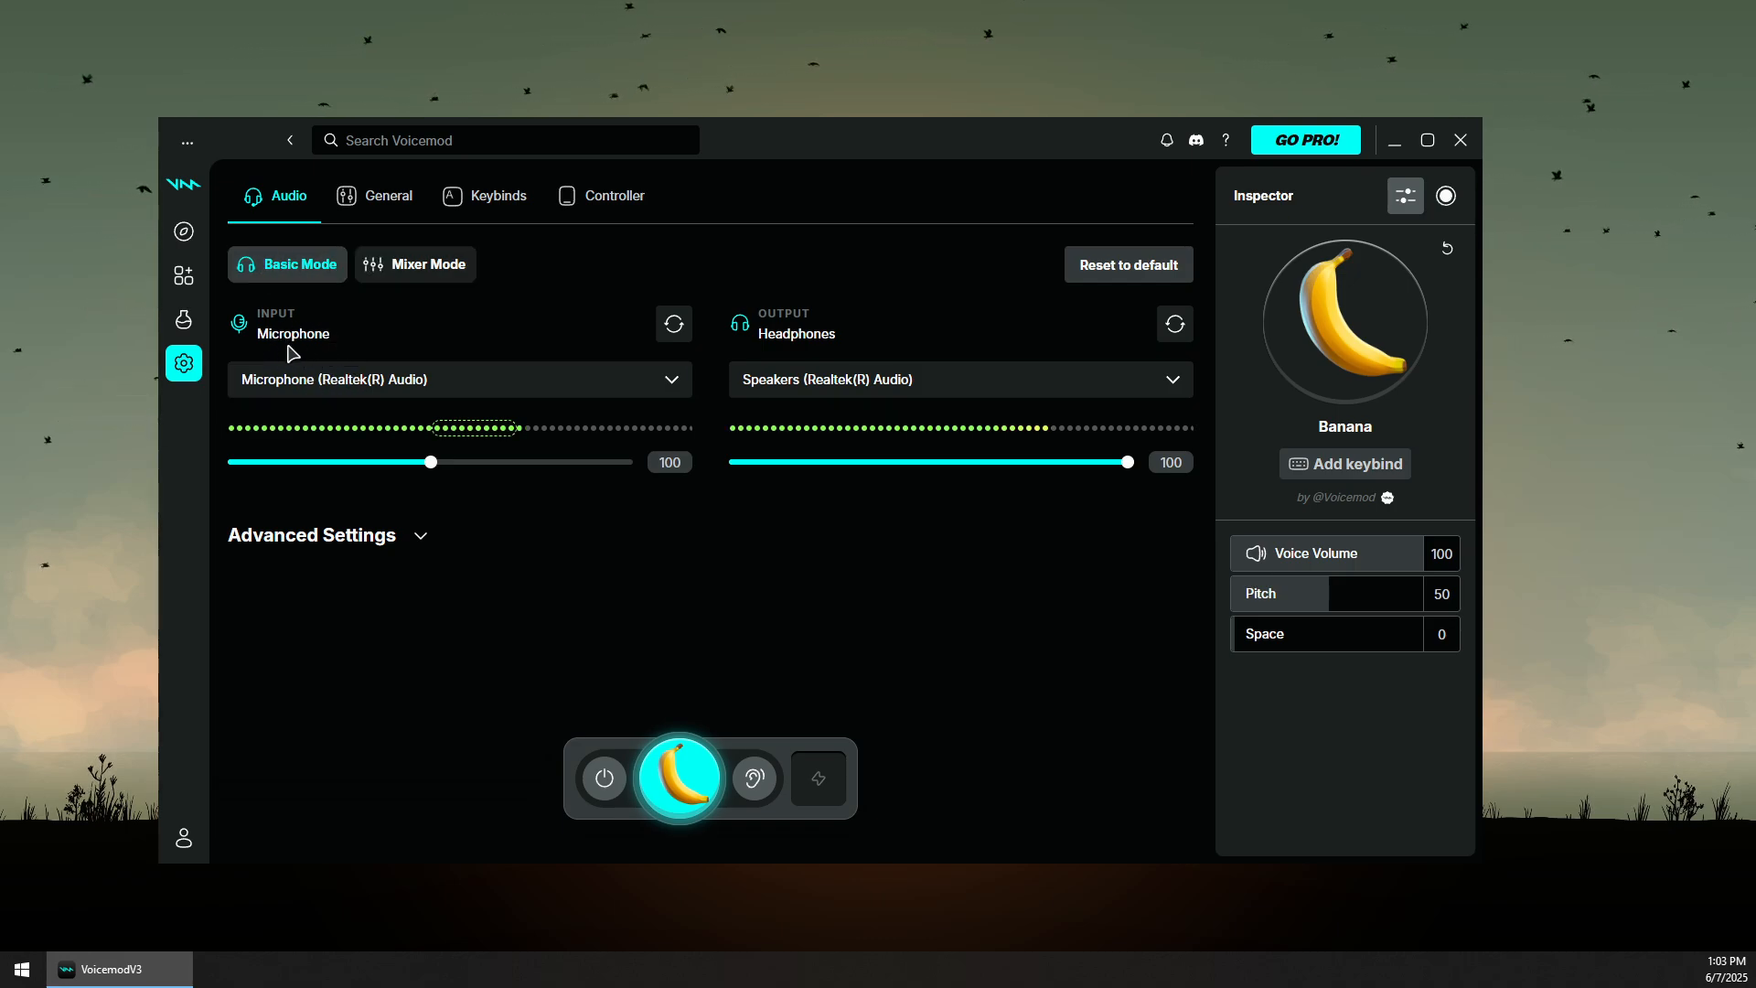
{"action": "mouse_move", "coordinate": [448, 379]}
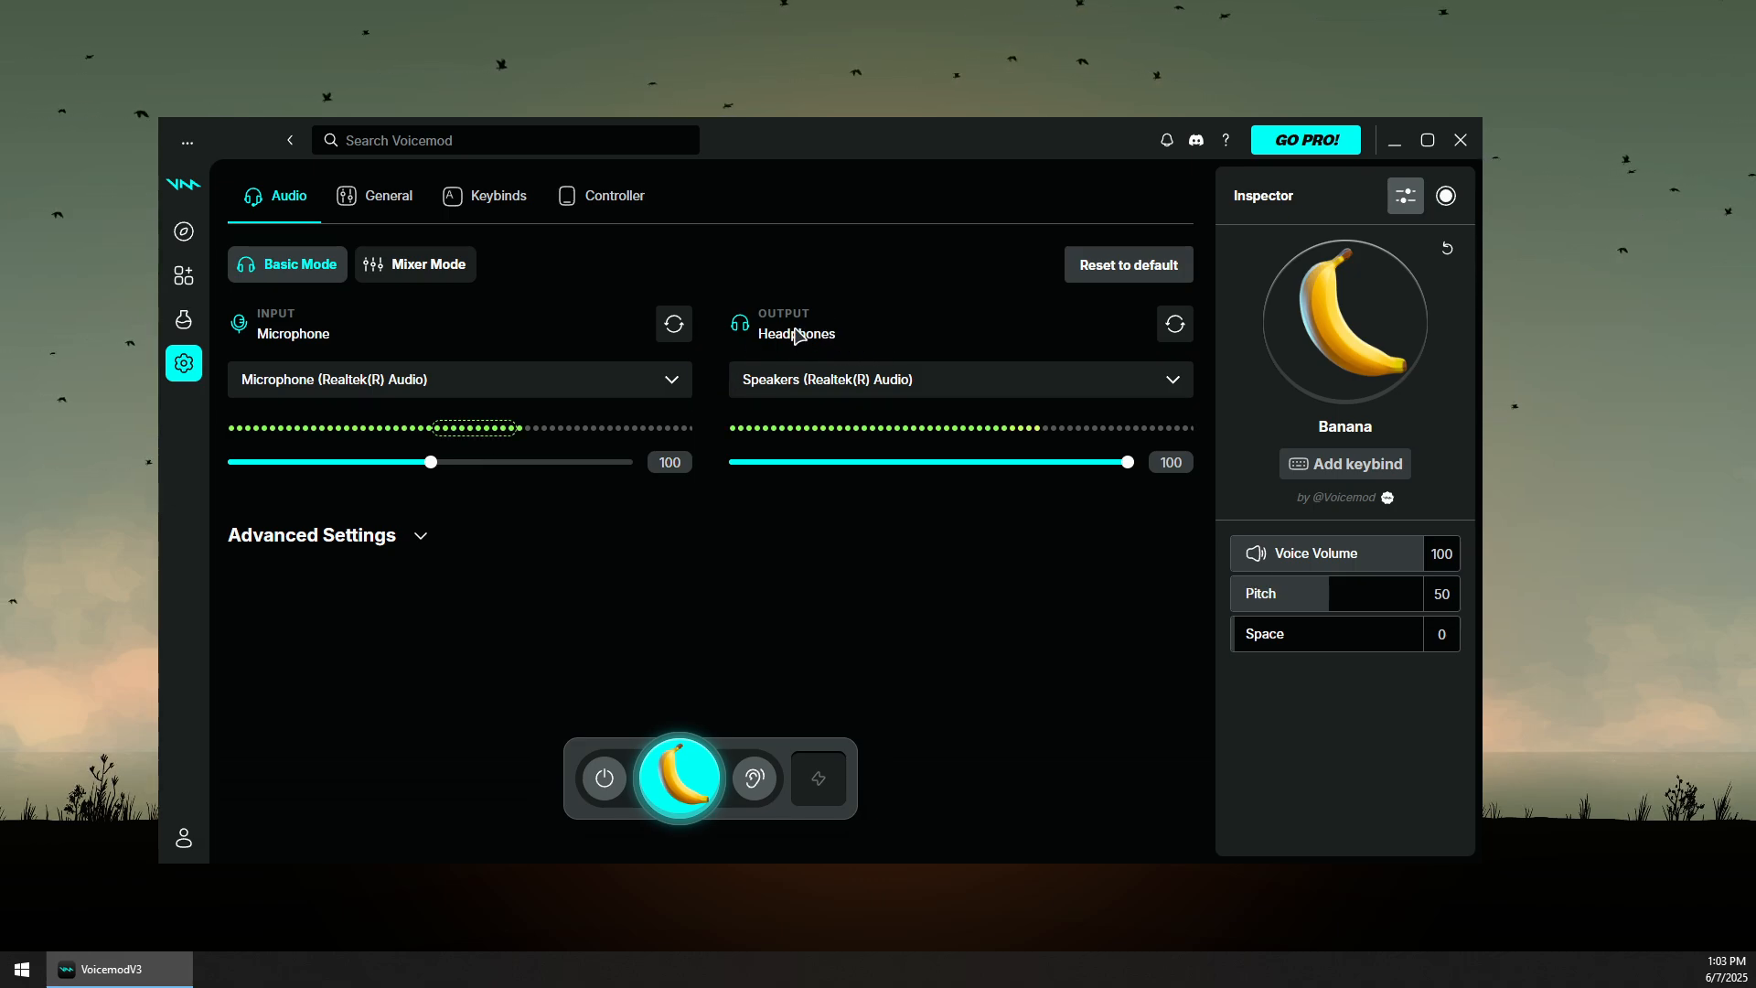
{"action": "mouse_move", "coordinate": [907, 386]}
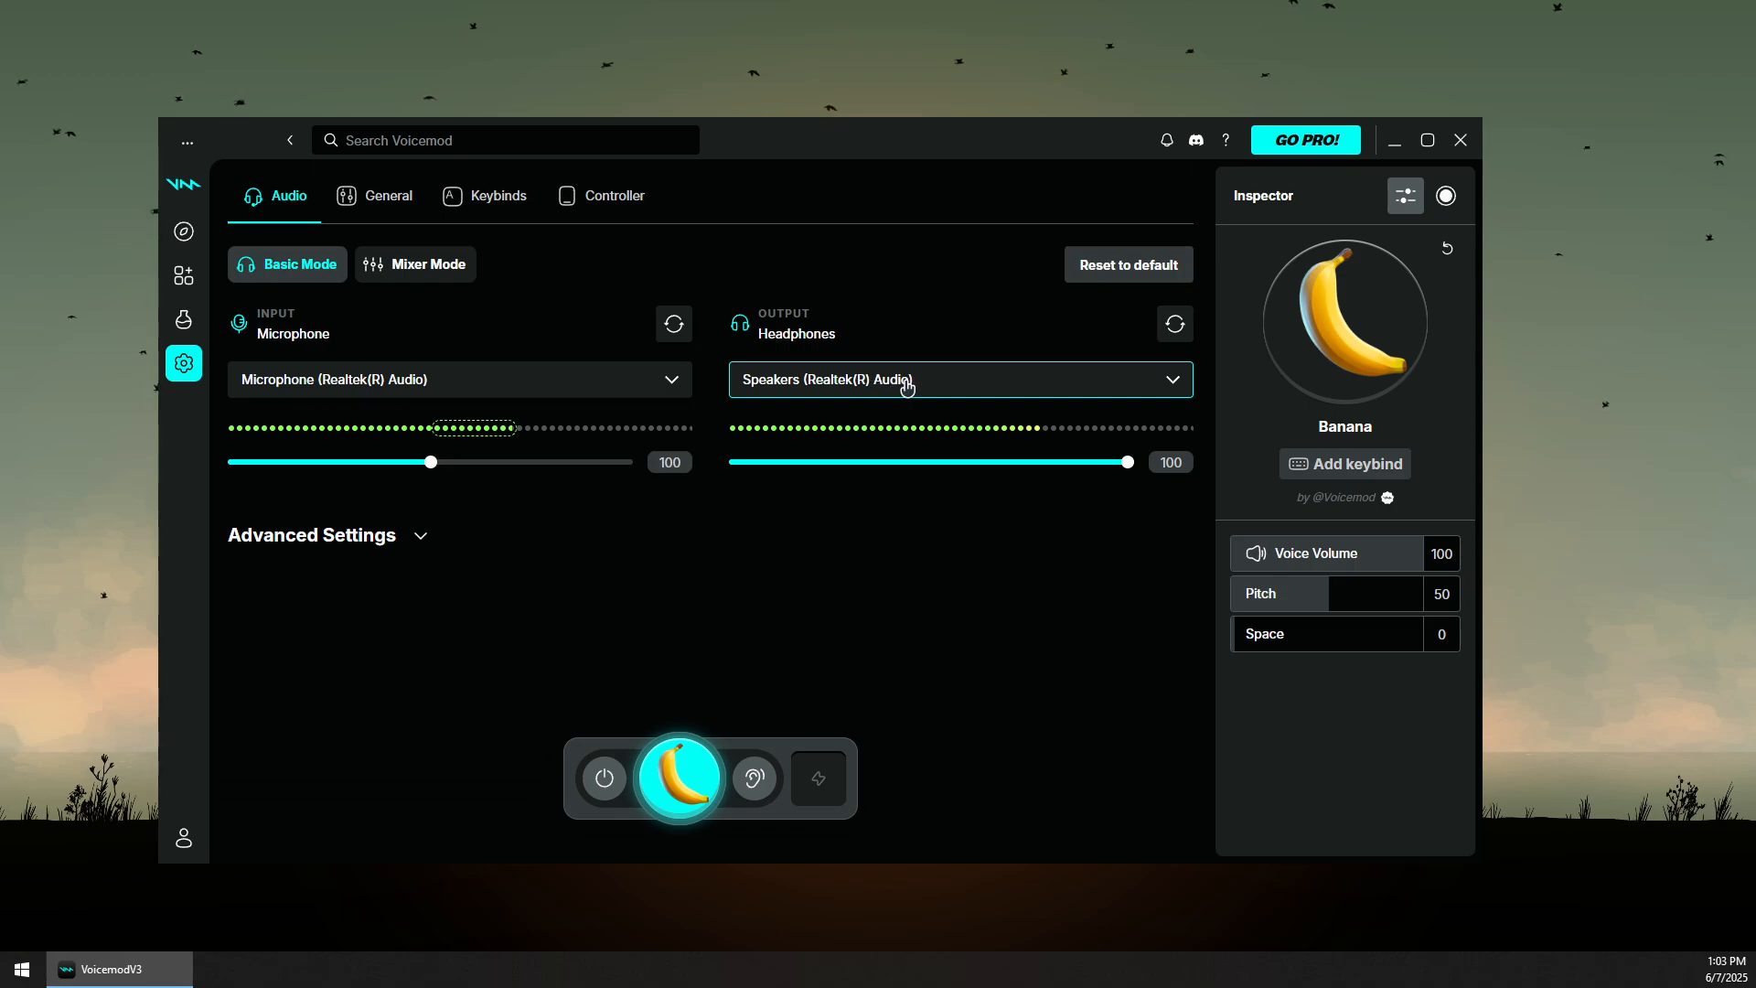
{"action": "mouse_move", "coordinate": [781, 391]}
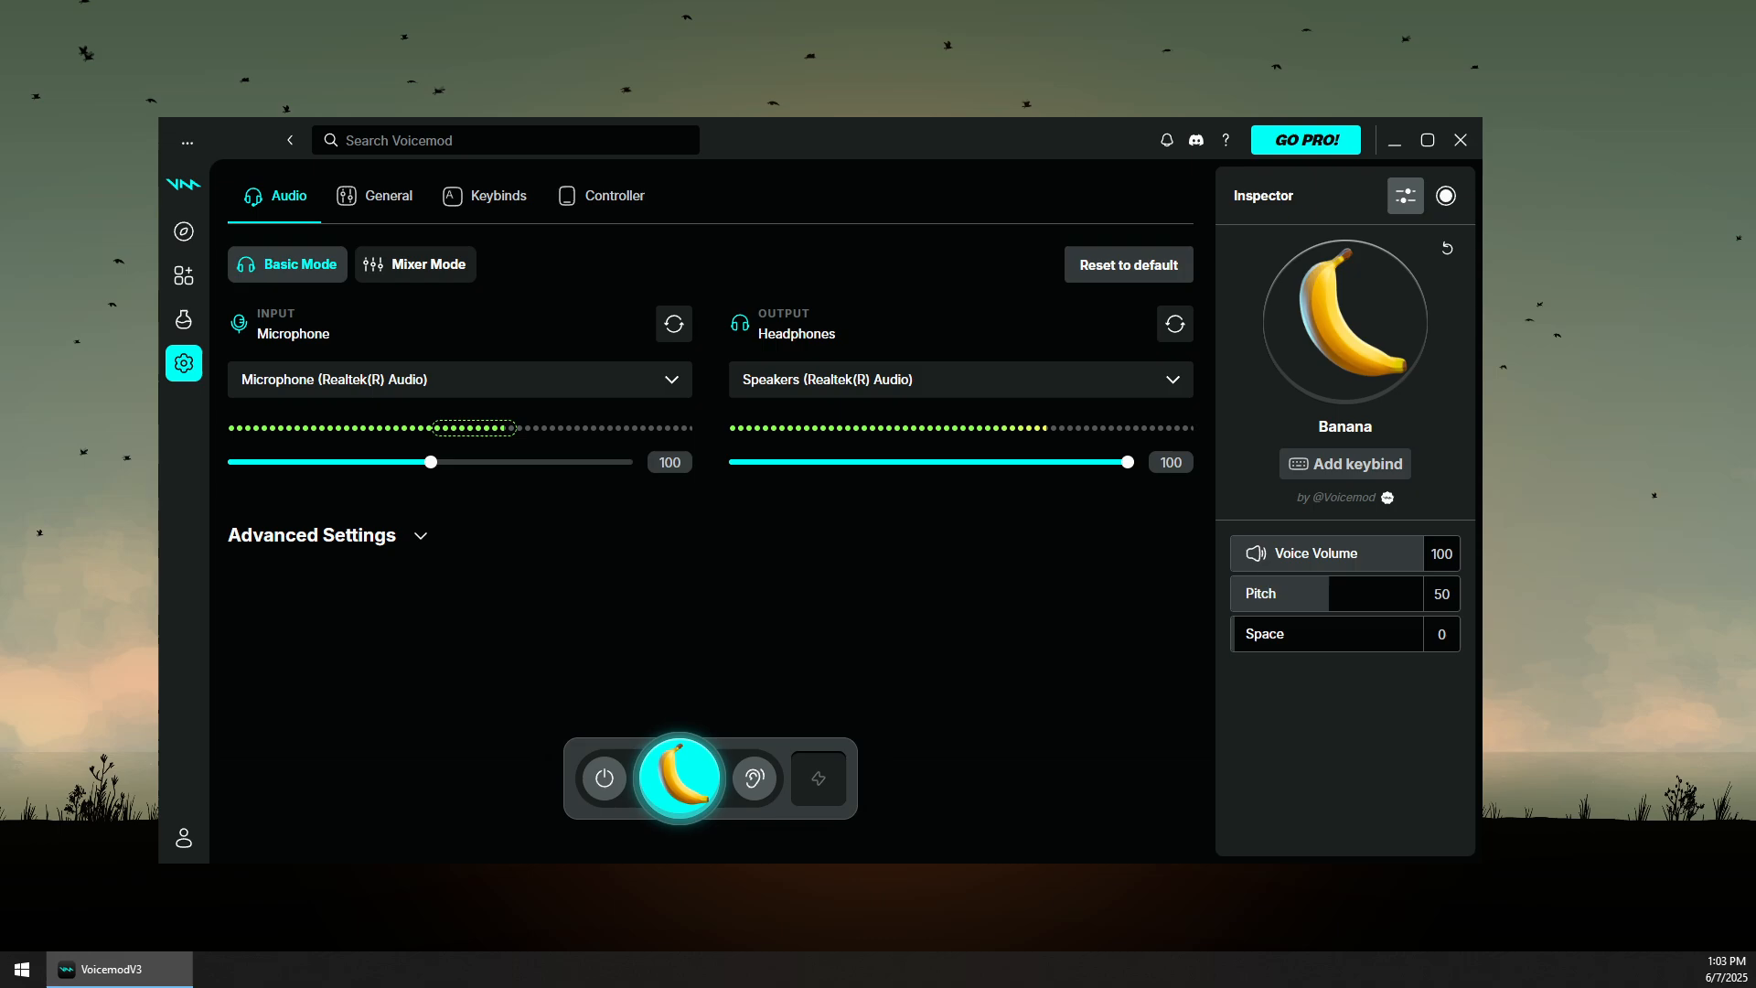
{"action": "mouse_move", "coordinate": [790, 615]}
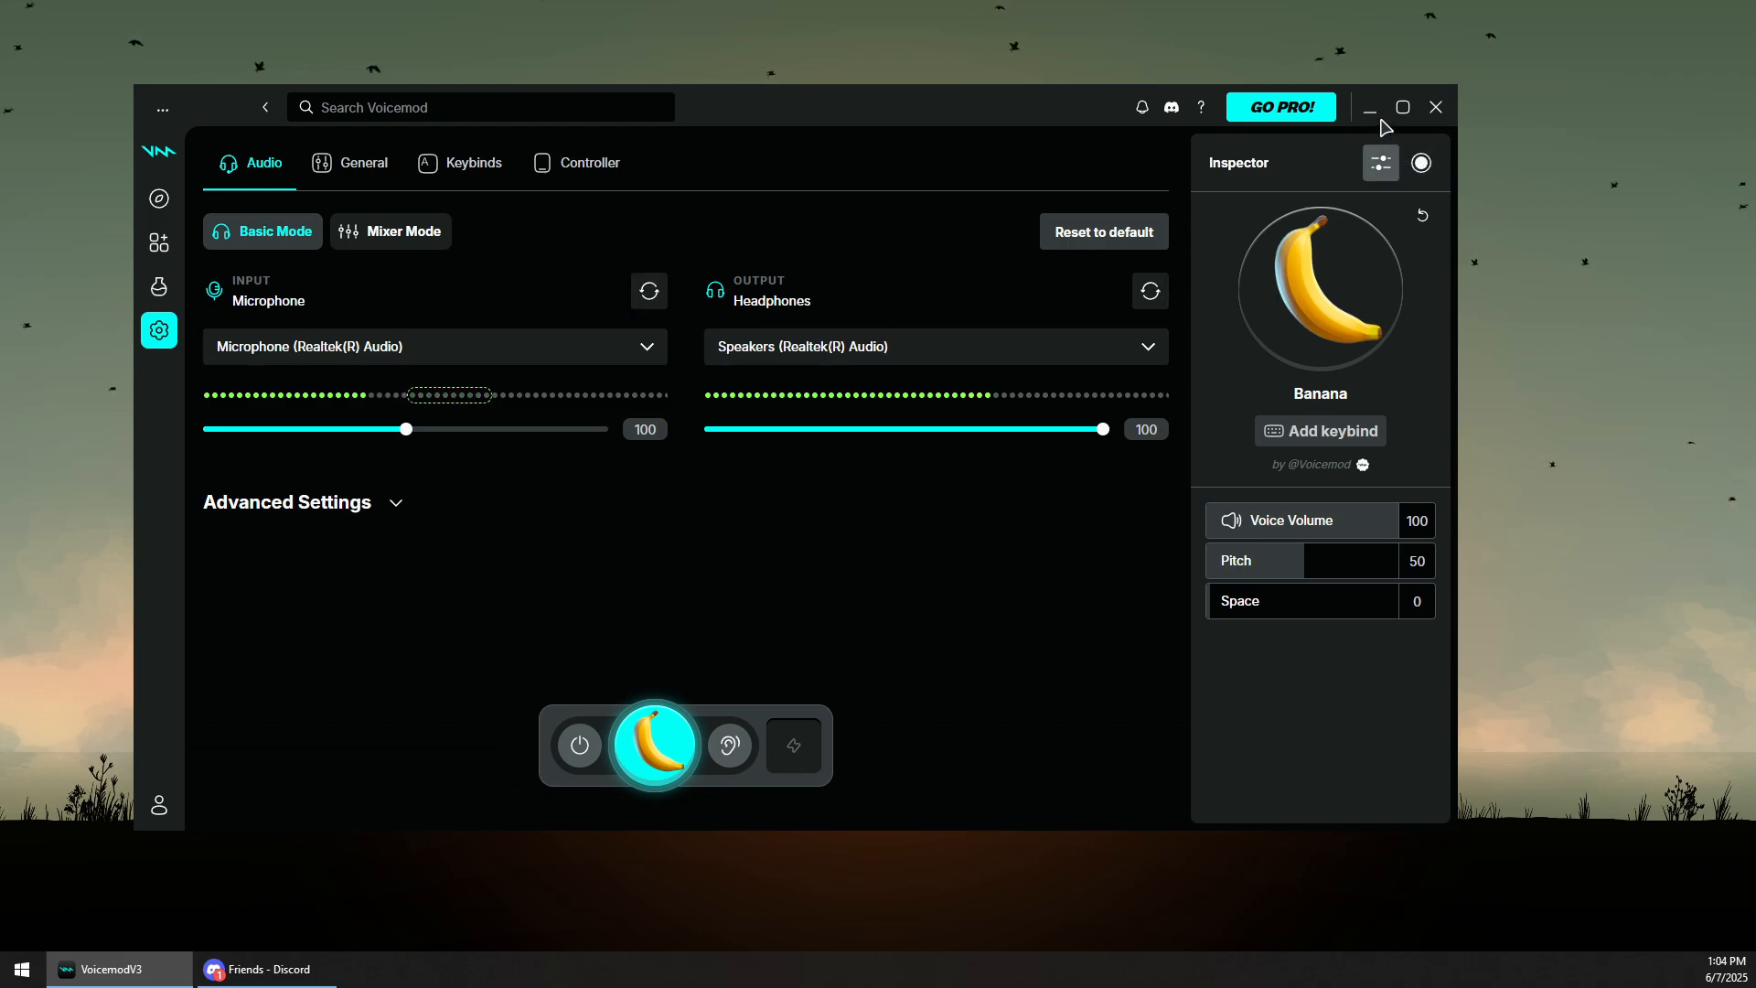
{"action": "mouse_move", "coordinate": [244, 952]}
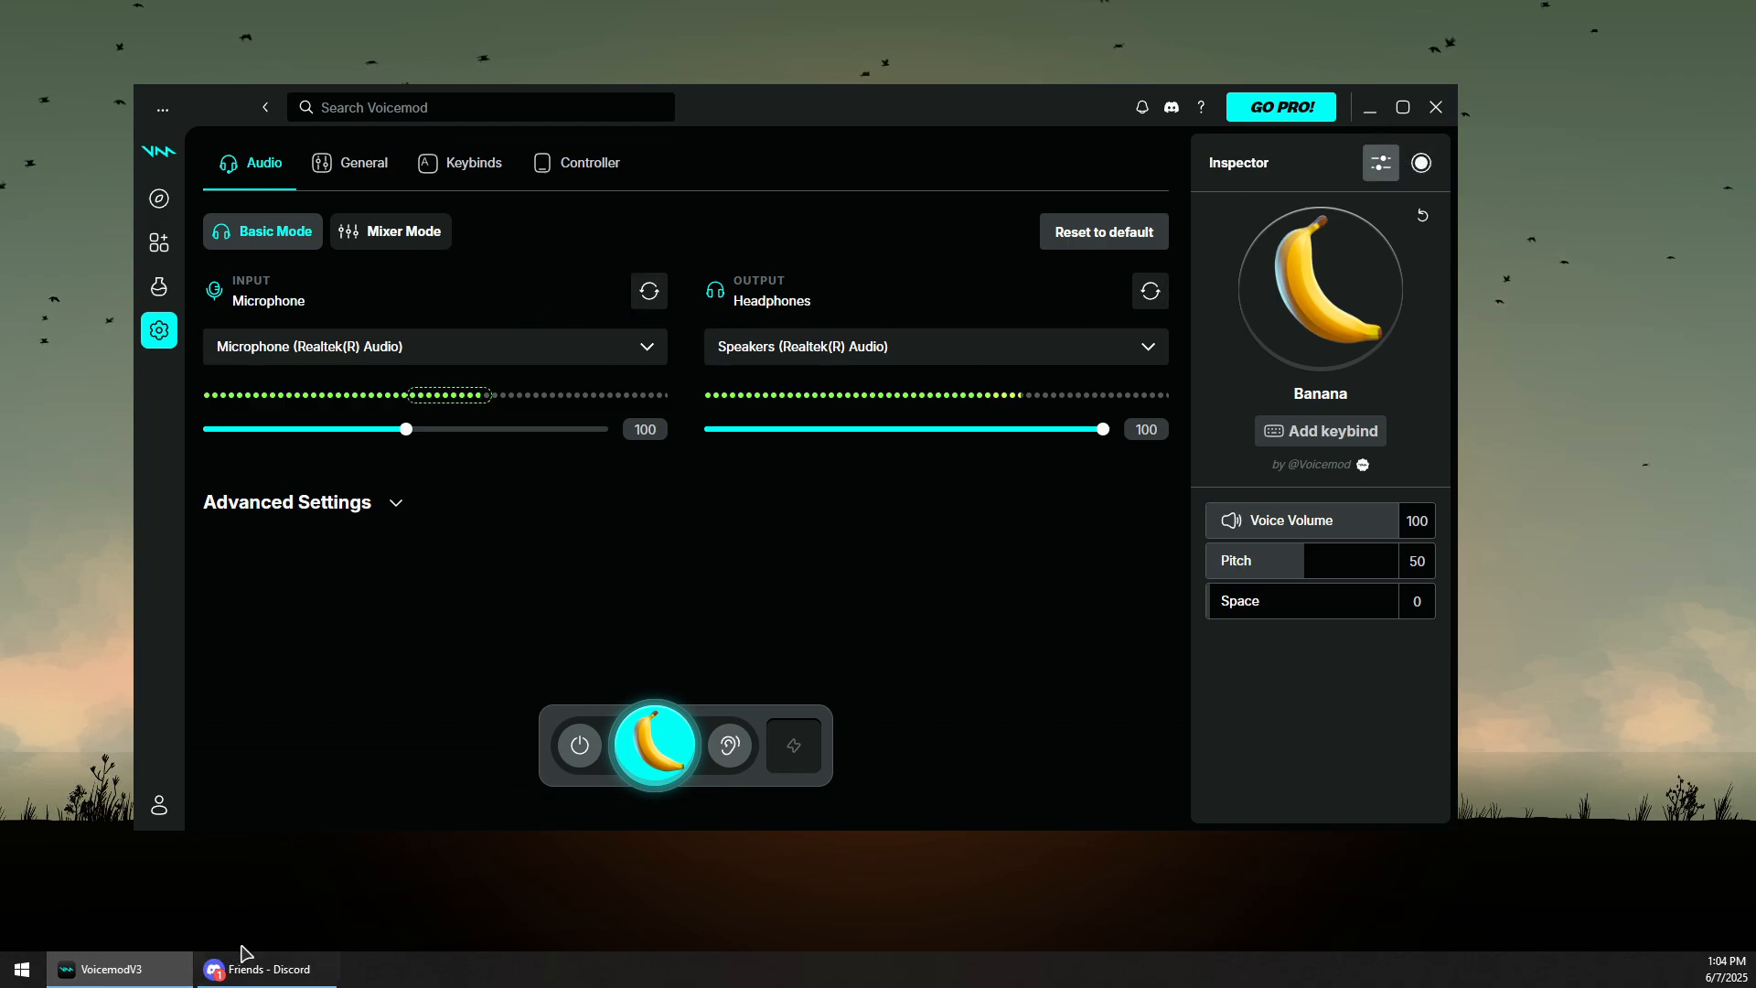
{"action": "mouse_move", "coordinate": [1370, 108]}
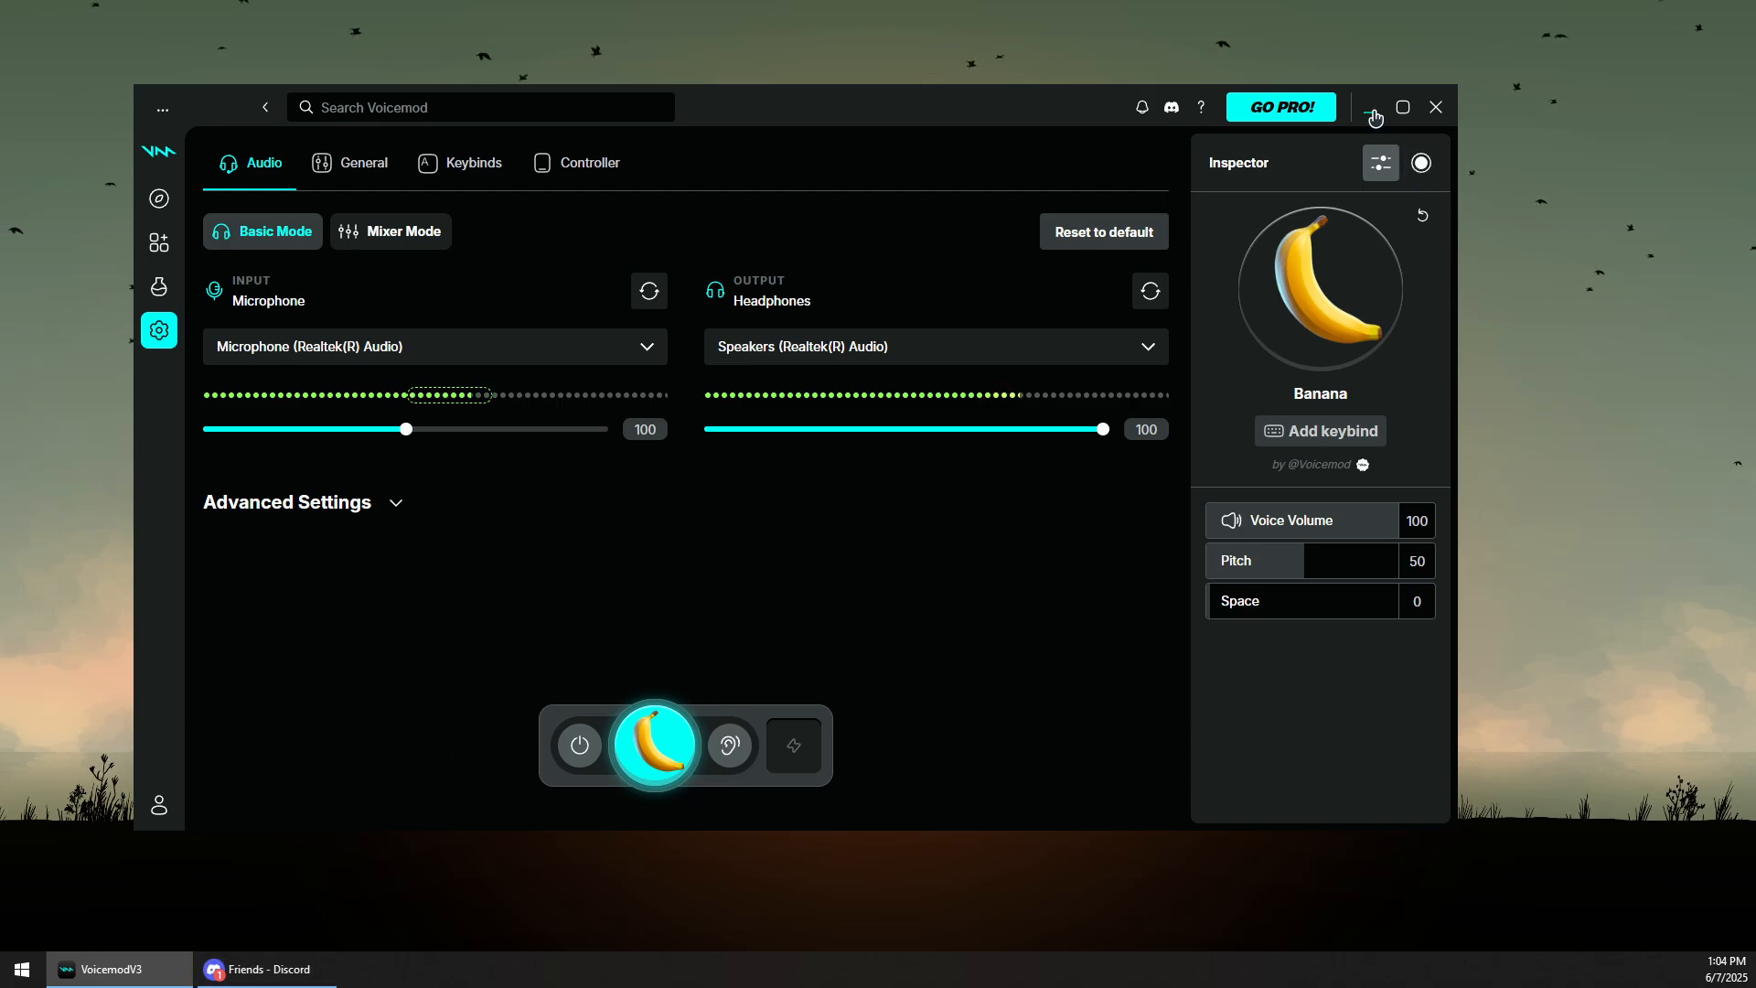
{"action": "mouse_move", "coordinate": [258, 969]}
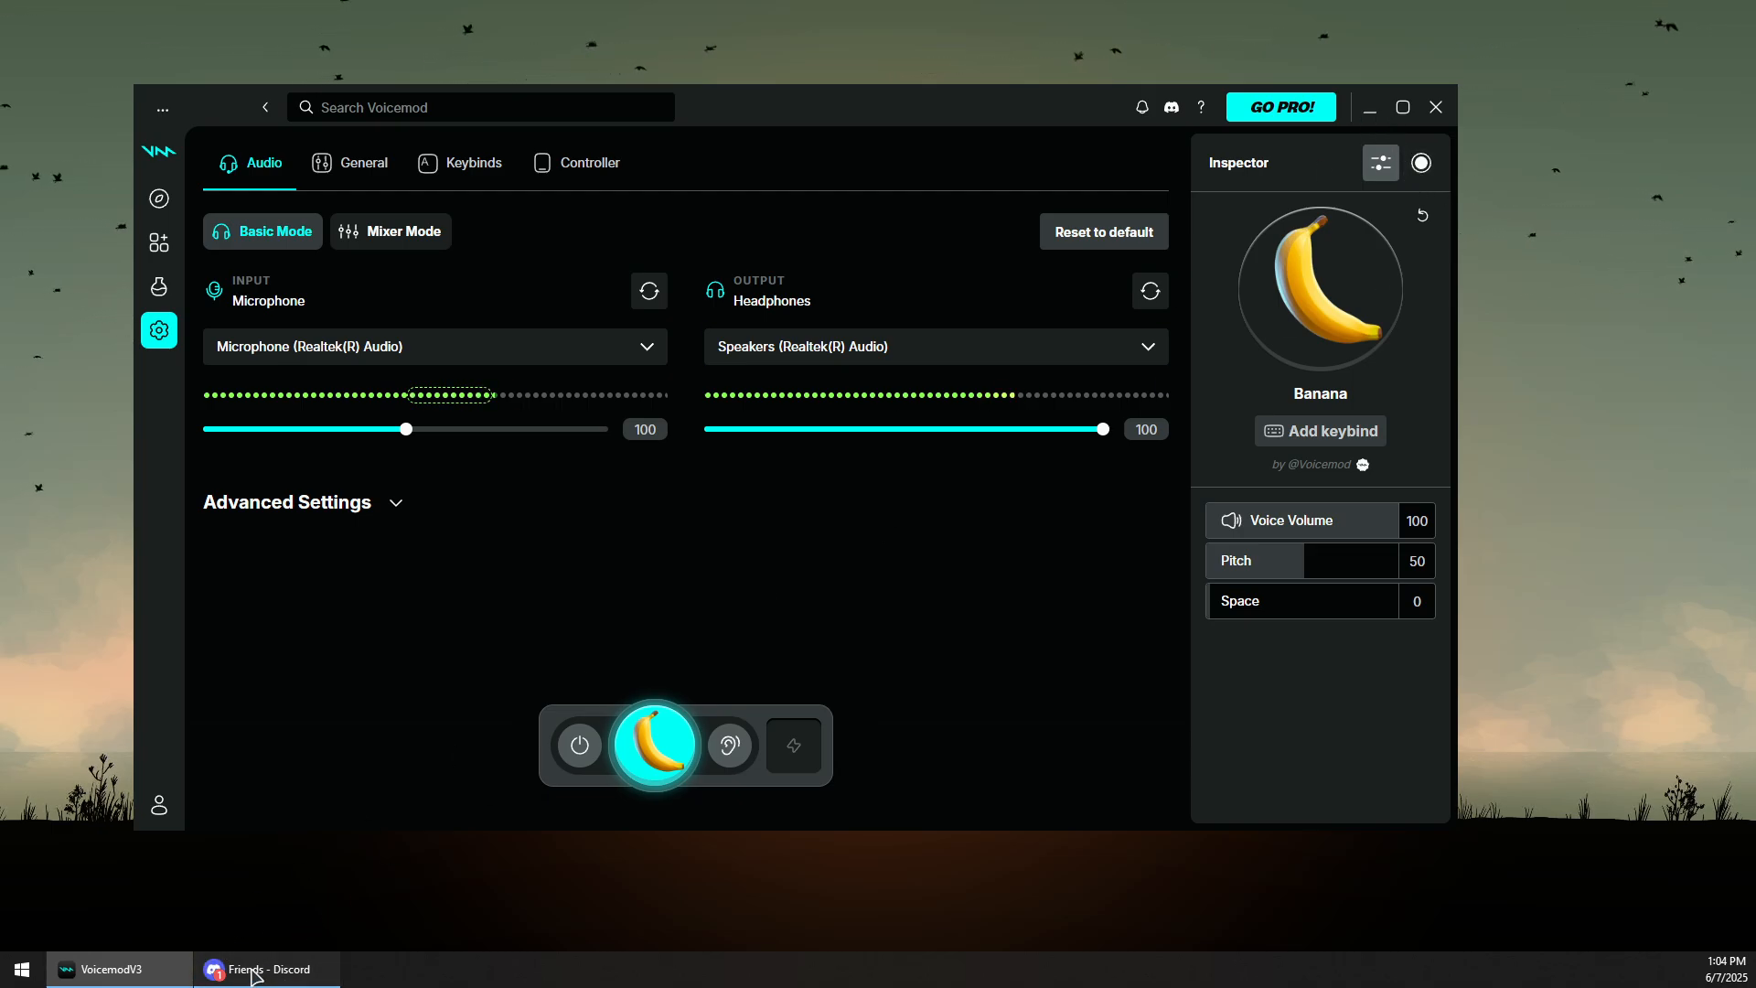
- Switch to Discord and bring up User Settings scrolled to the app settings section
{"action": "left_click", "coordinate": [267, 969]}
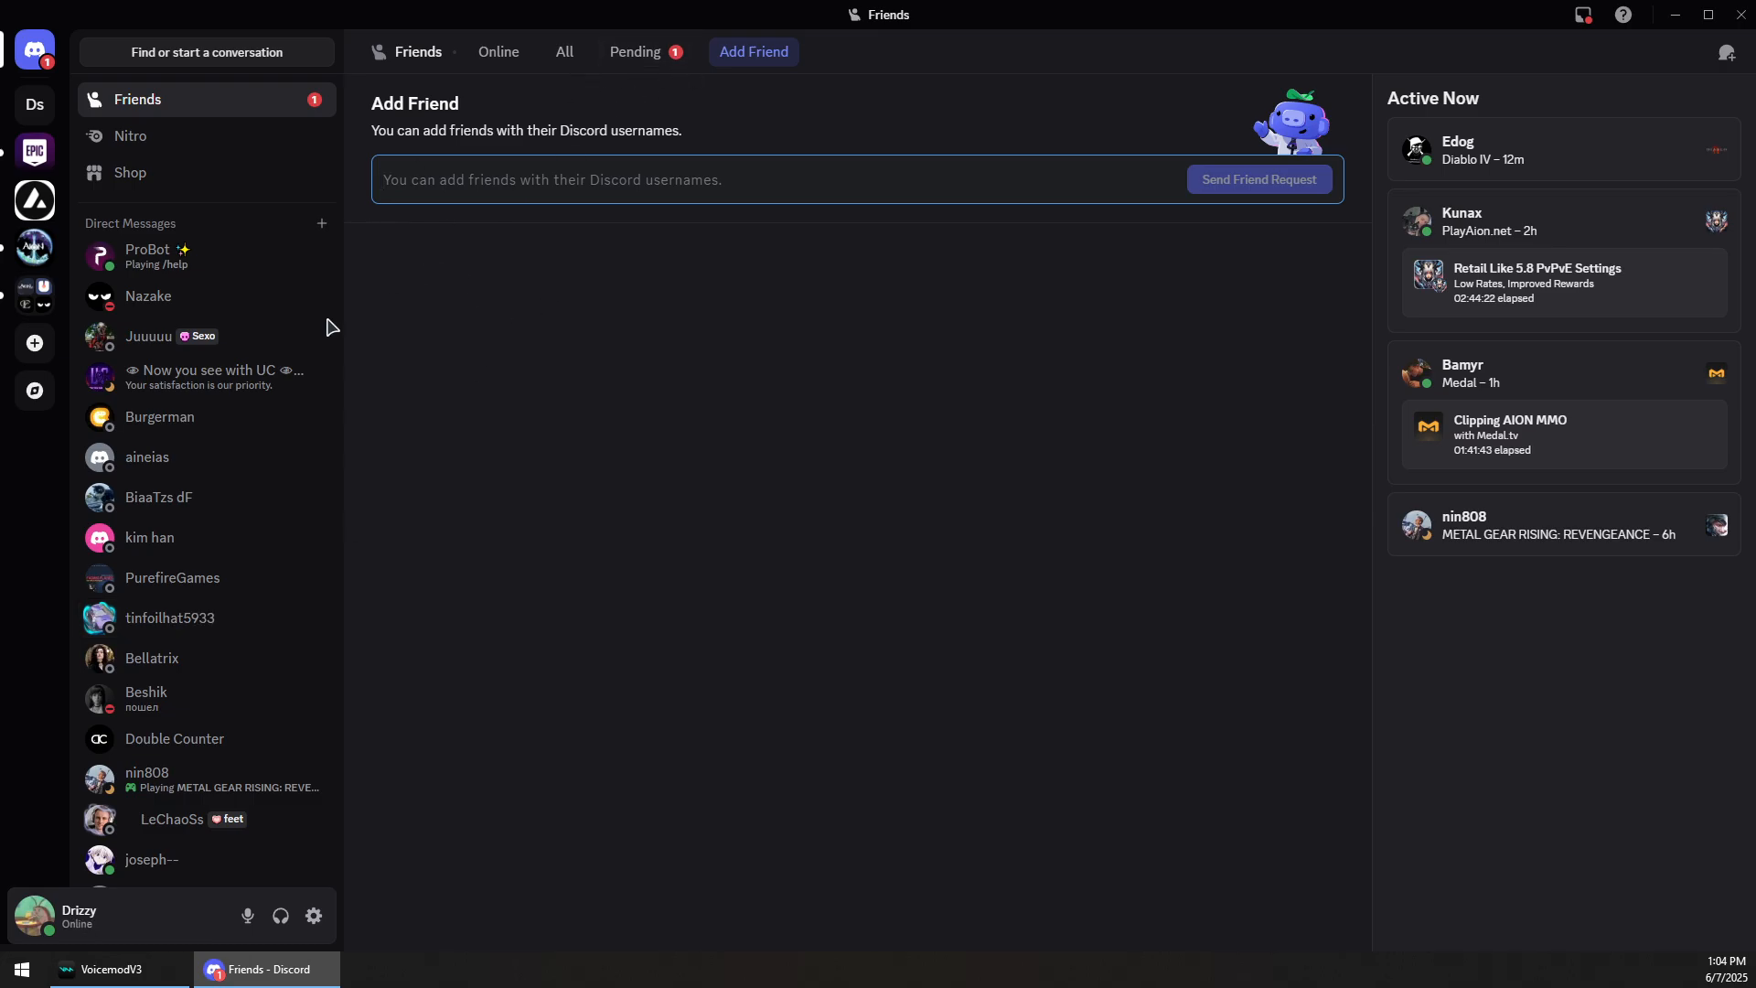
{"action": "left_click", "coordinate": [313, 916]}
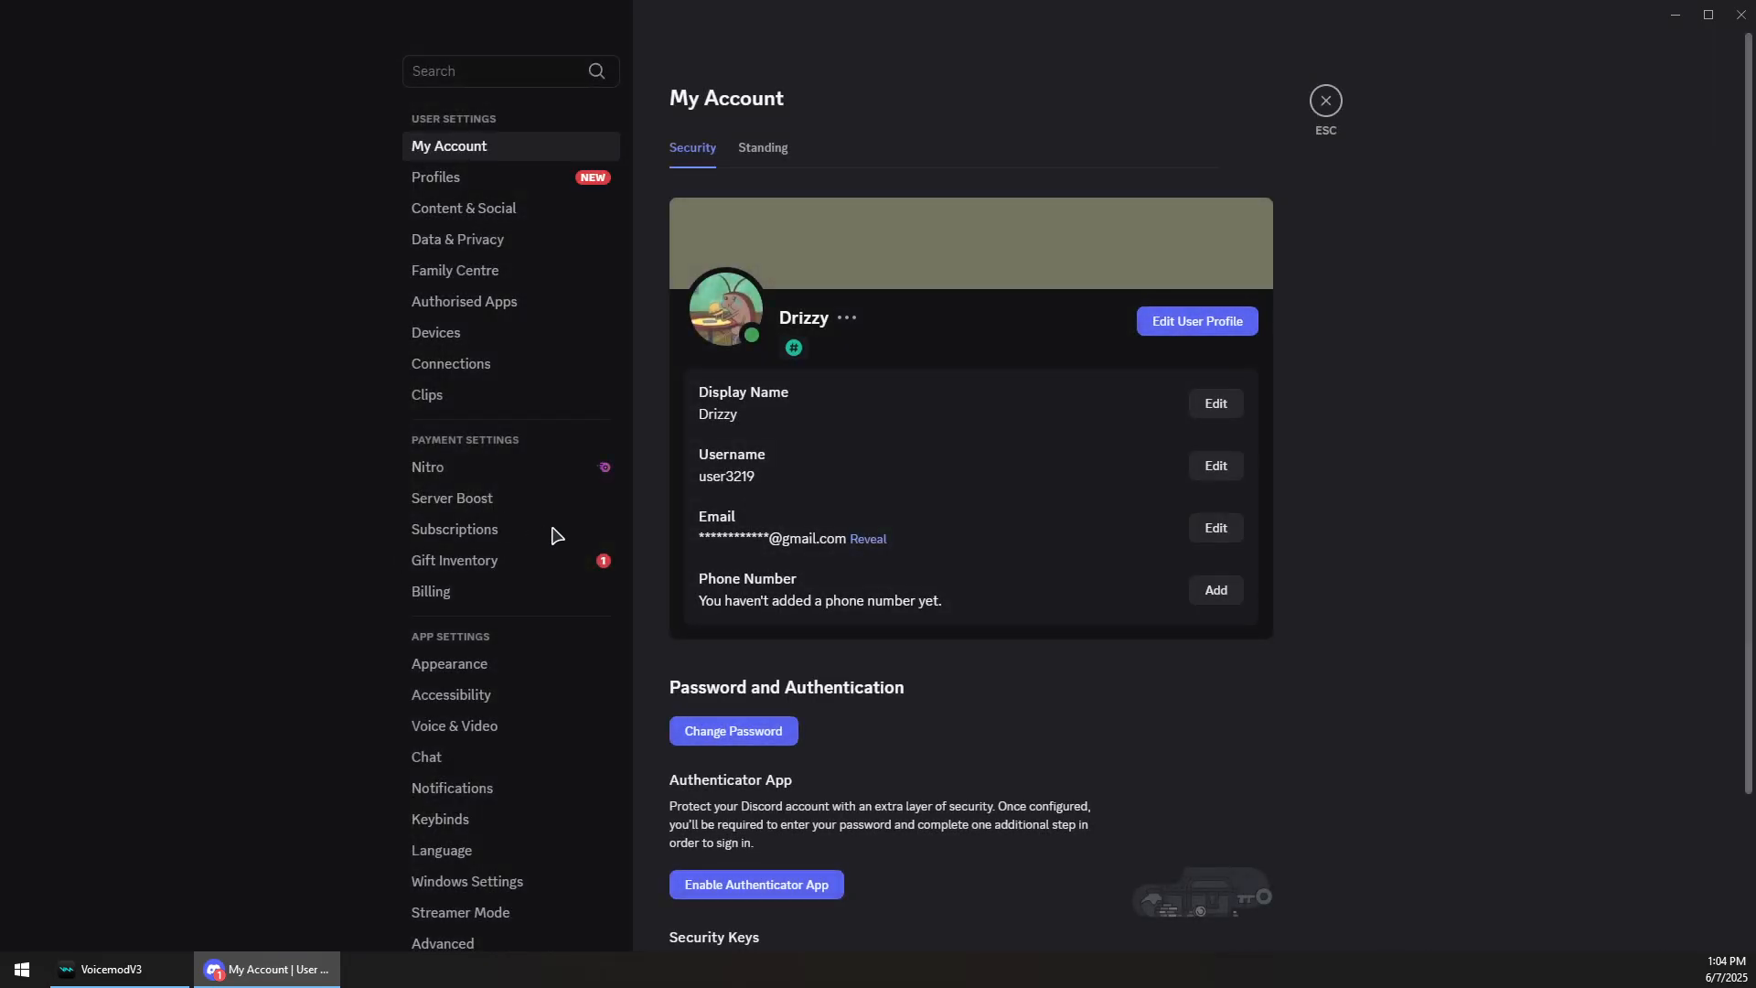
{"action": "scroll", "scroll_direction": "down", "scroll_amount": 3}
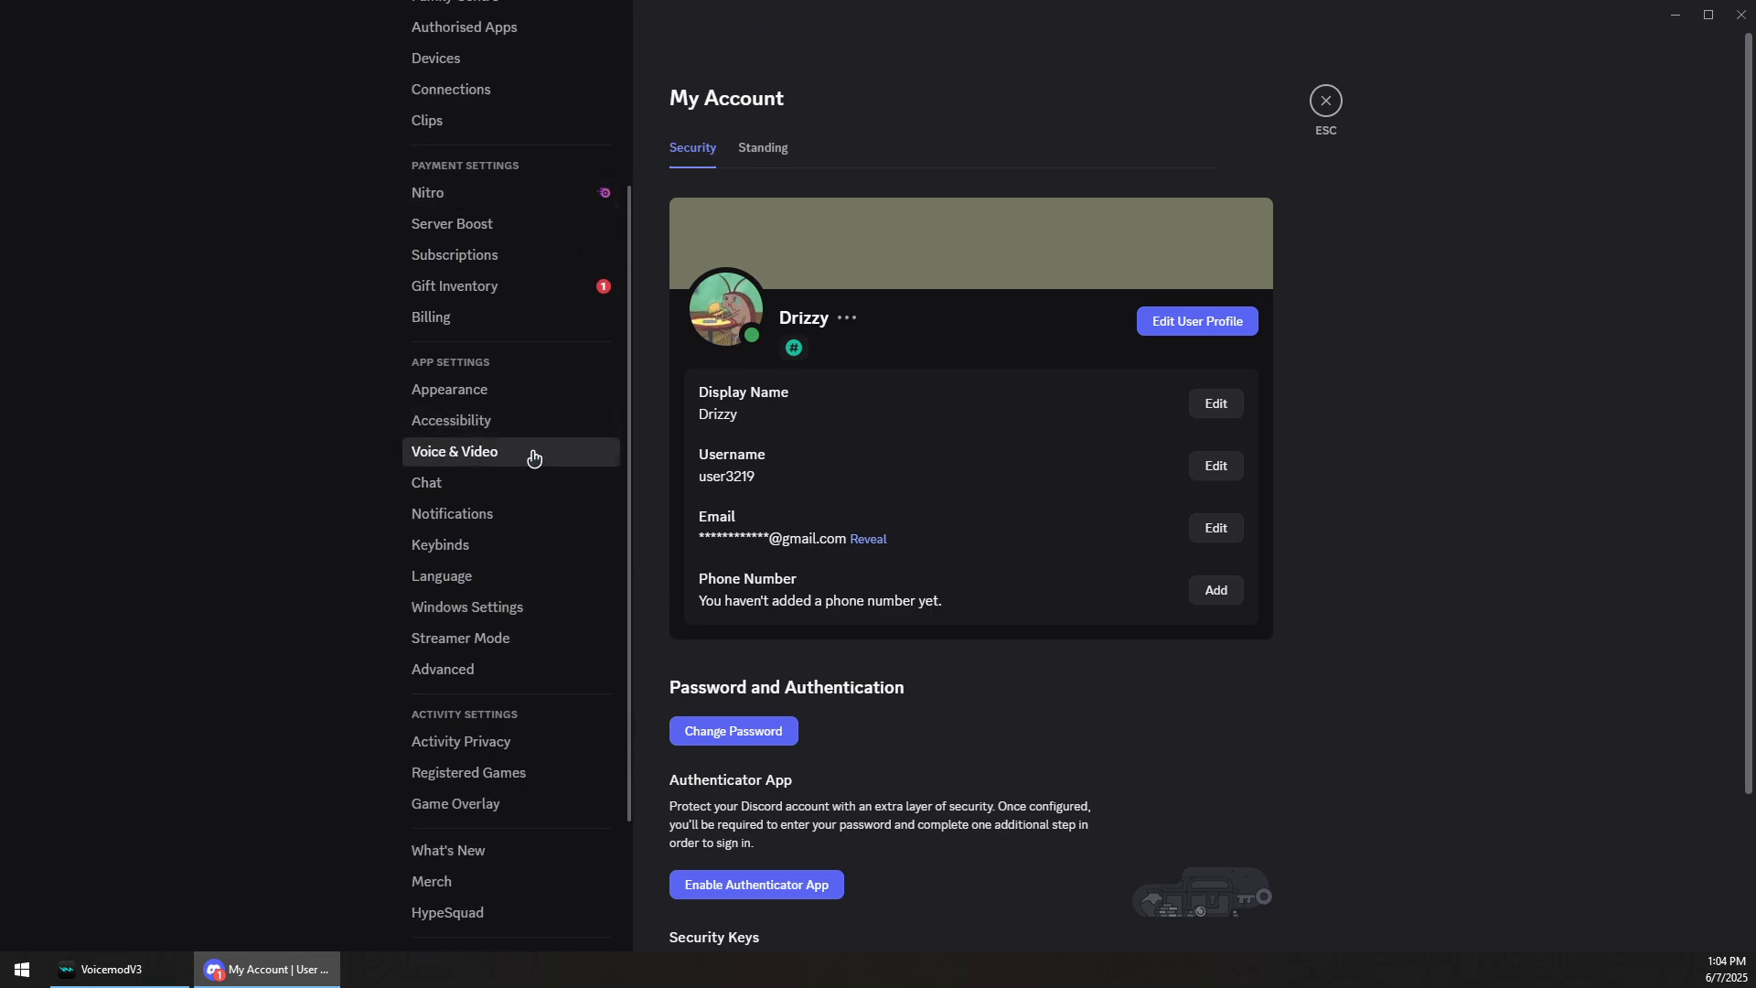
- In Voice & Video, set the input device to Microphone (Voicemod Virtual Audio Device (WDM))
{"action": "left_click", "coordinate": [454, 449]}
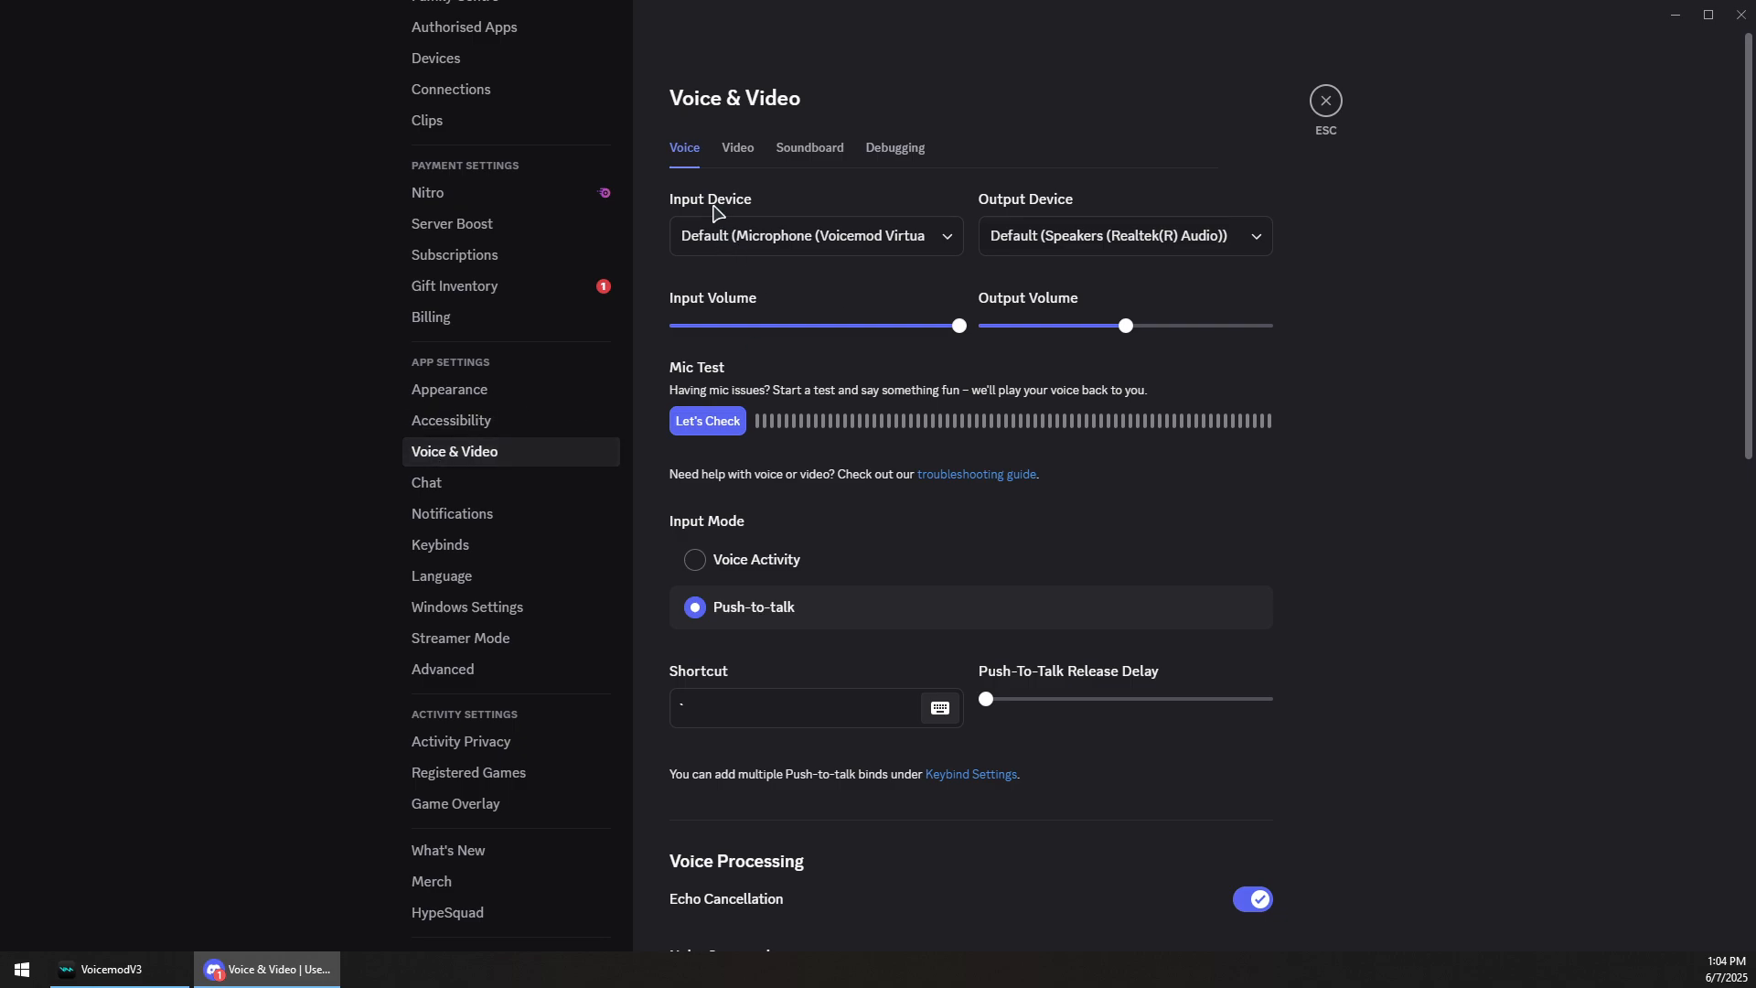
{"action": "mouse_move", "coordinate": [706, 188]}
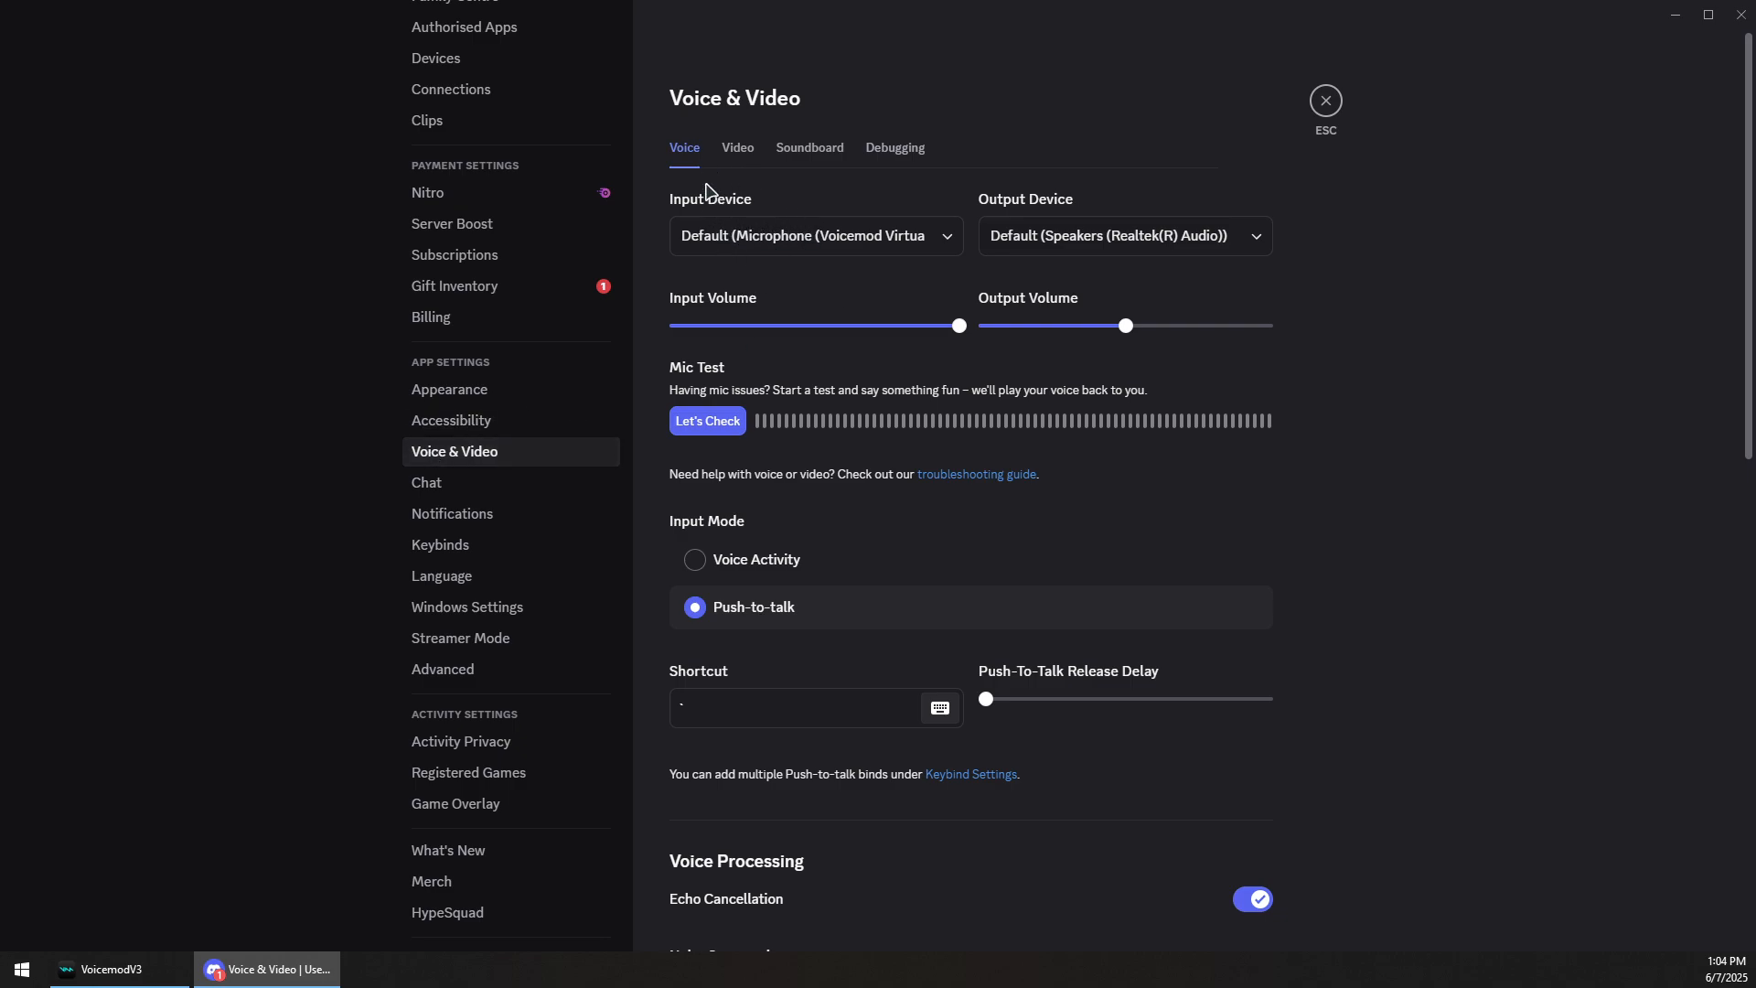
{"action": "left_click", "coordinate": [813, 236]}
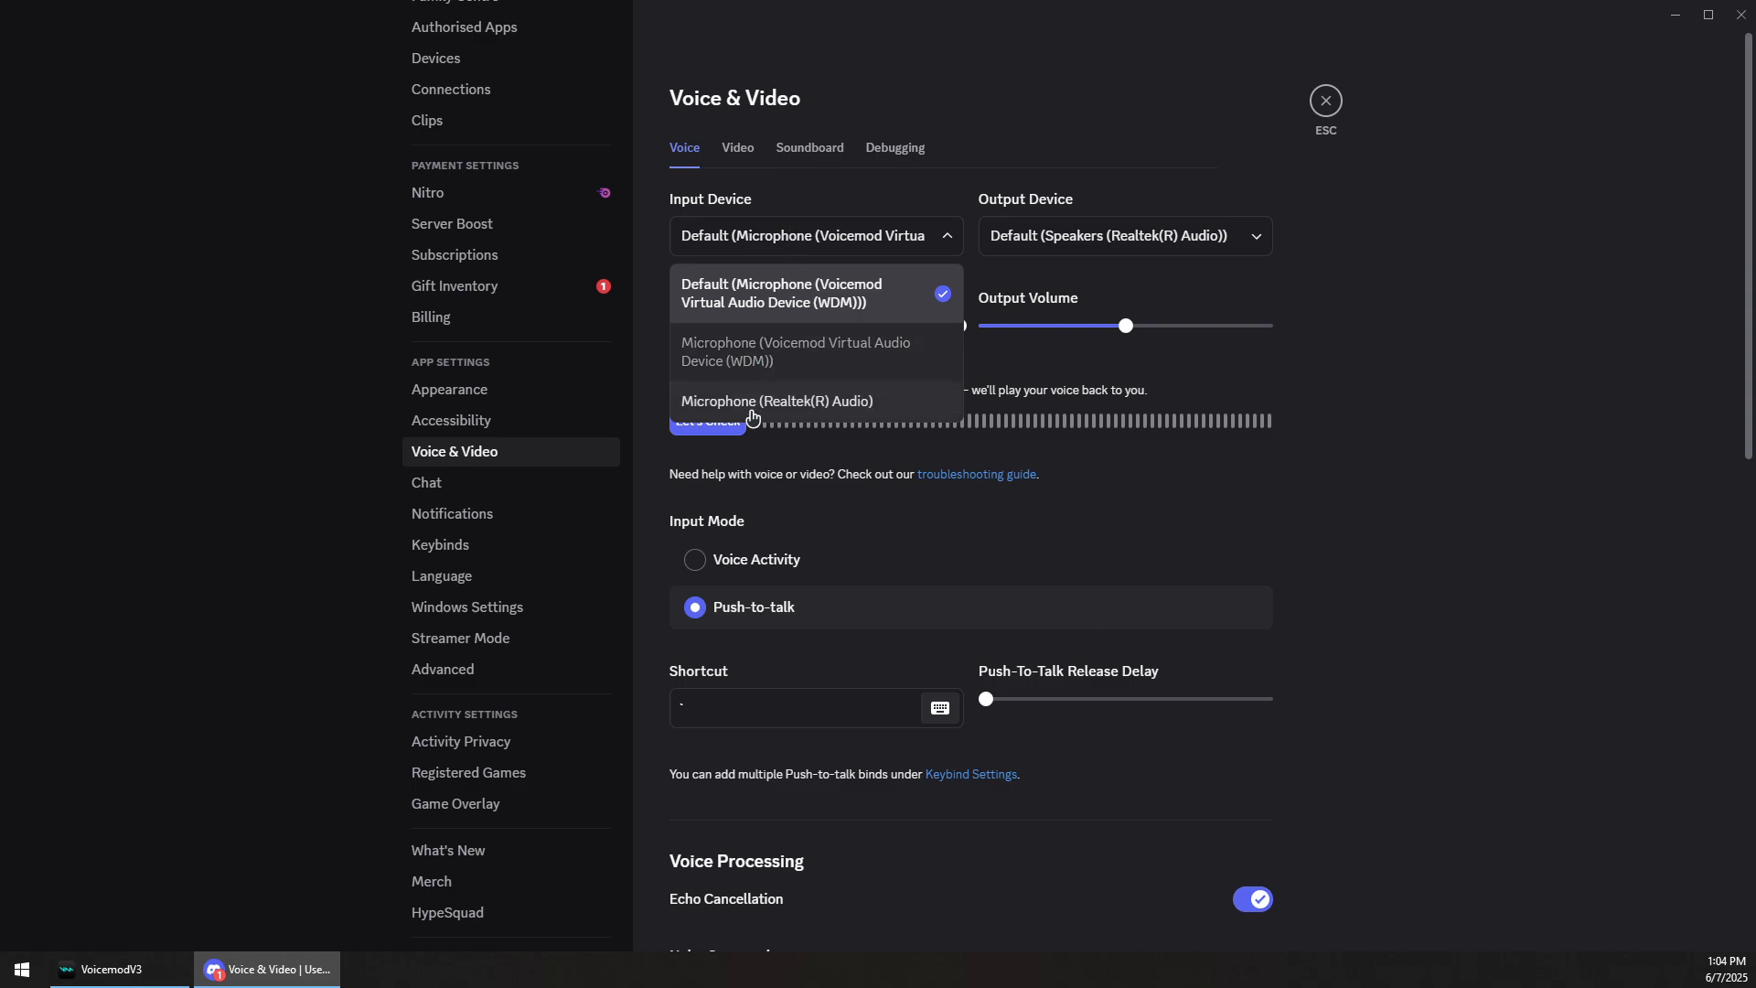
{"action": "mouse_move", "coordinate": [799, 351]}
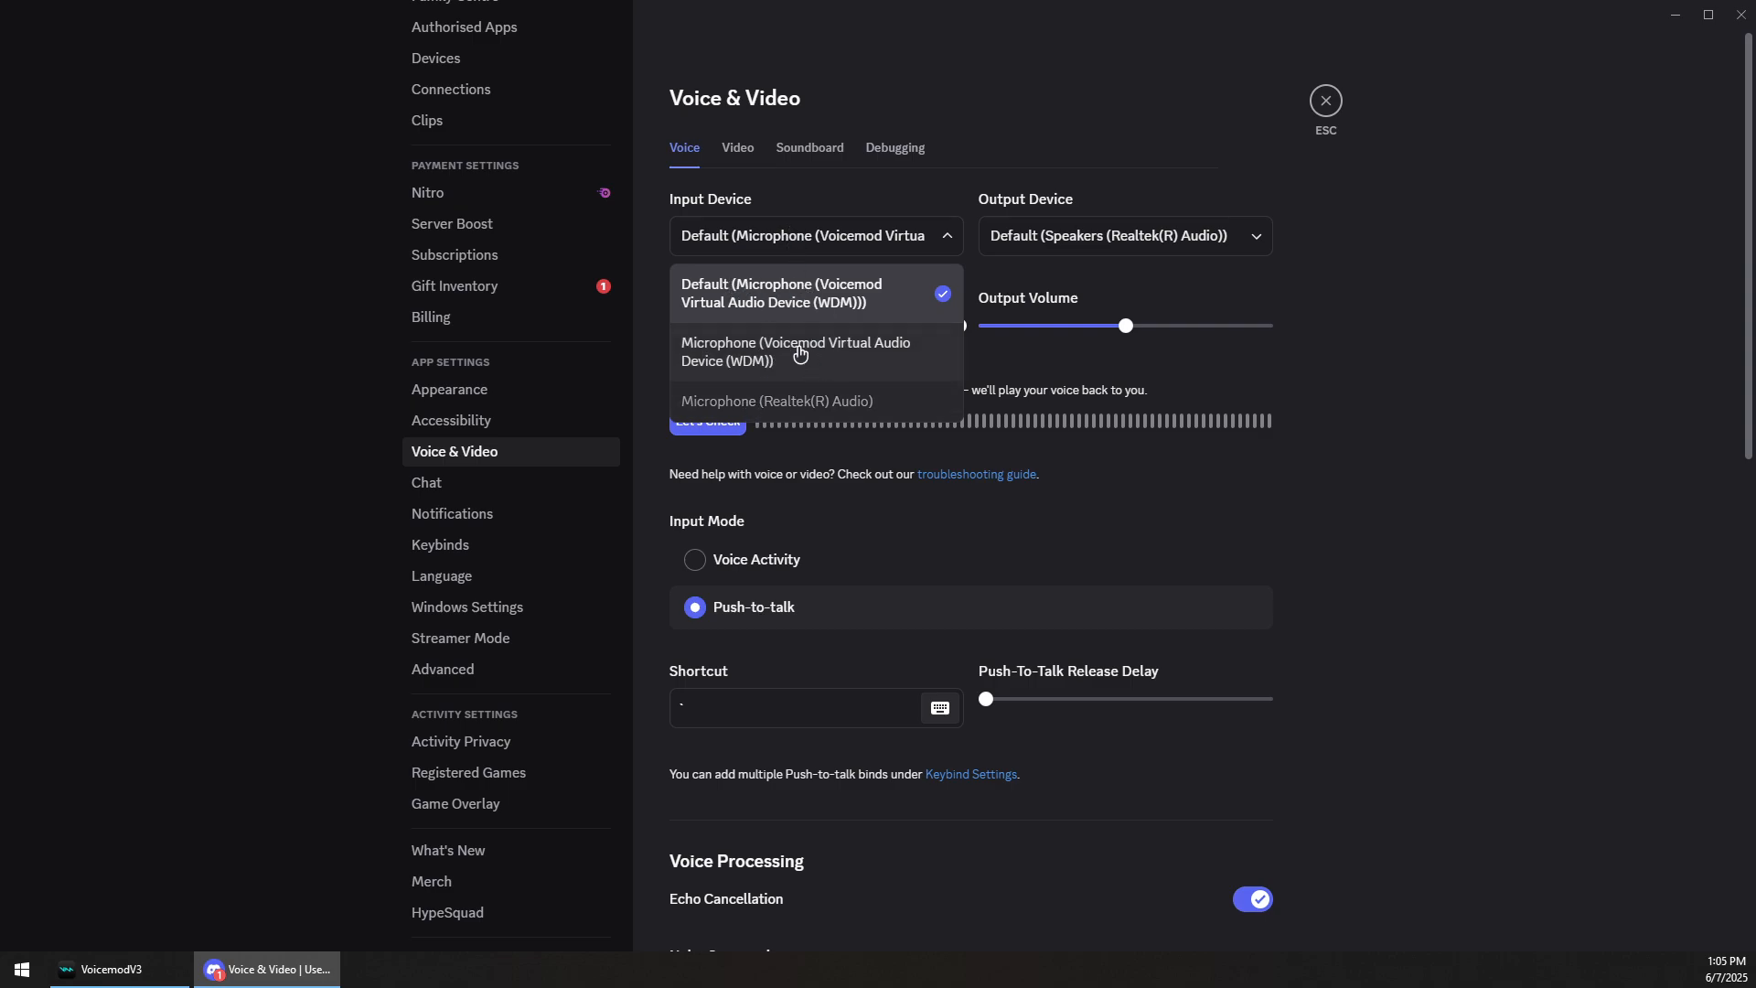
{"action": "mouse_move", "coordinate": [845, 366]}
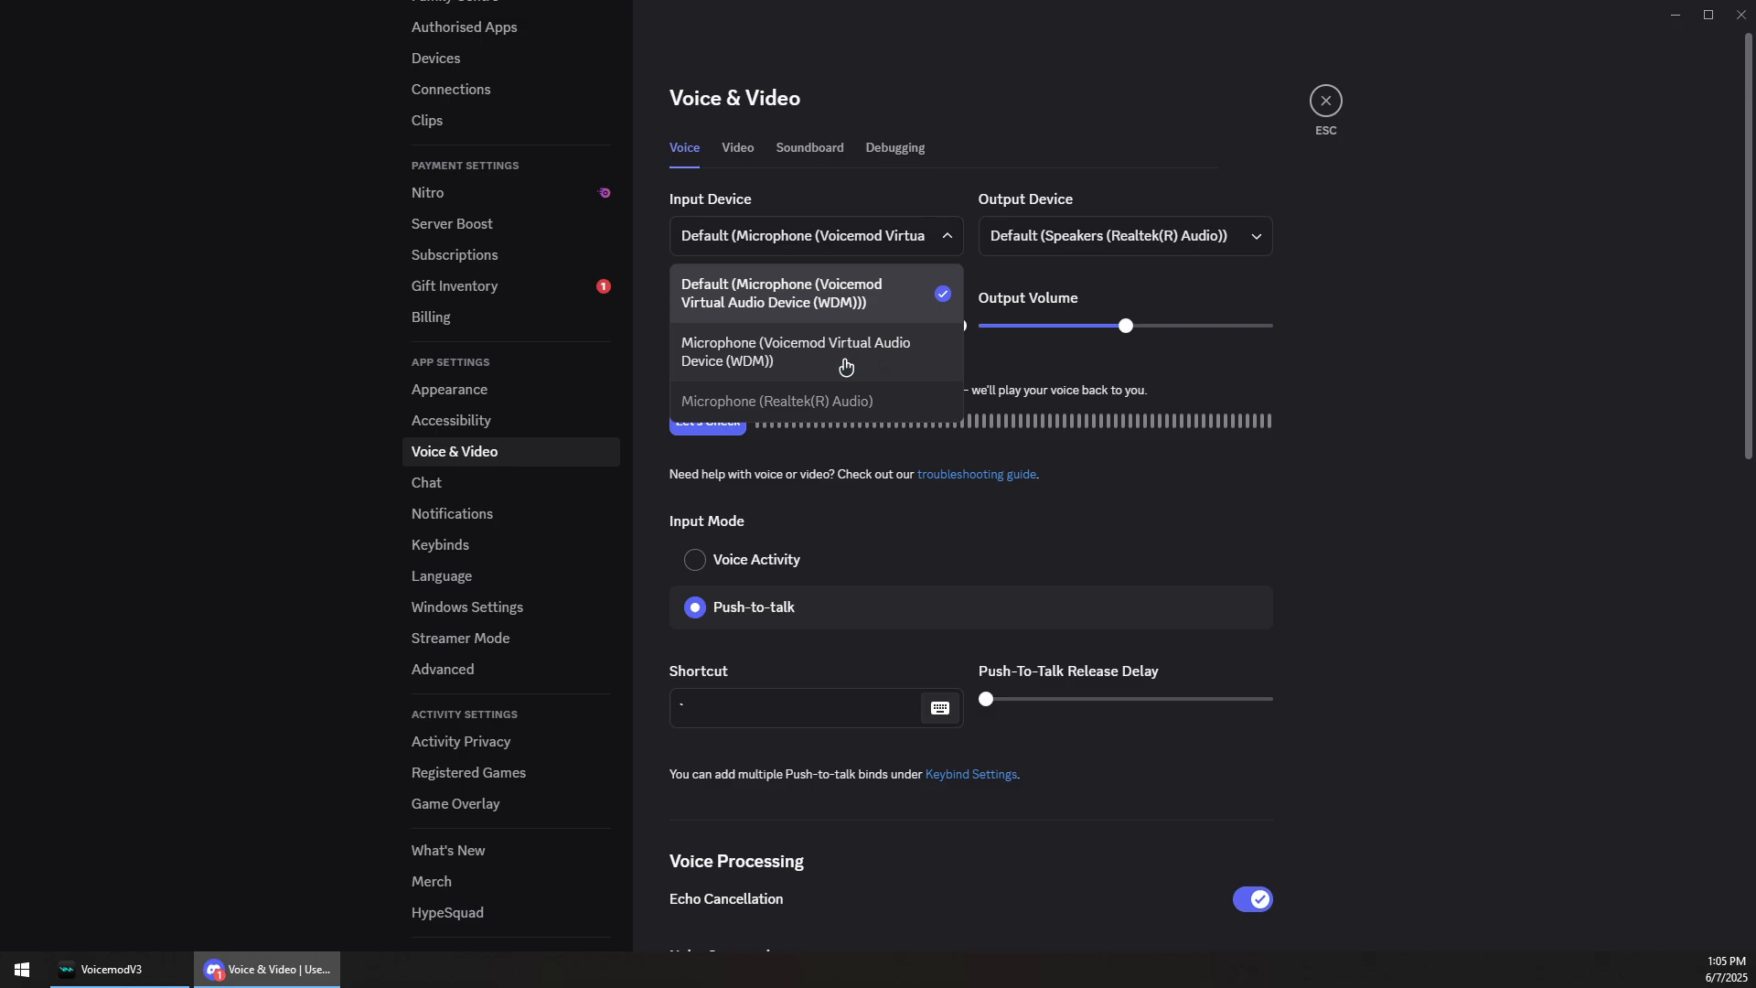
{"action": "left_click", "coordinate": [795, 351]}
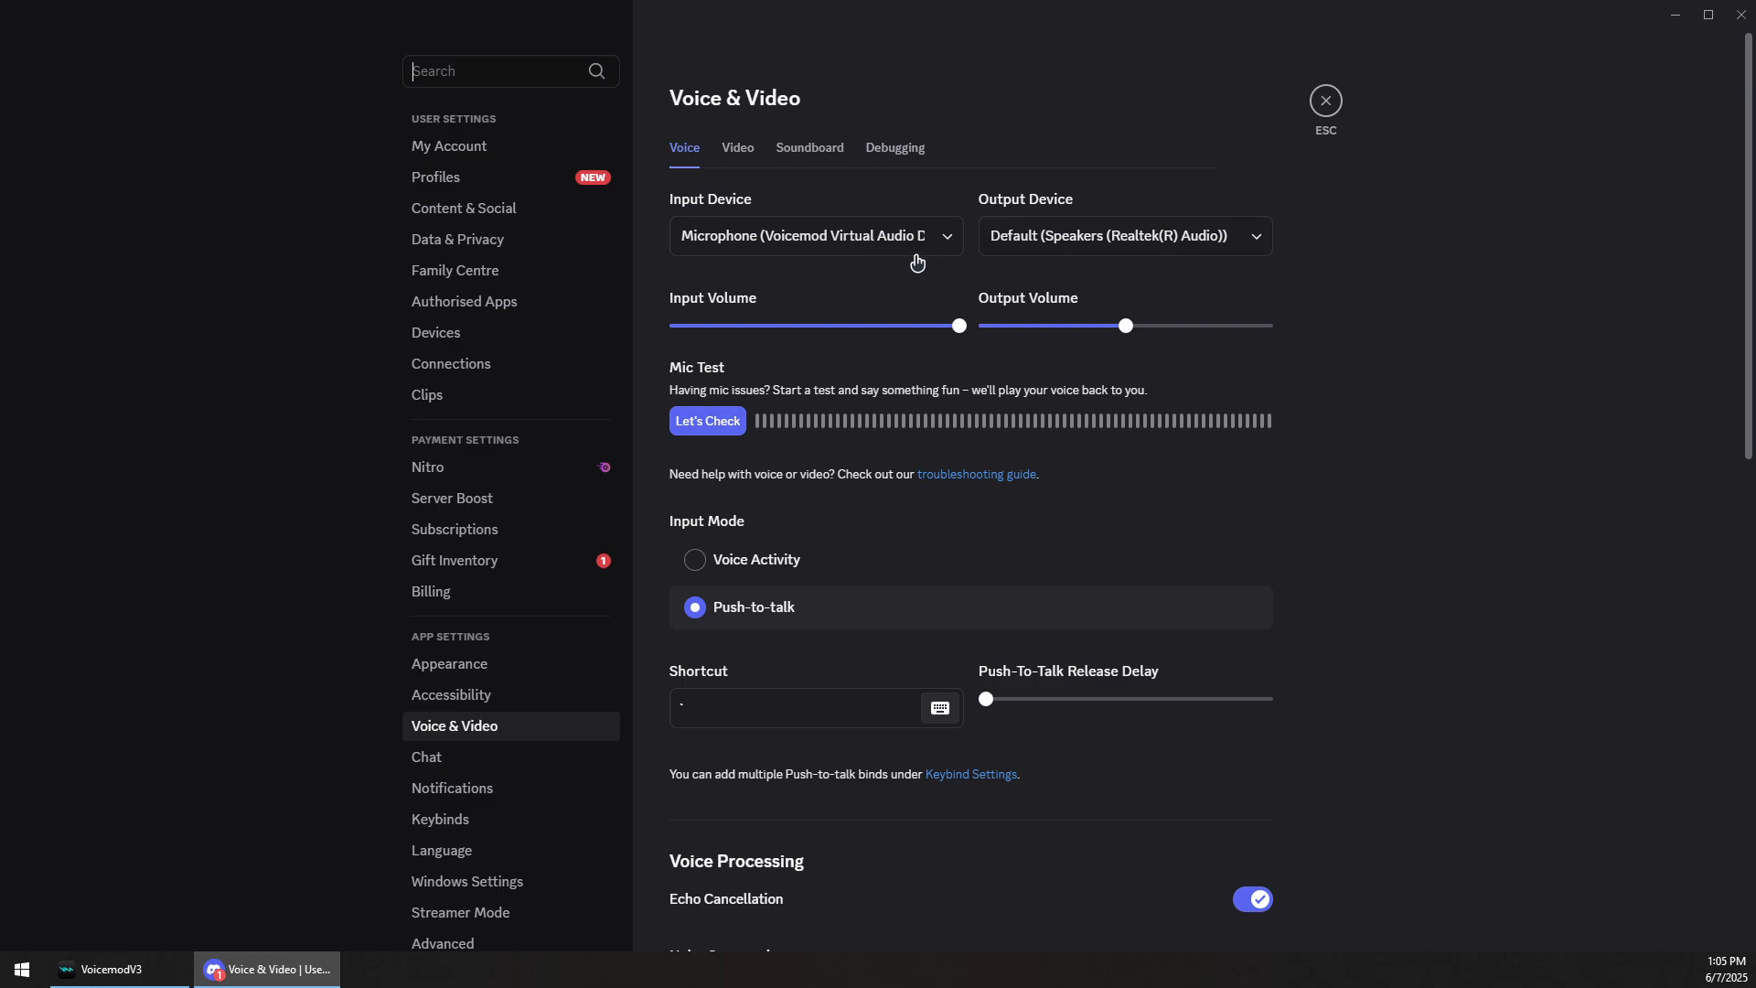
{"action": "mouse_move", "coordinate": [931, 248]}
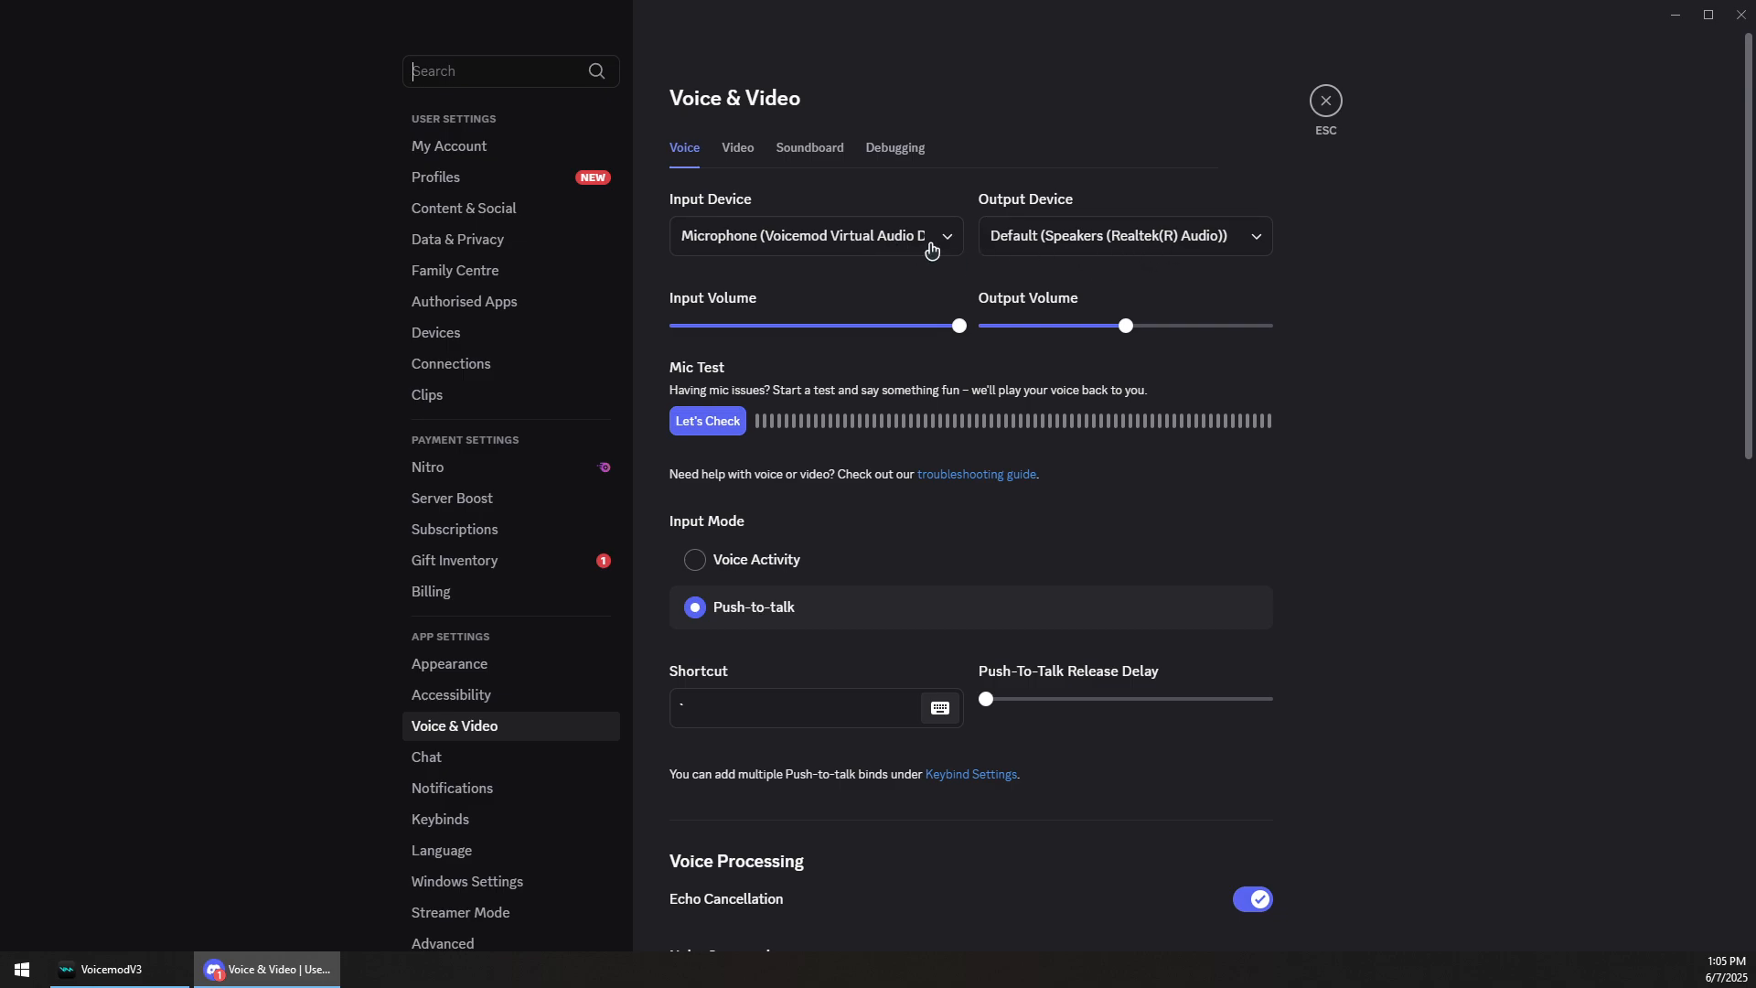
- Review the Output Device list, leaving Default (Speakers (Realtek(R) Audio)) selected
{"action": "left_click", "coordinate": [1123, 236]}
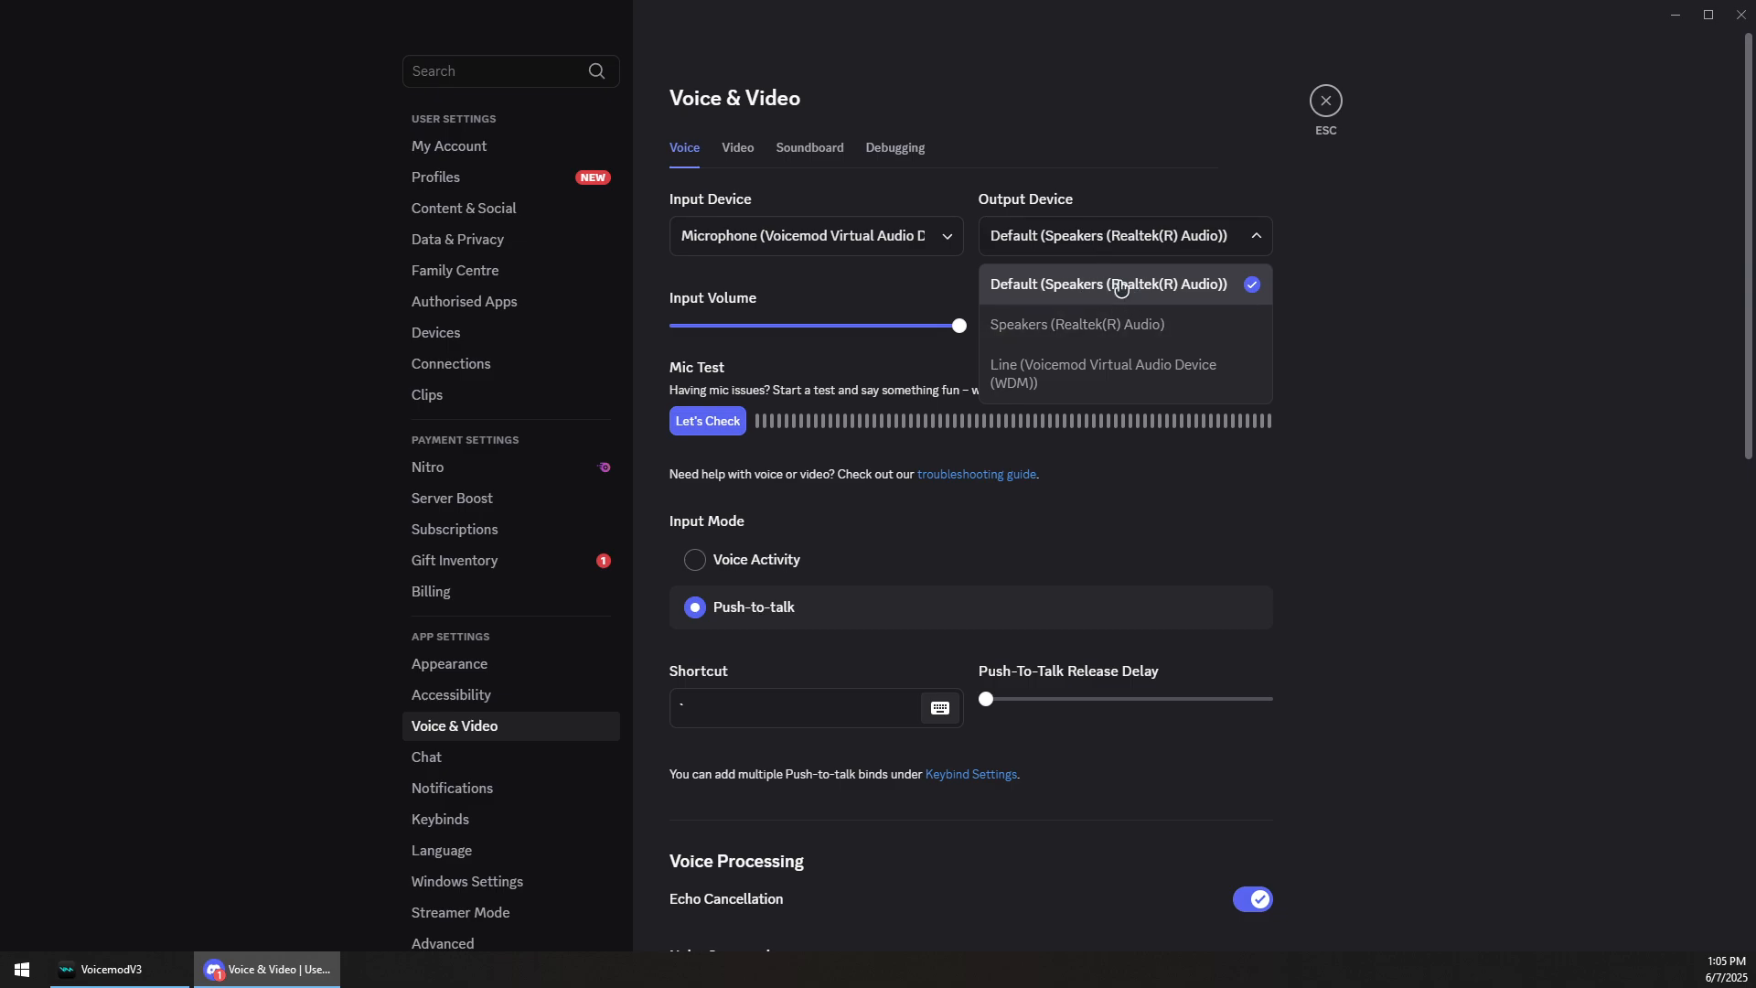
{"action": "mouse_move", "coordinate": [1154, 291]}
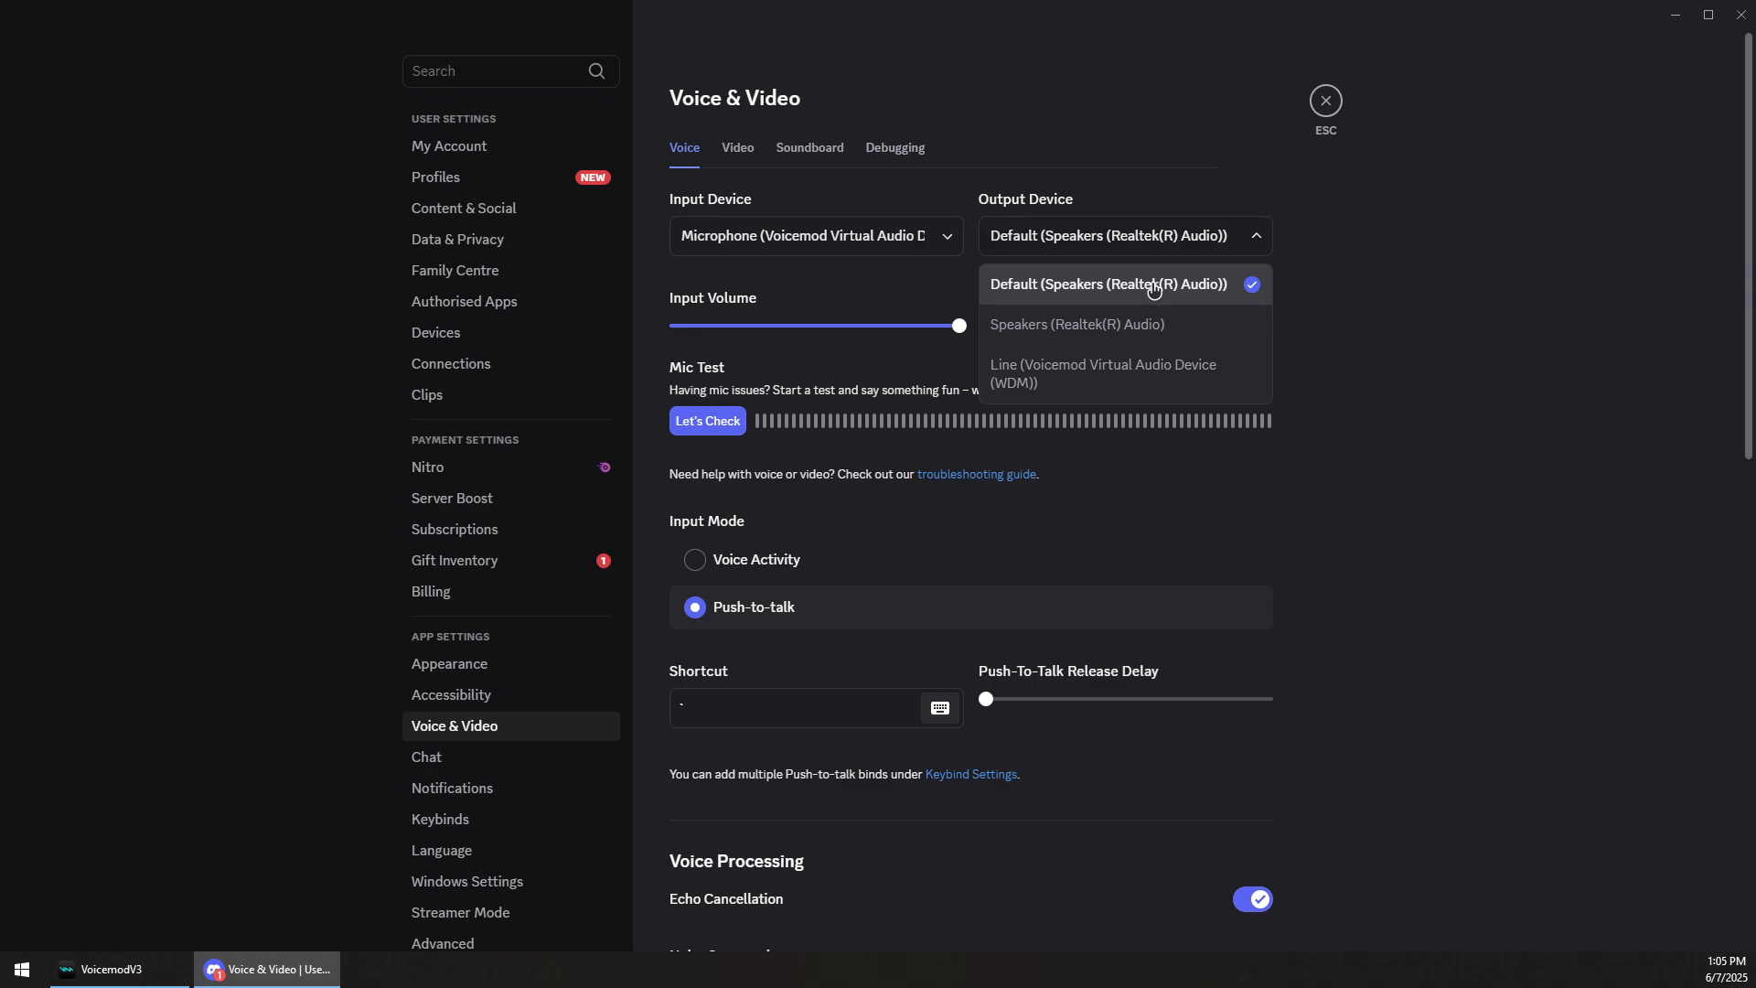
{"action": "mouse_move", "coordinate": [1103, 373]}
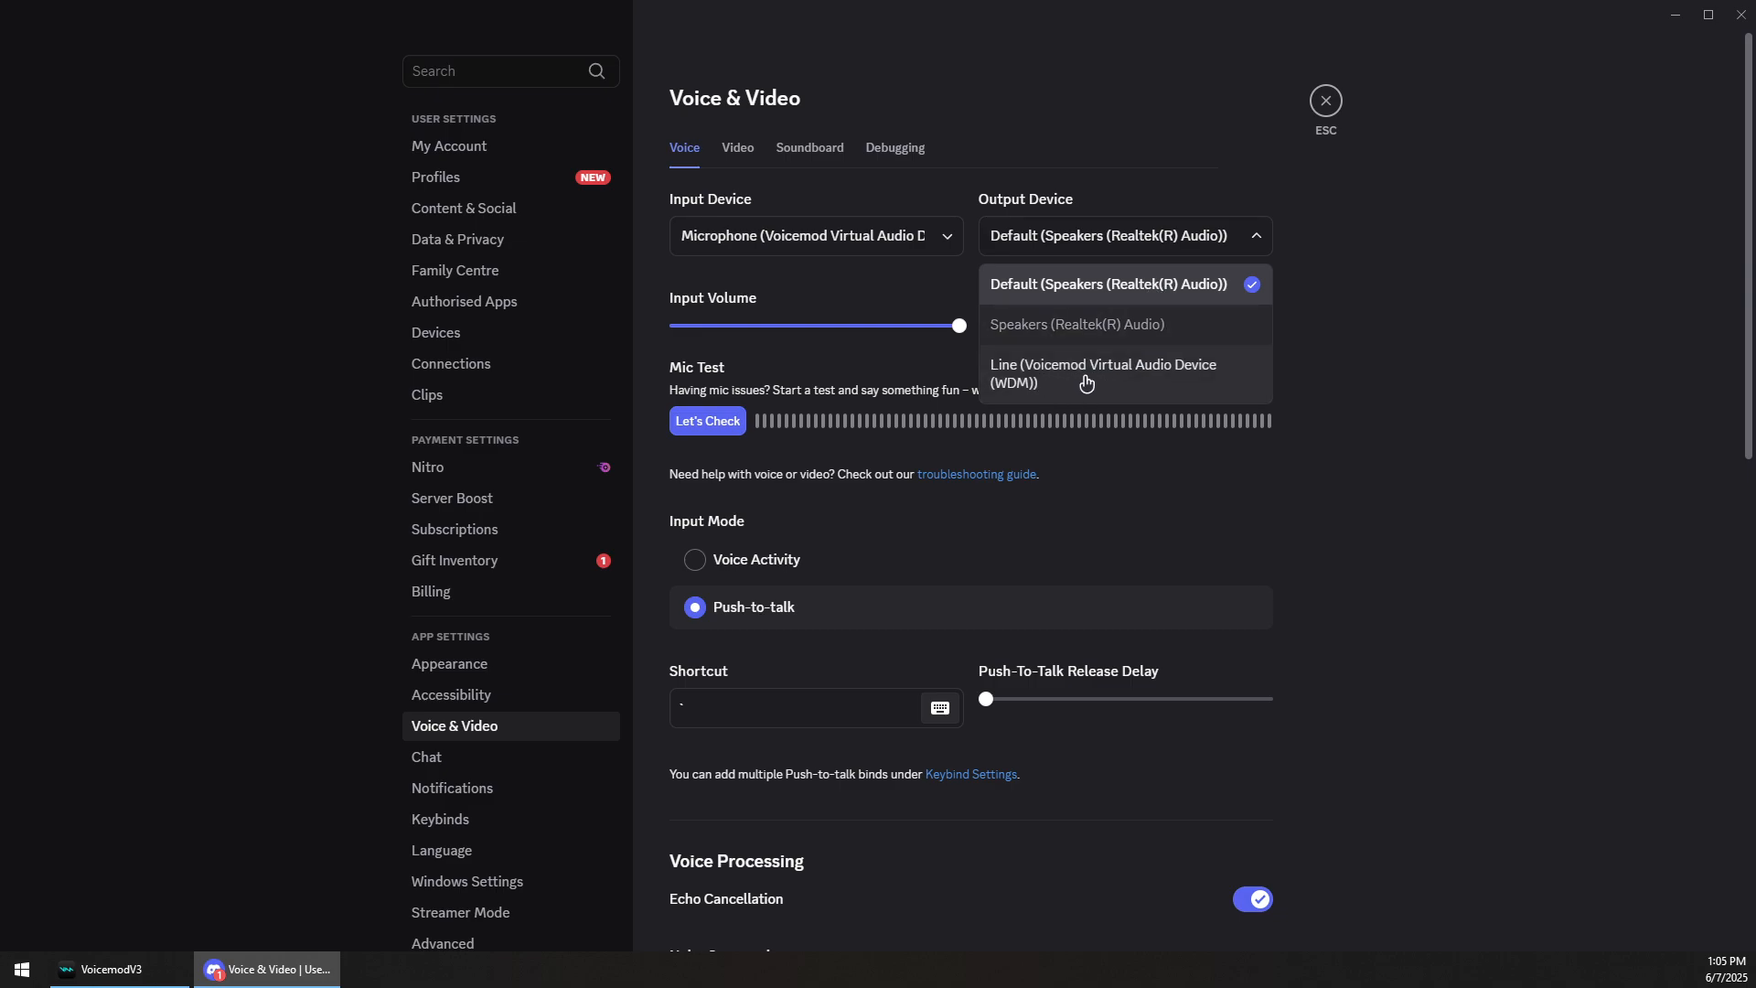
{"action": "mouse_move", "coordinate": [1148, 238]}
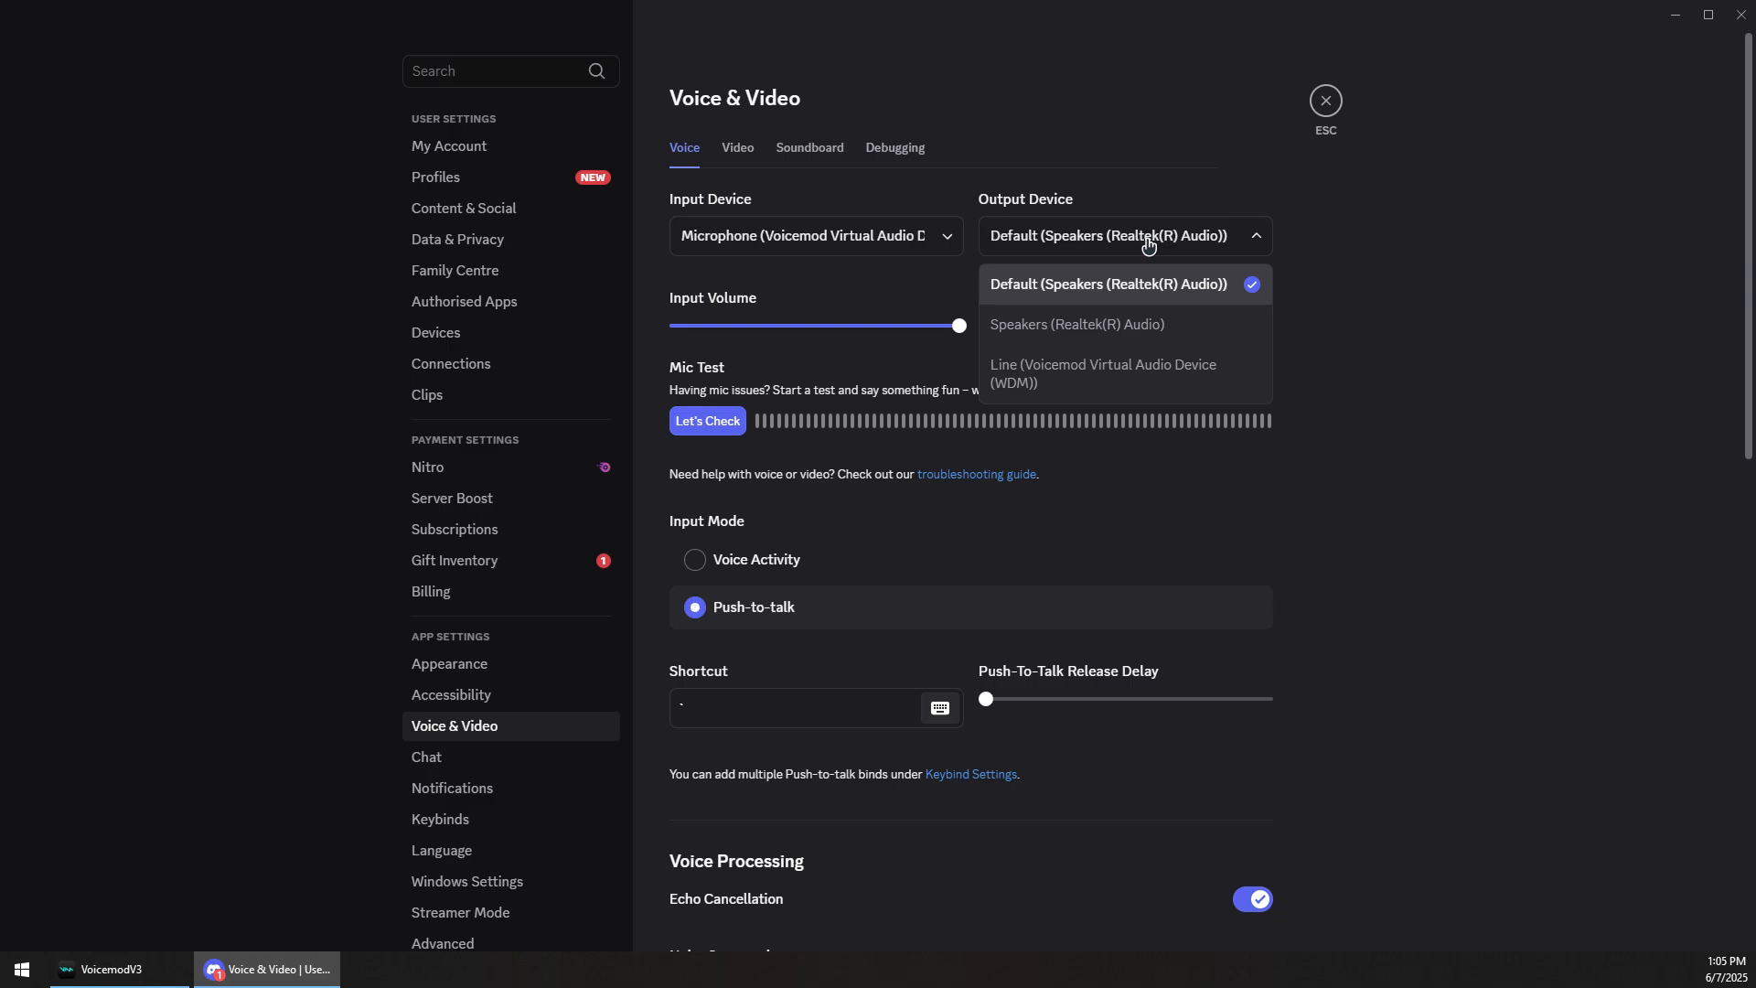
{"action": "mouse_move", "coordinate": [1109, 305]}
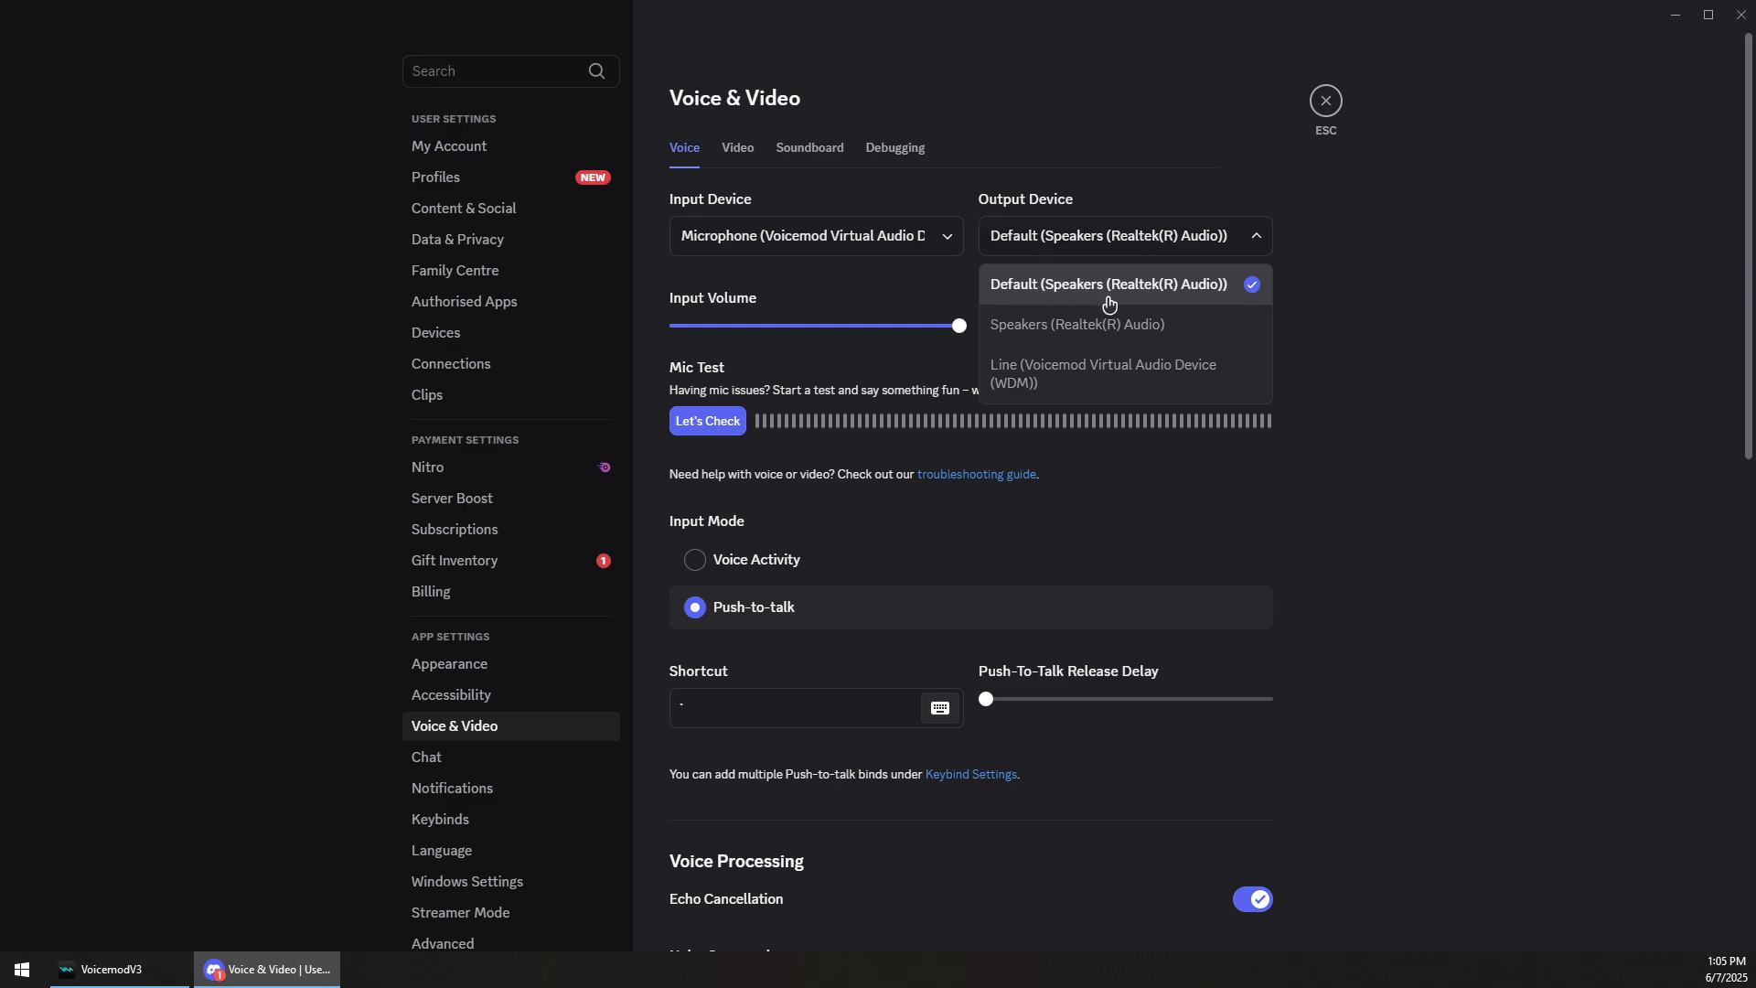
{"action": "mouse_move", "coordinate": [1183, 243]}
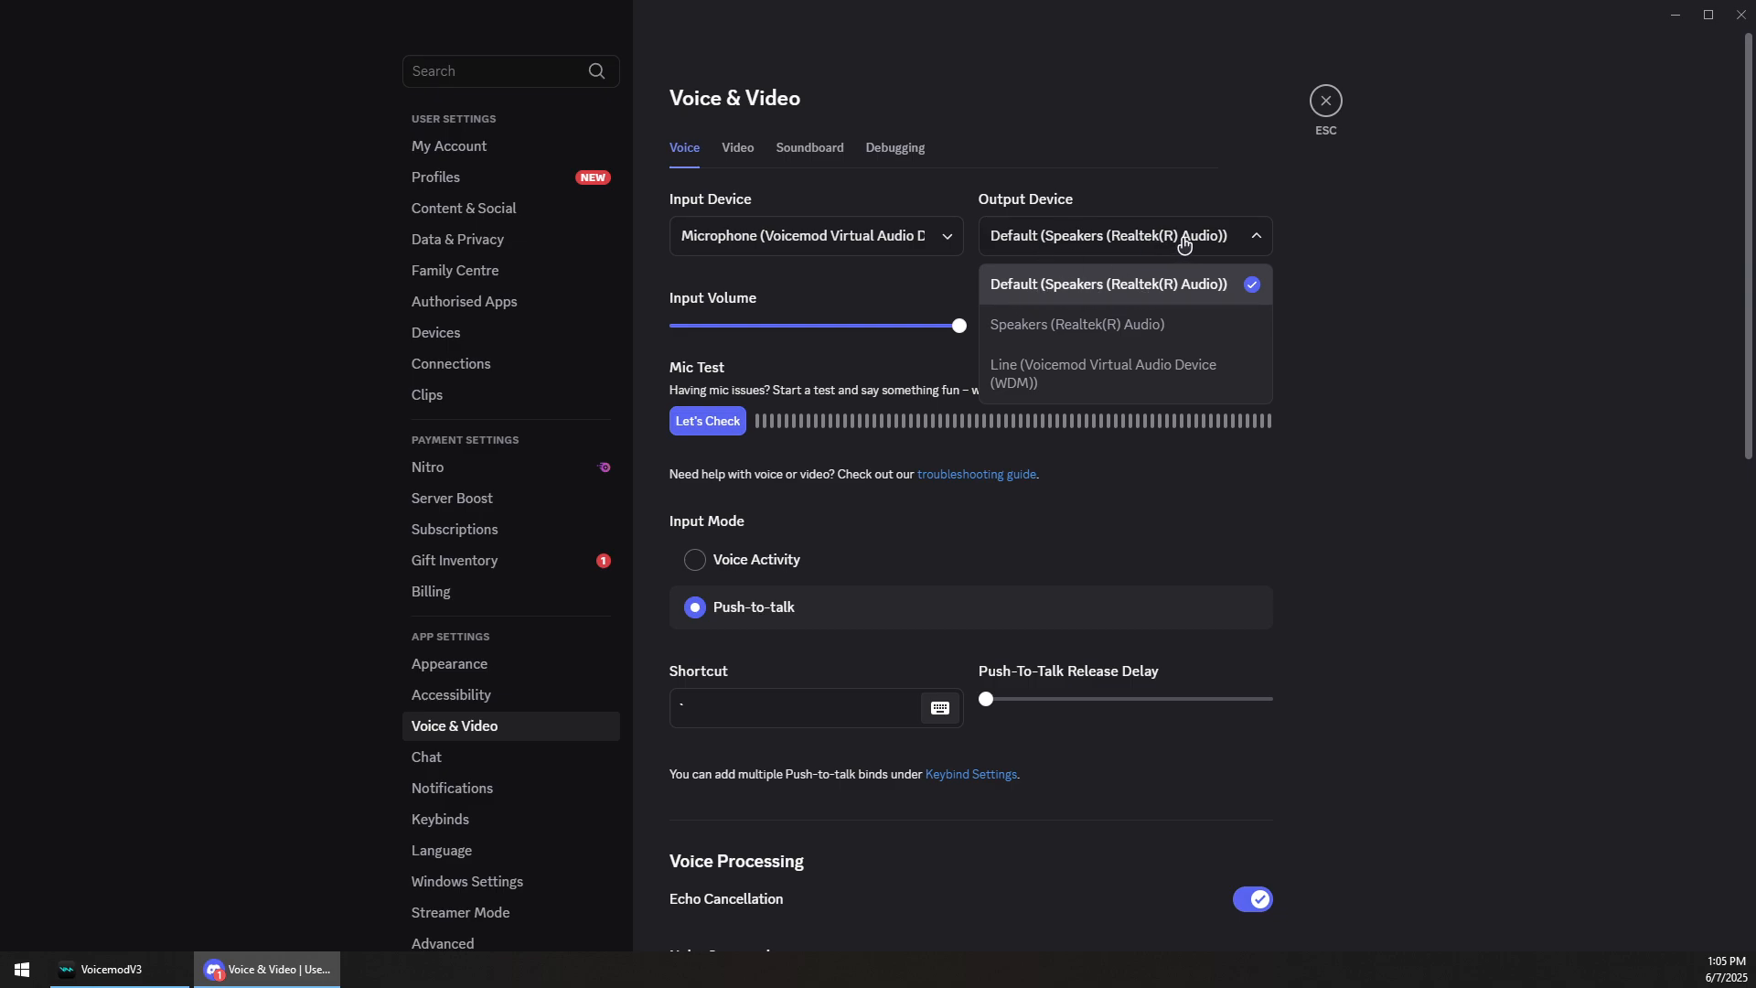
- Keep default speakers as output and switch between Voicemod and Discord during the mic test
{"action": "left_click", "coordinate": [1110, 283]}
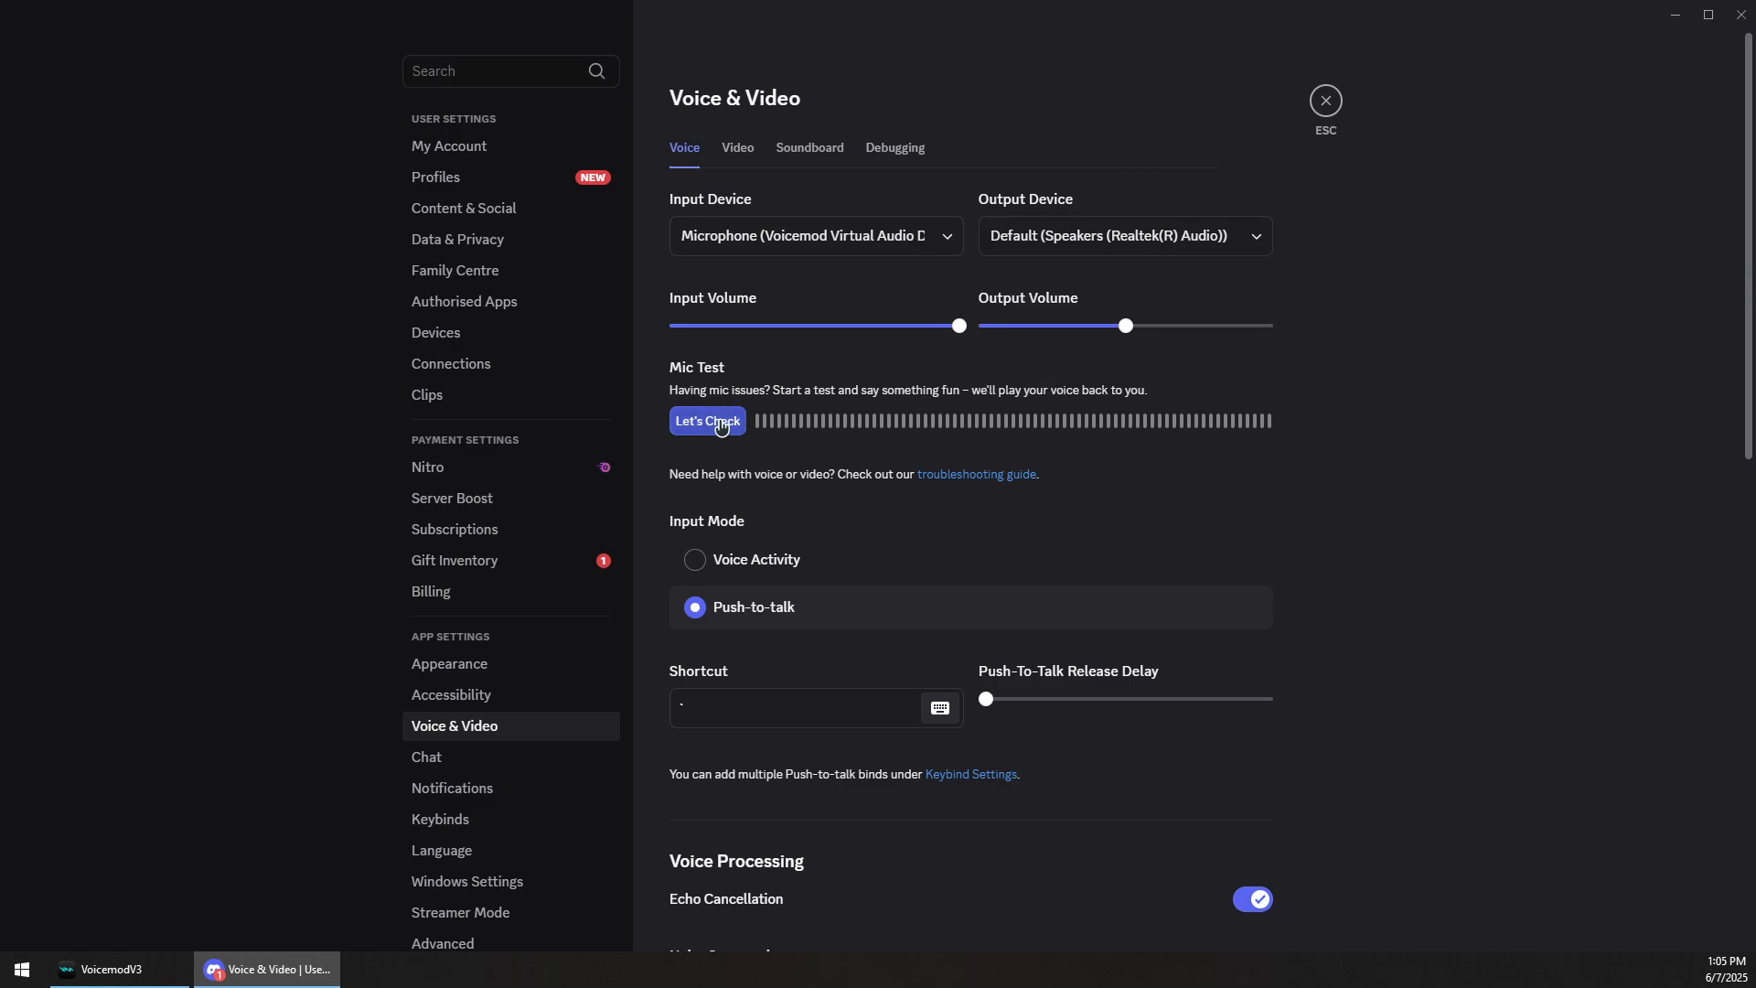
{"action": "mouse_move", "coordinate": [754, 419]}
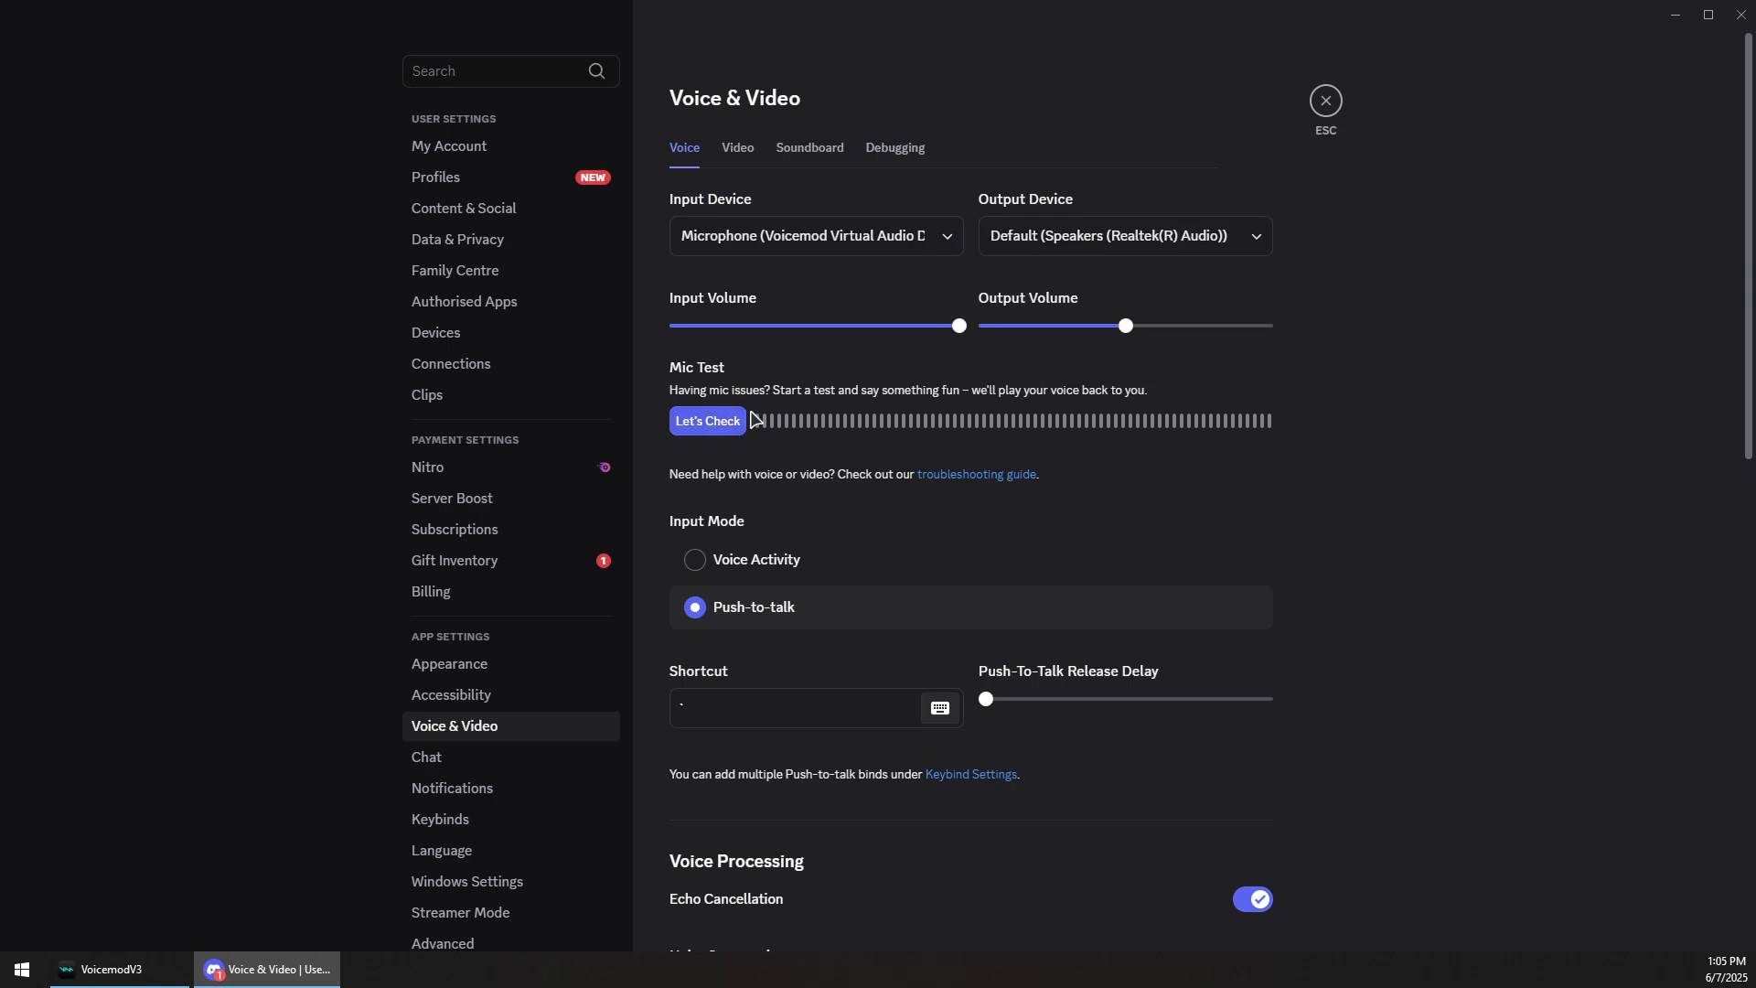
{"action": "left_click", "coordinate": [106, 969]}
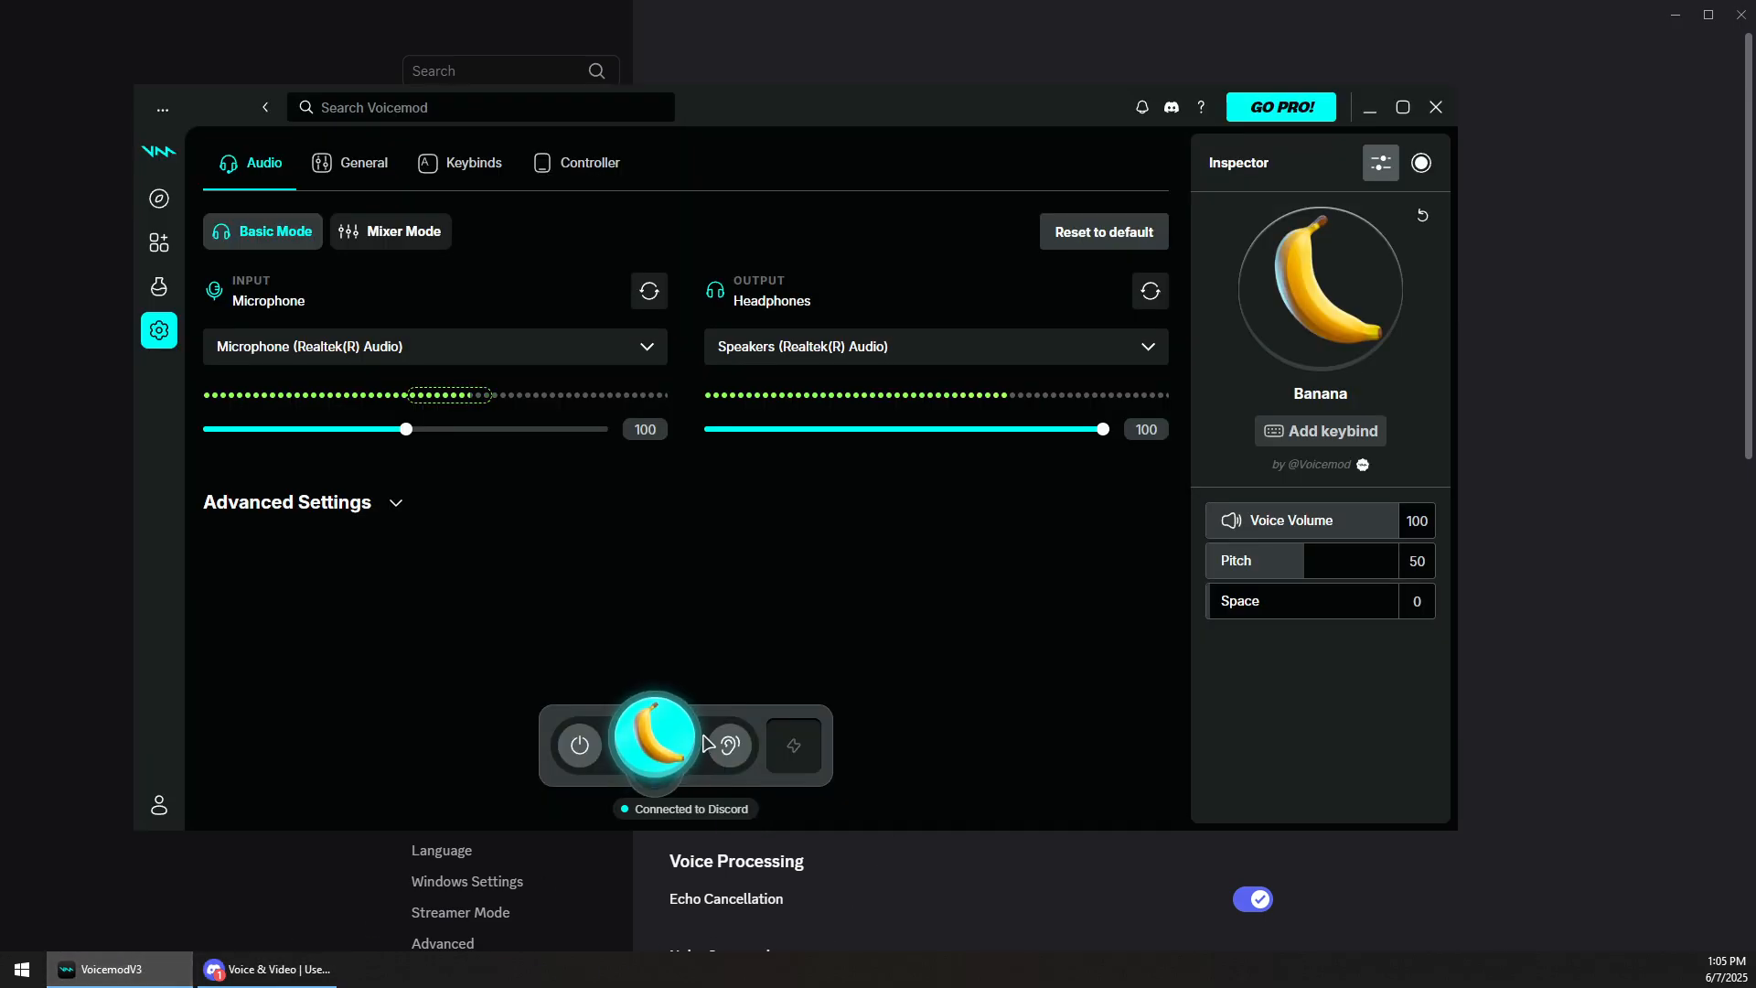
{"action": "left_click", "coordinate": [266, 970]}
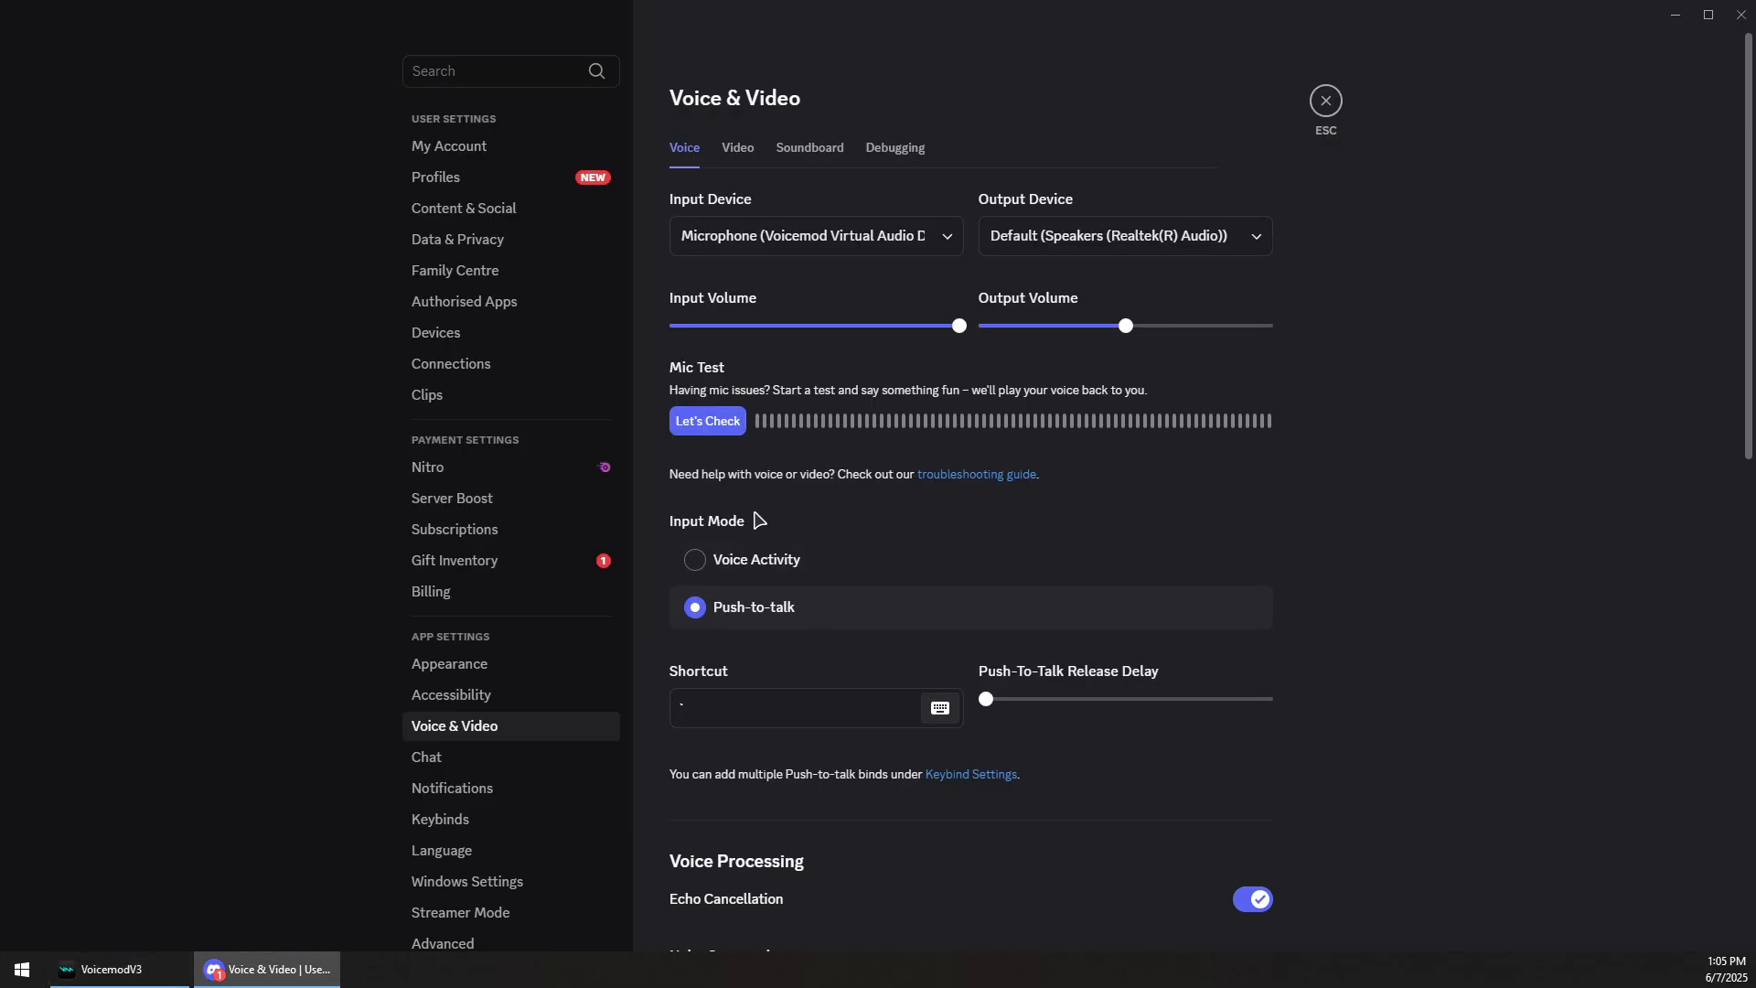
{"action": "left_click", "coordinate": [108, 969]}
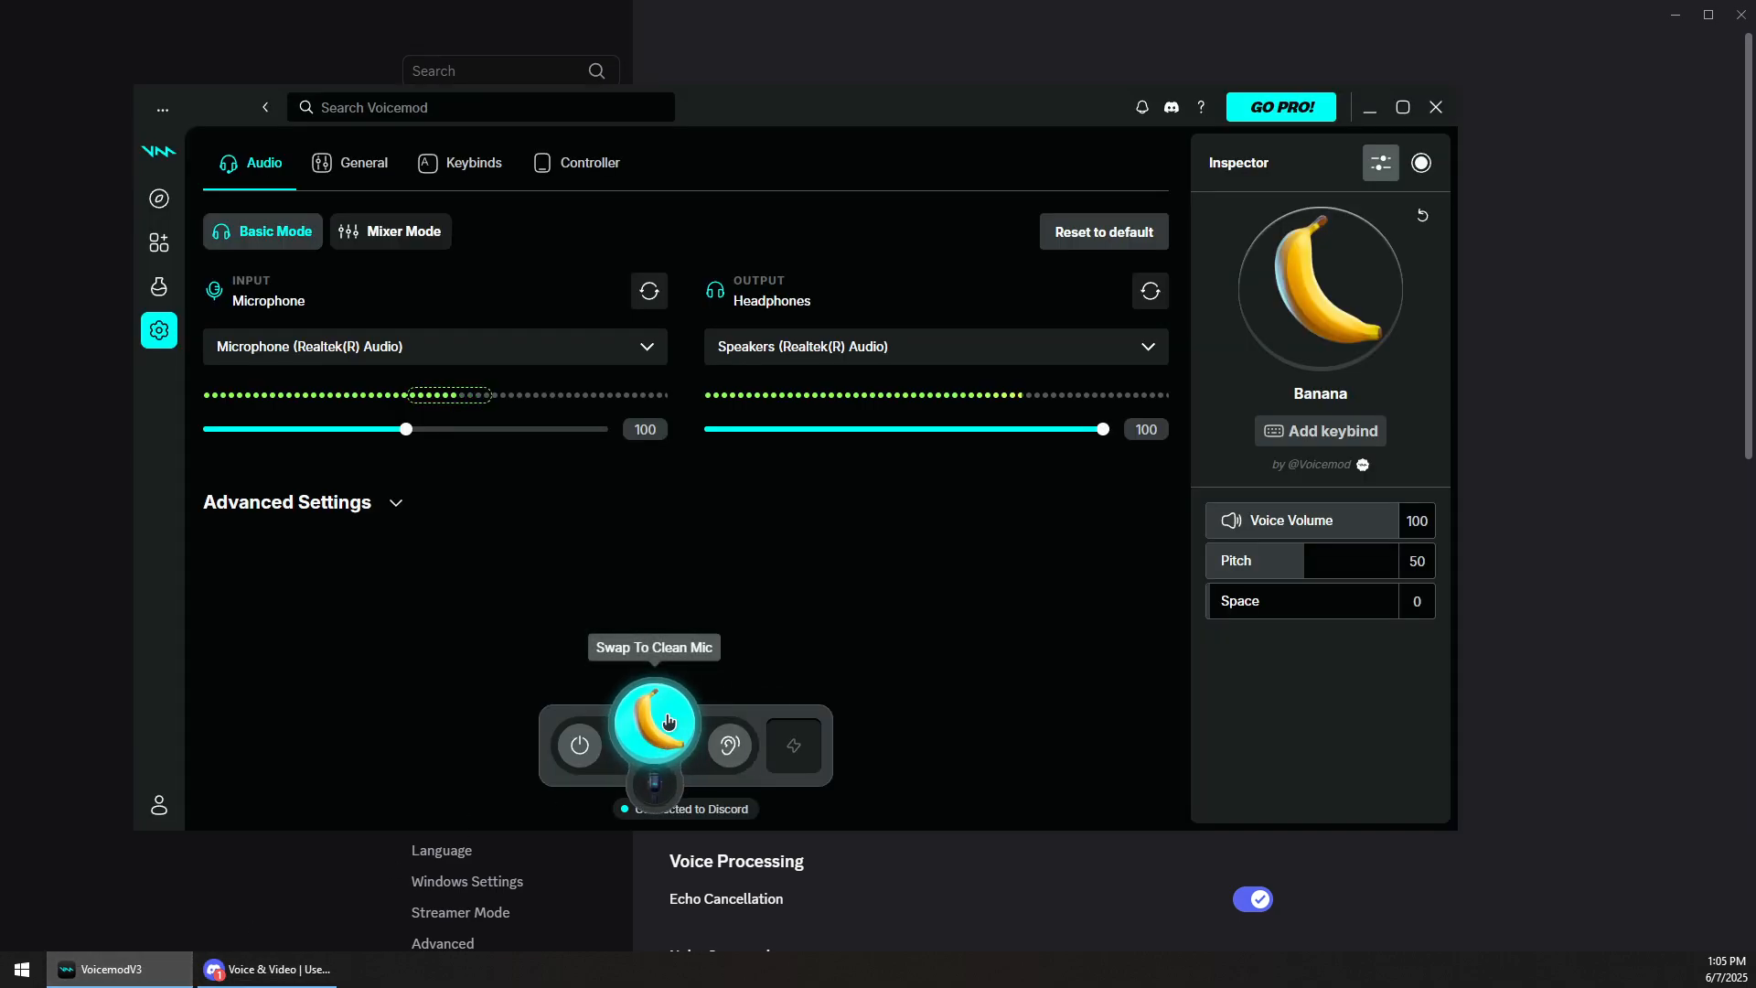
{"action": "mouse_move", "coordinate": [671, 691]}
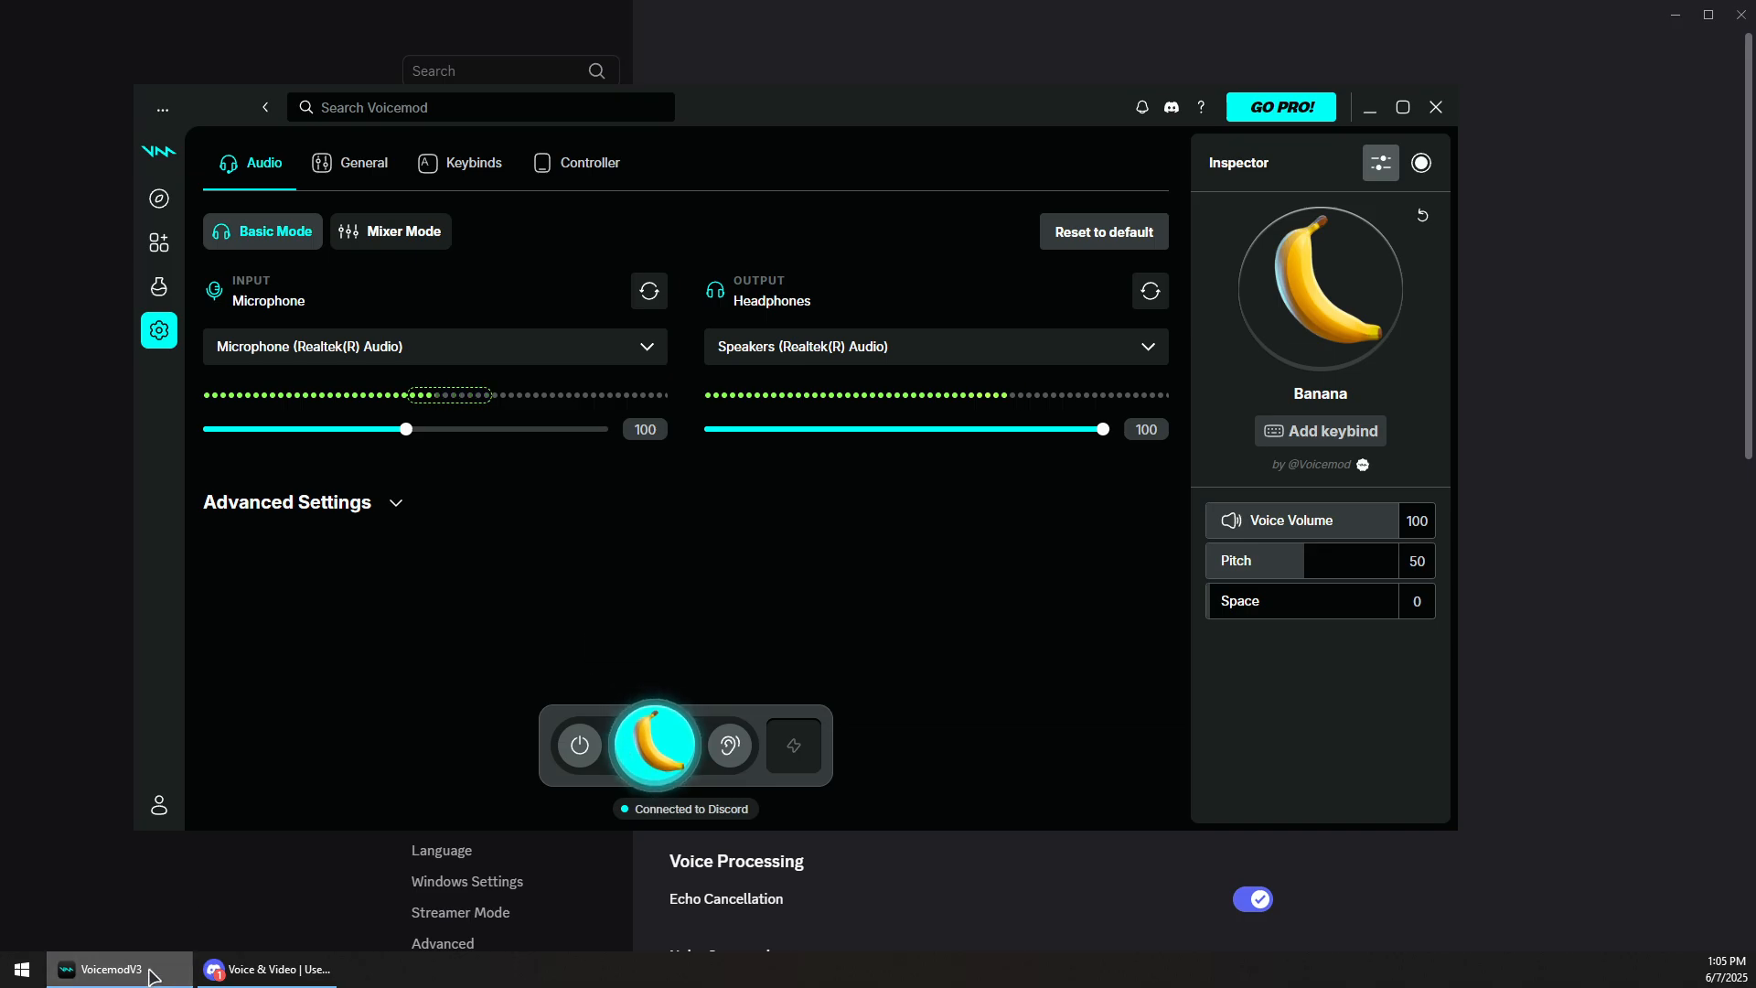
{"action": "left_click", "coordinate": [266, 970]}
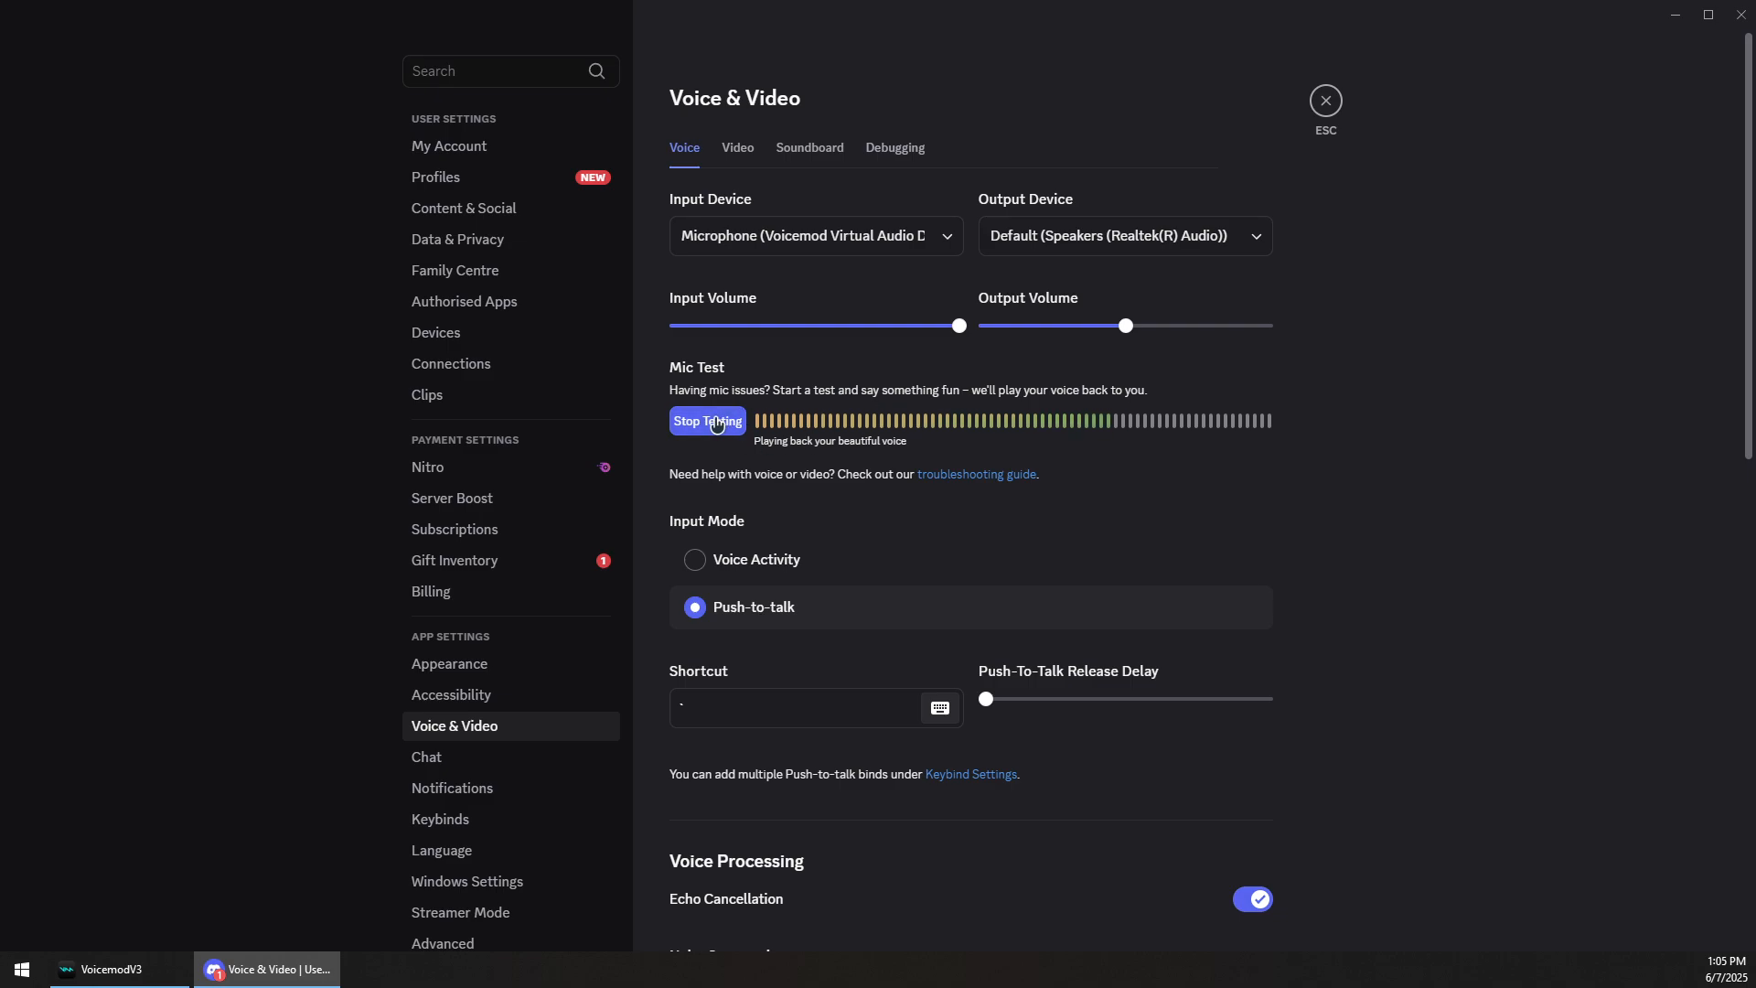
- Stop the microphone test and close Discord's user settings
{"action": "left_click", "coordinate": [706, 421]}
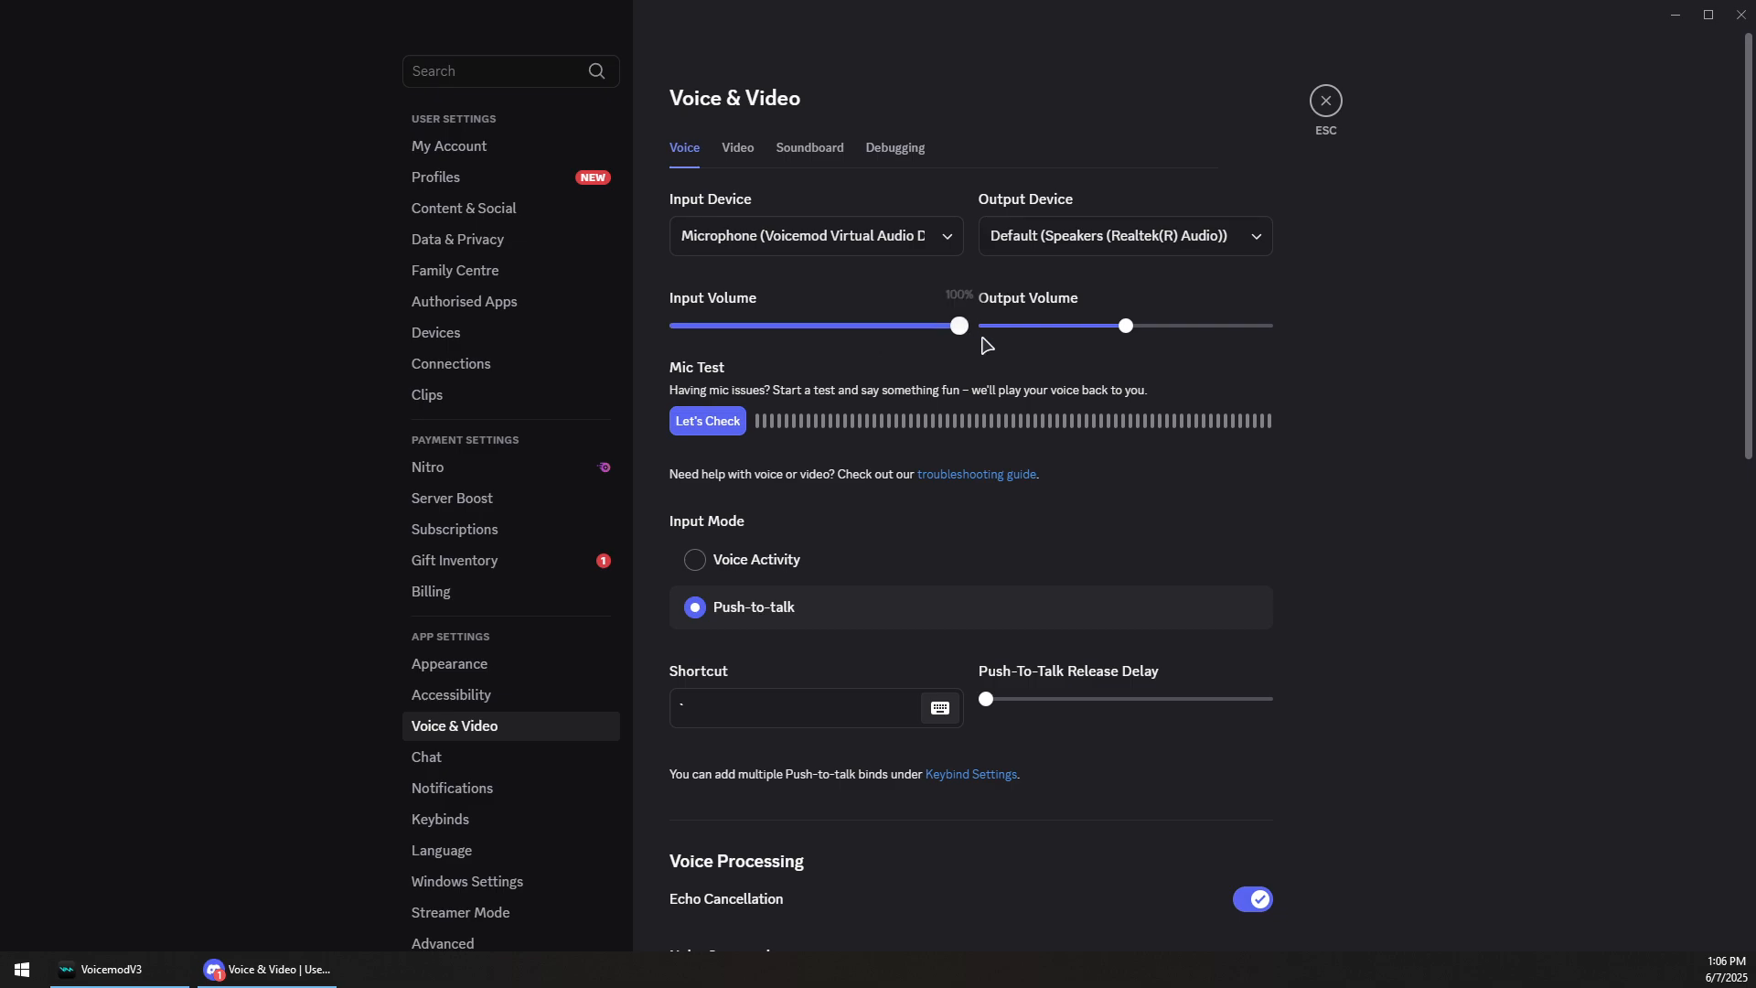
{"action": "mouse_move", "coordinate": [975, 338]}
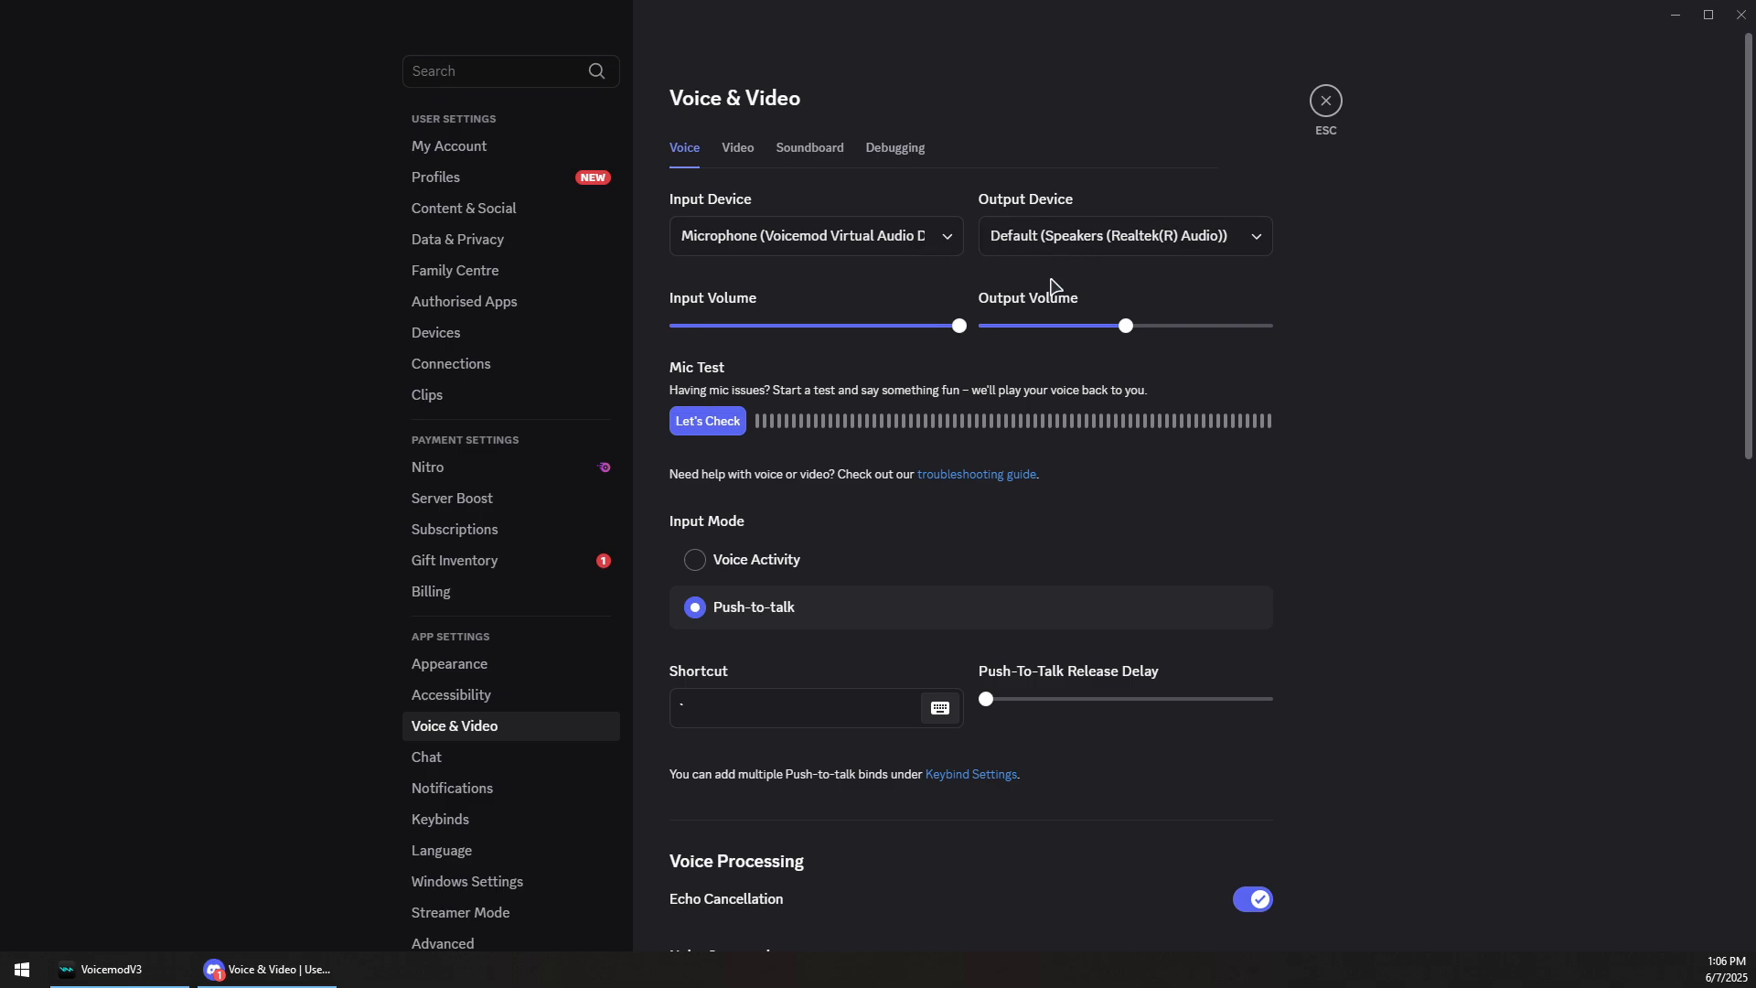
{"action": "mouse_move", "coordinate": [1326, 101]}
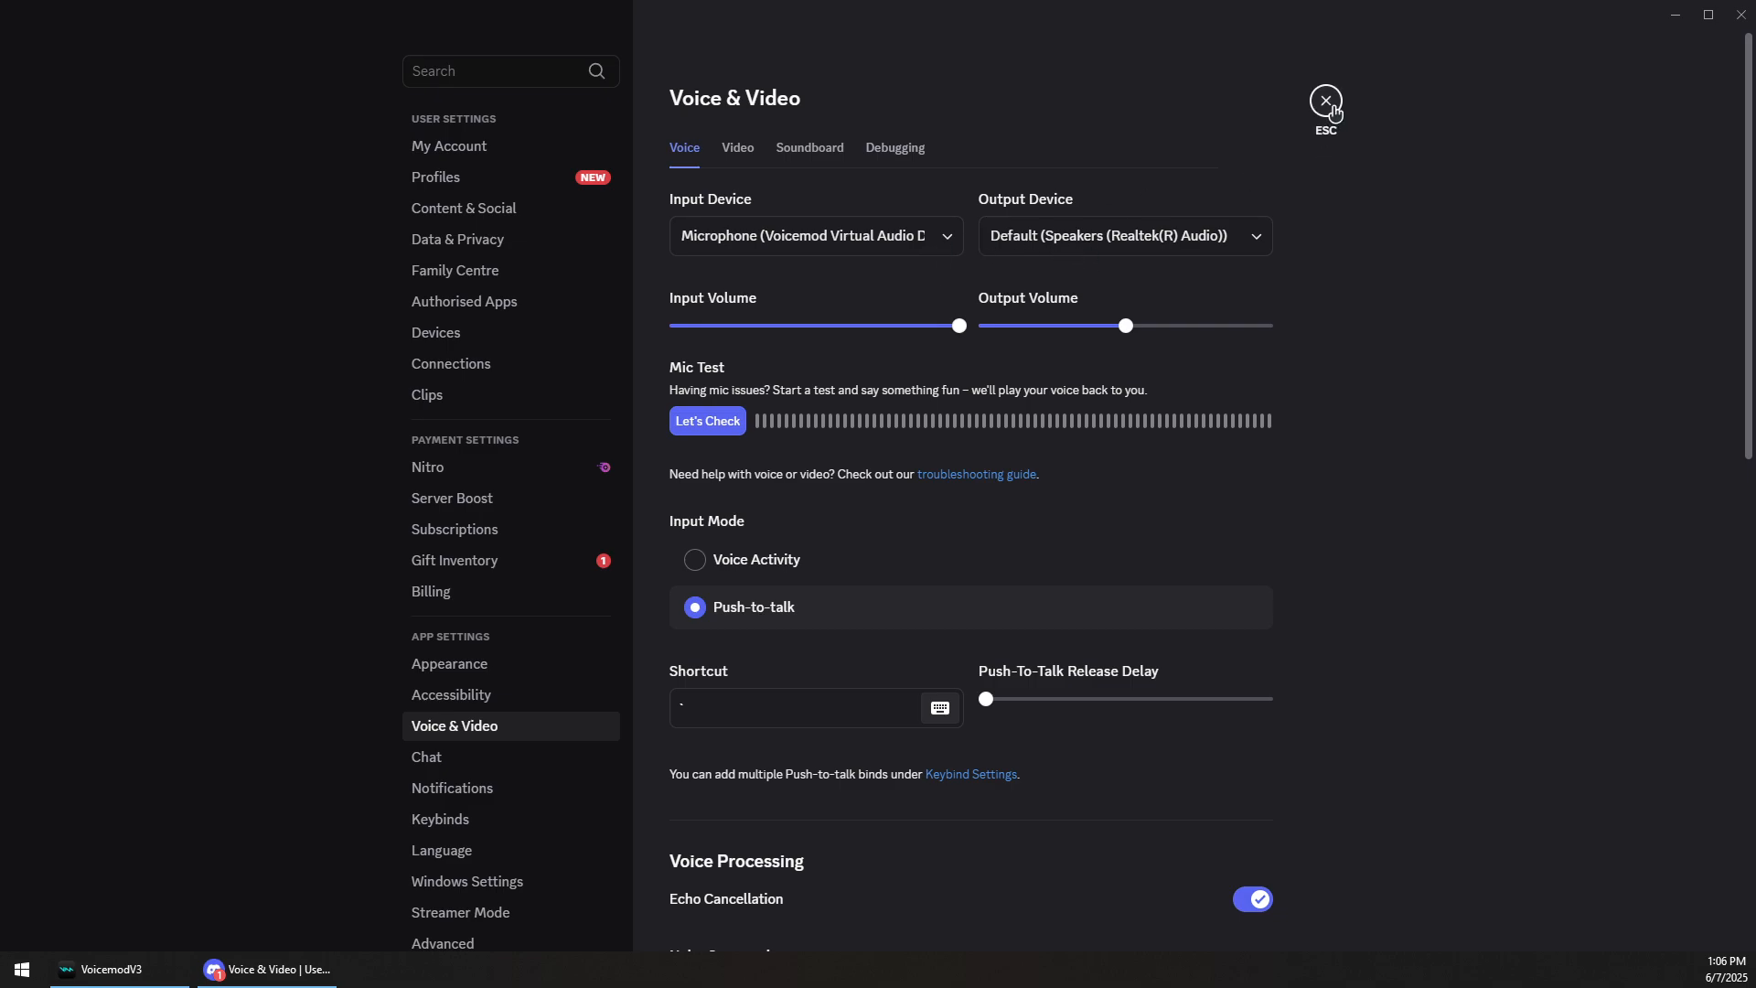
{"action": "left_click", "coordinate": [1324, 99]}
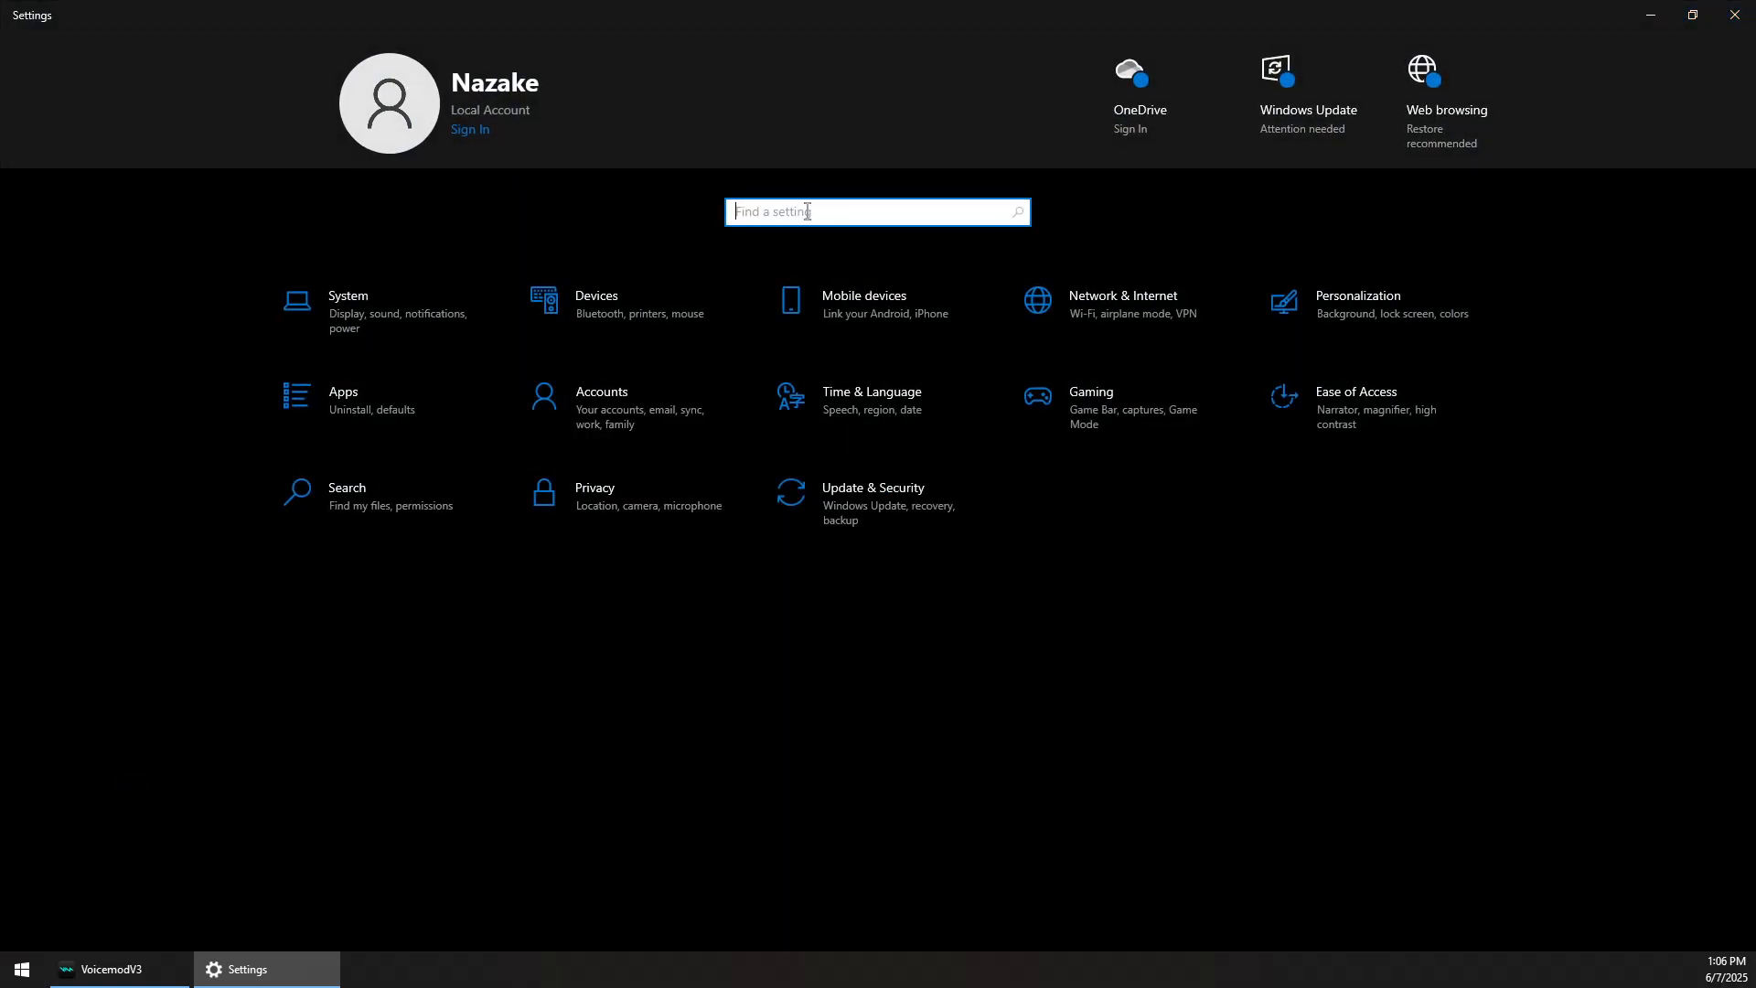
- Search Windows Settings for 'audio' and go to Manage sound devices
{"action": "type", "text": "audio"}
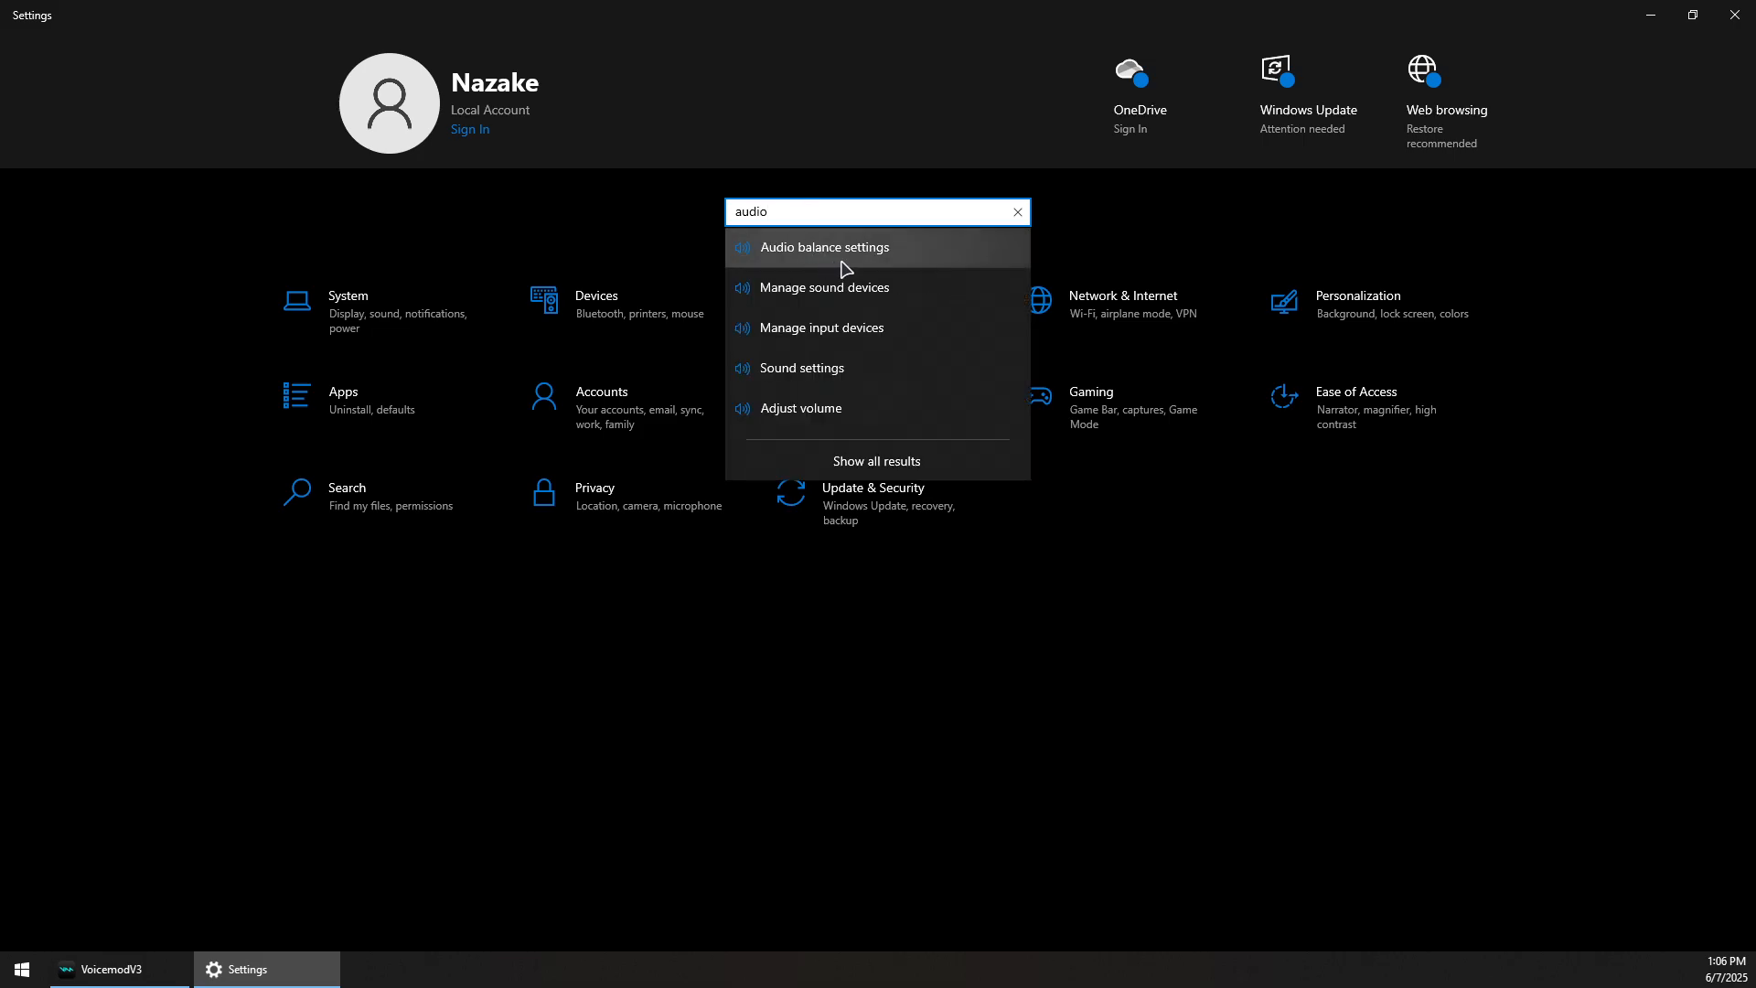
{"action": "left_click", "coordinate": [823, 287]}
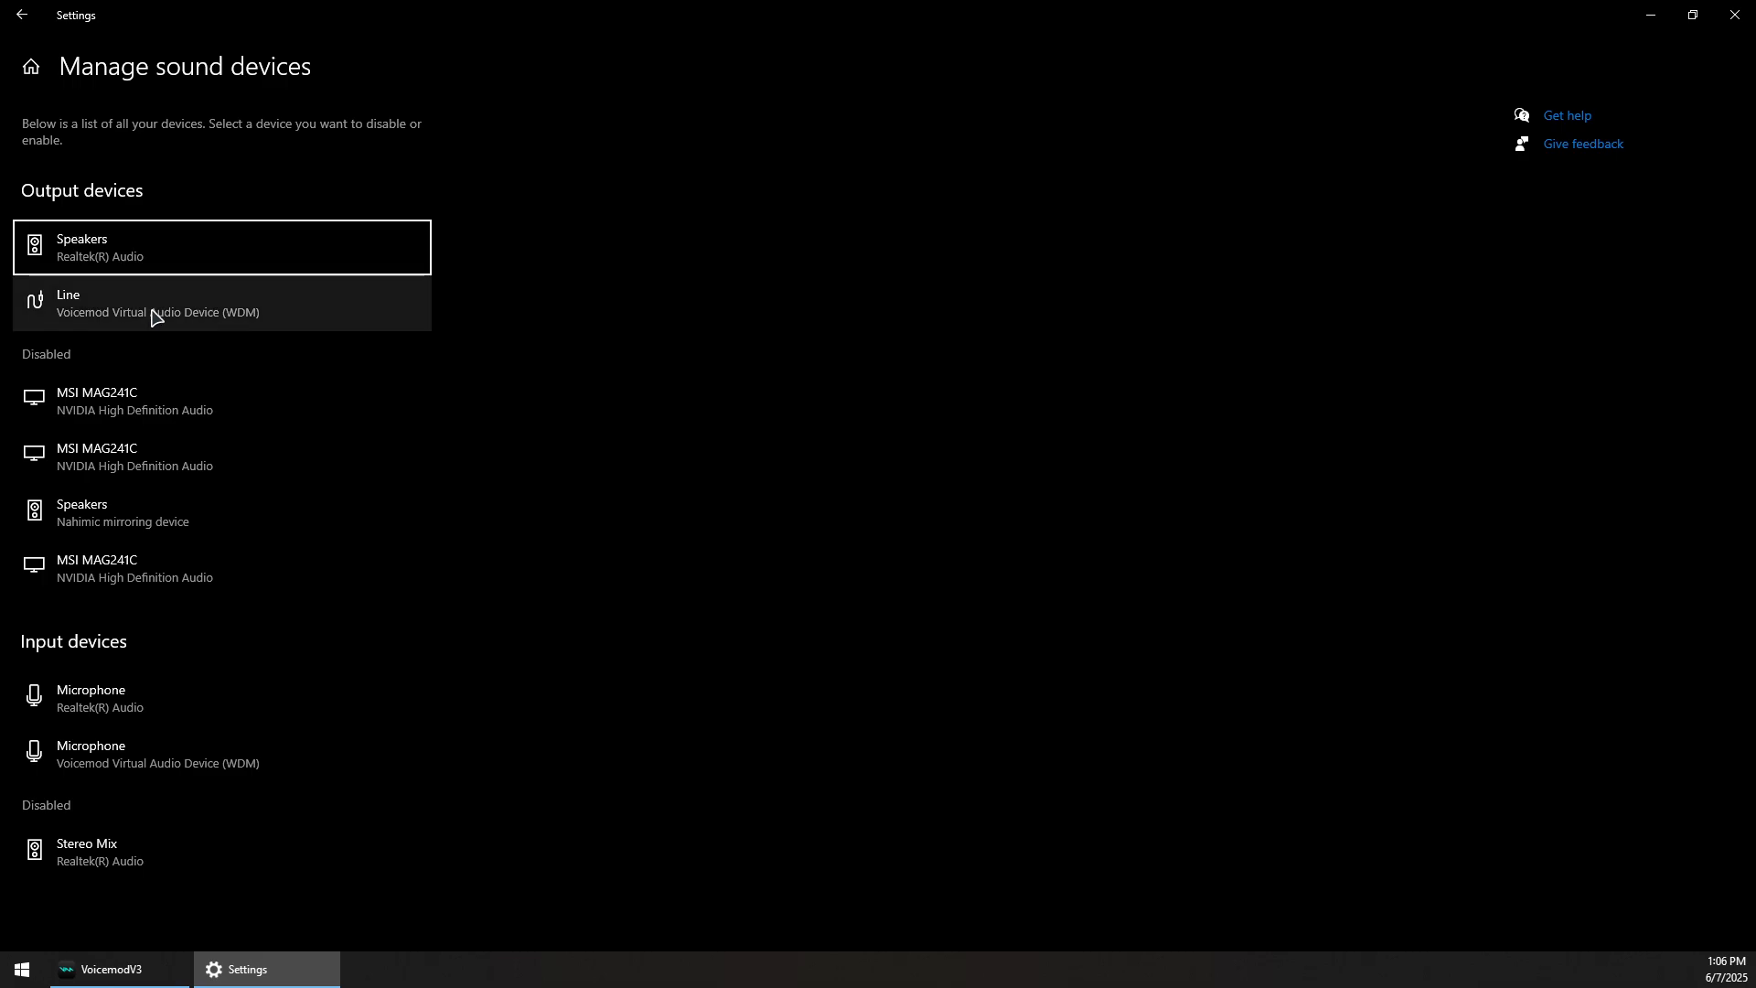
- Look over the Realtek speakers, Voicemod Line and disabled Nahimic devices, then return to the Sound page
{"action": "left_click", "coordinate": [221, 247]}
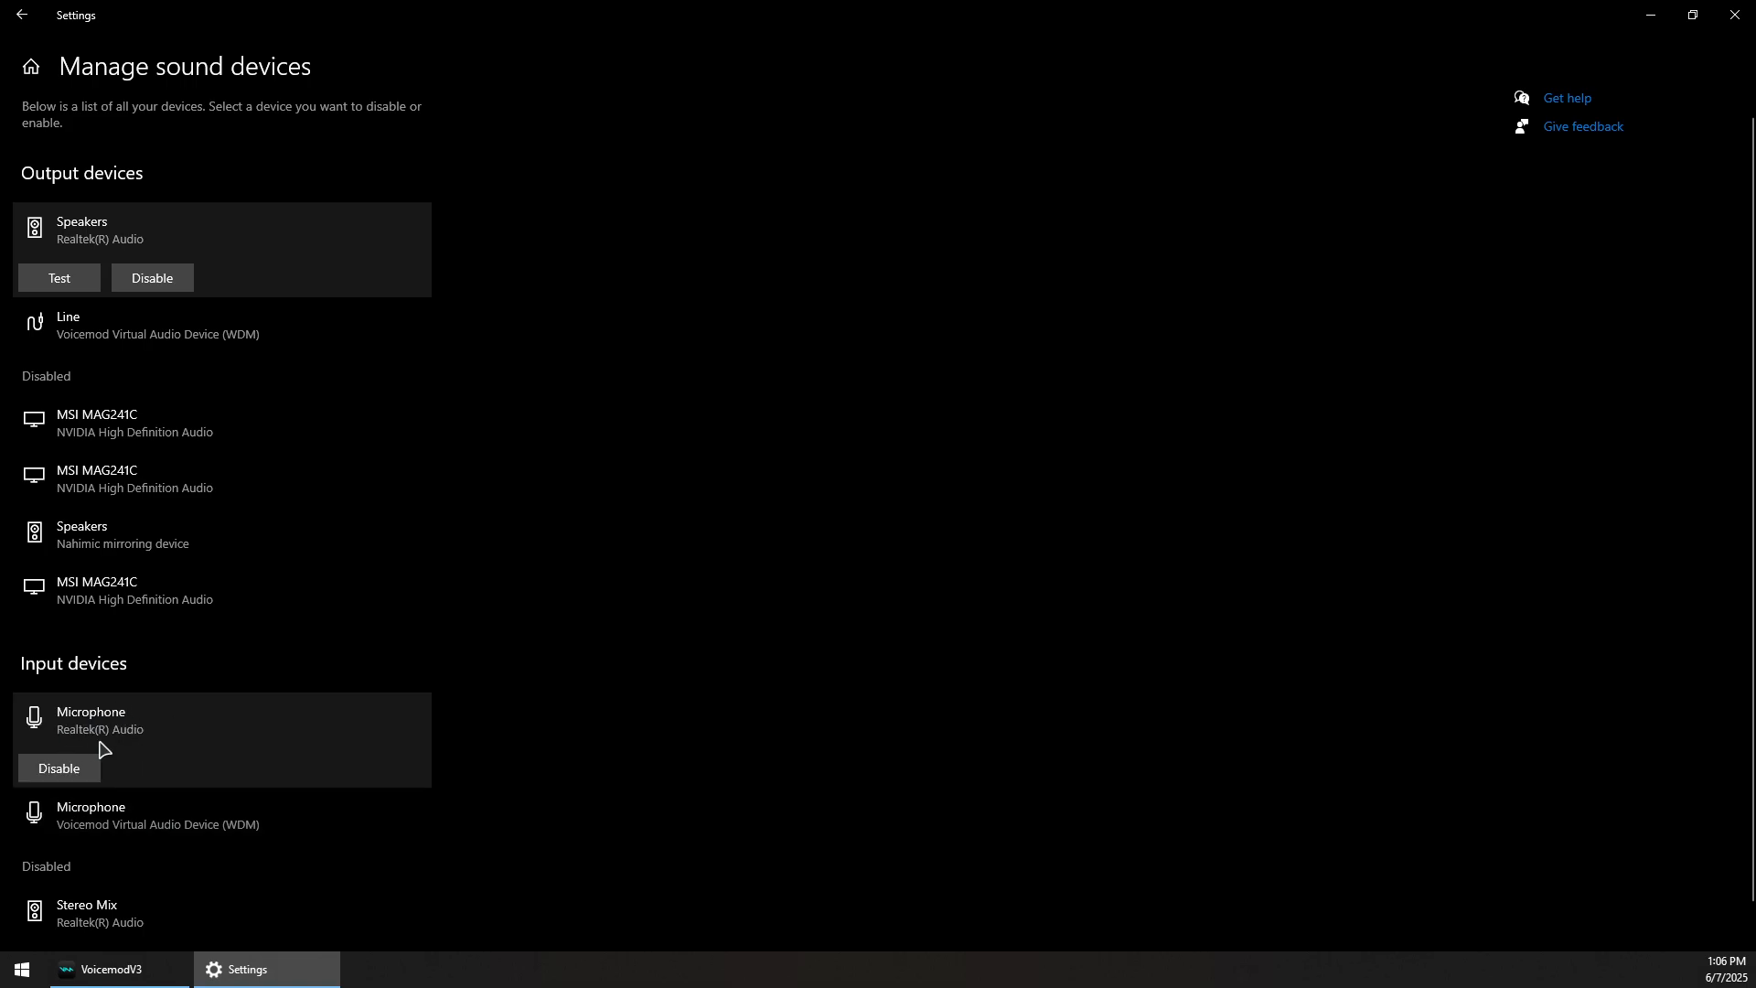
{"action": "mouse_move", "coordinate": [58, 277]}
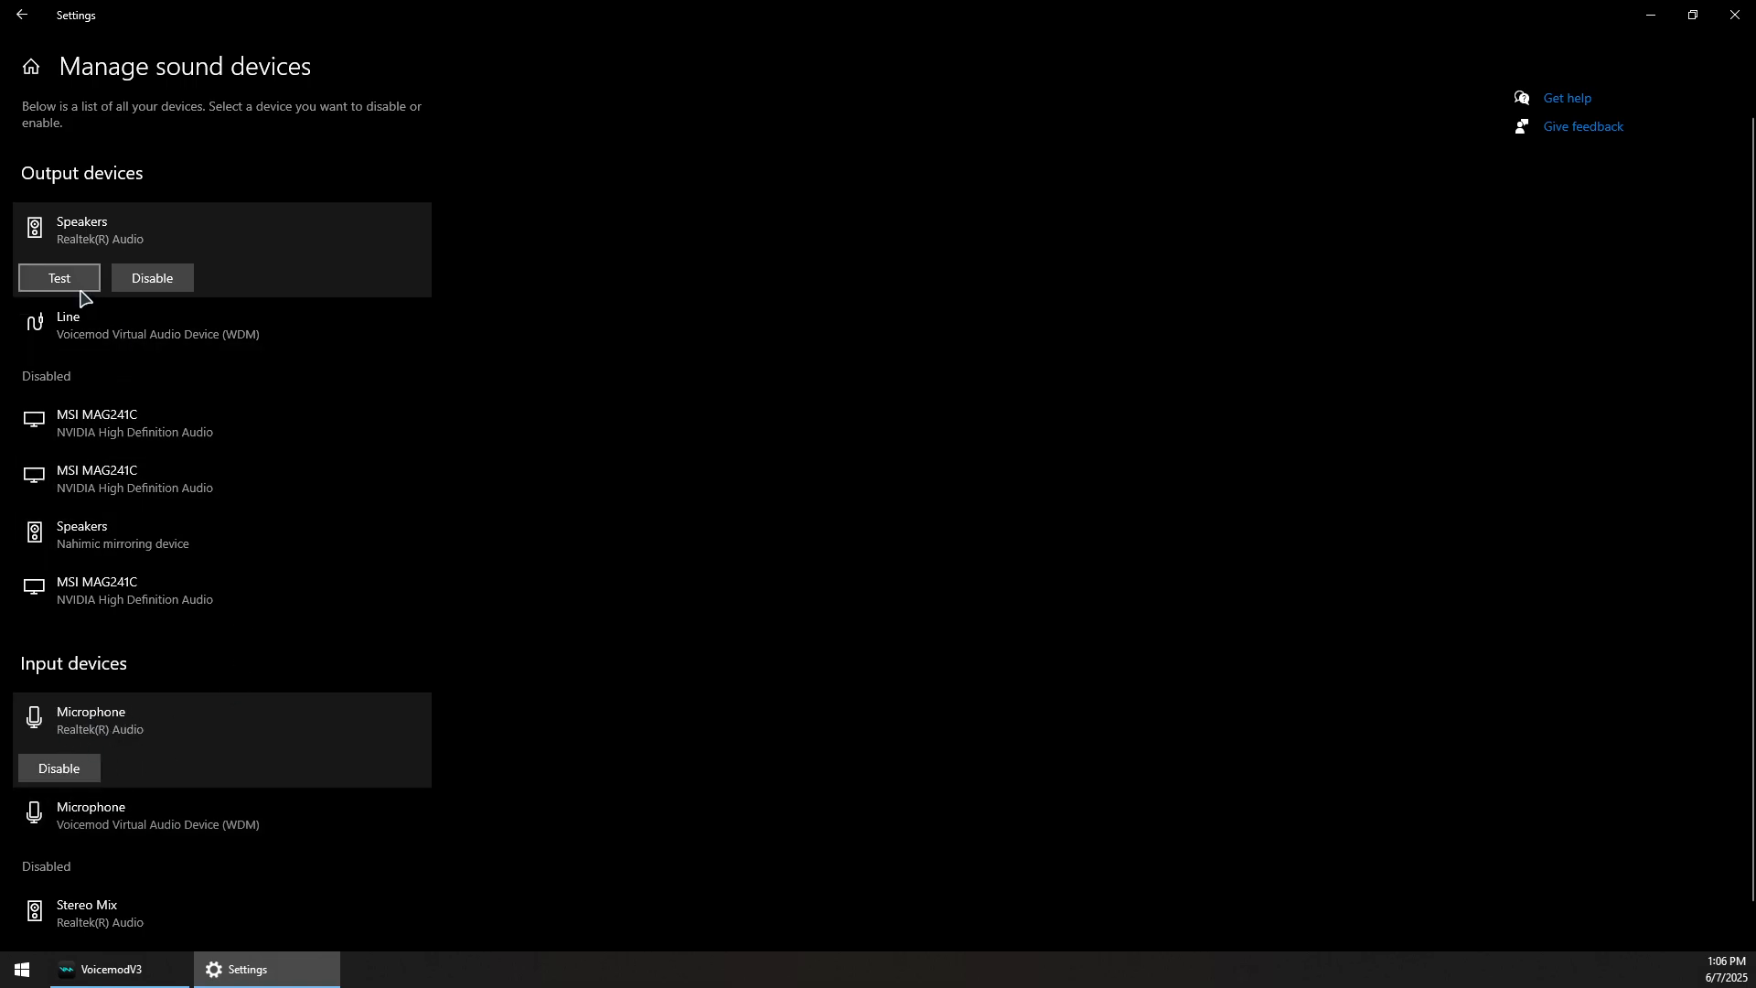
{"action": "left_click", "coordinate": [158, 319]}
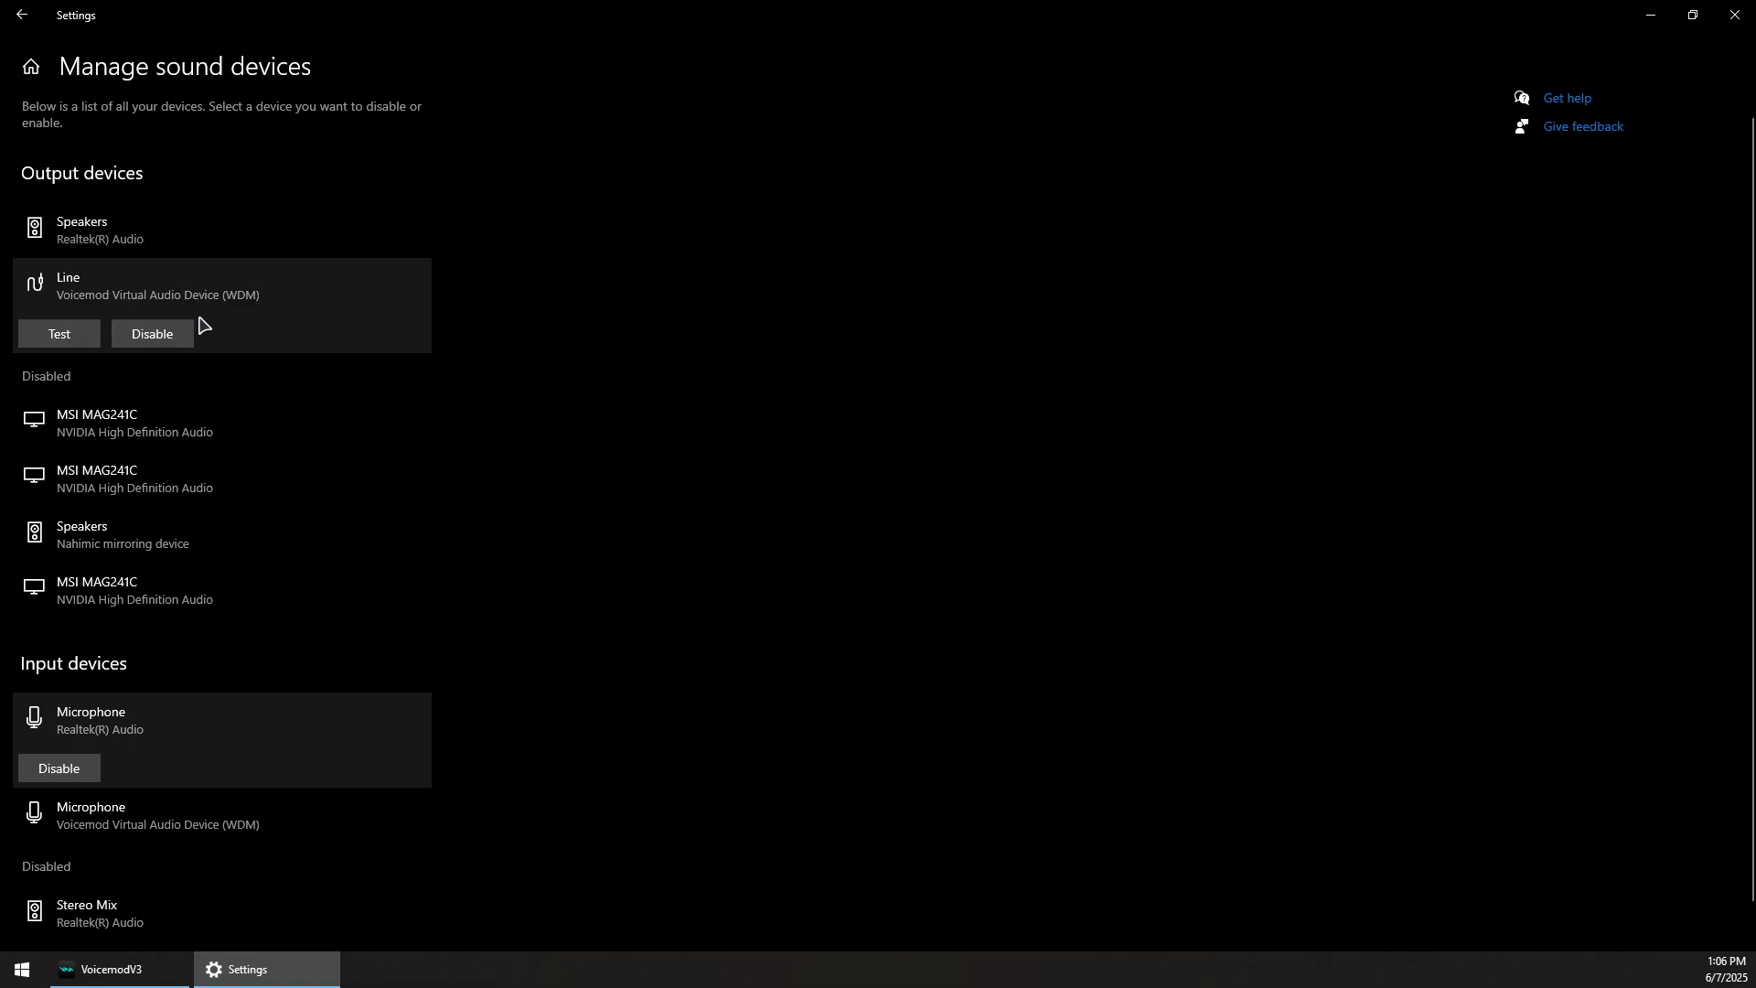
{"action": "left_click", "coordinate": [168, 422]}
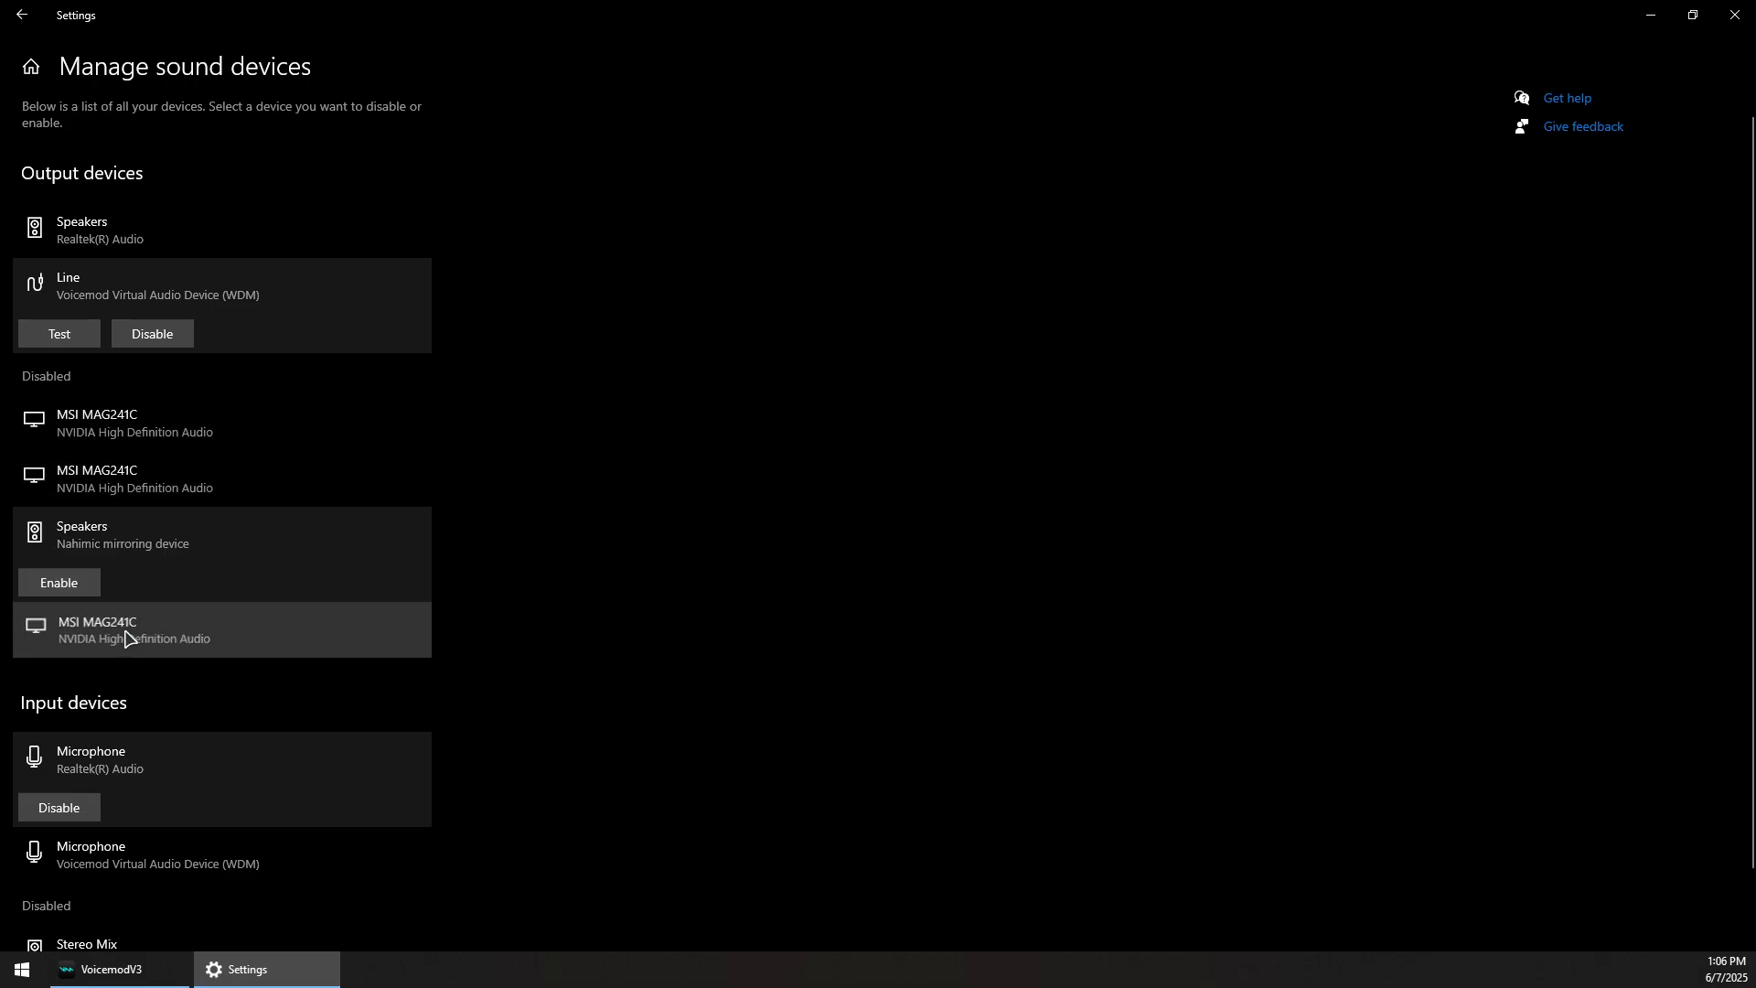
{"action": "scroll", "scroll_direction": "up", "scroll_amount": 3}
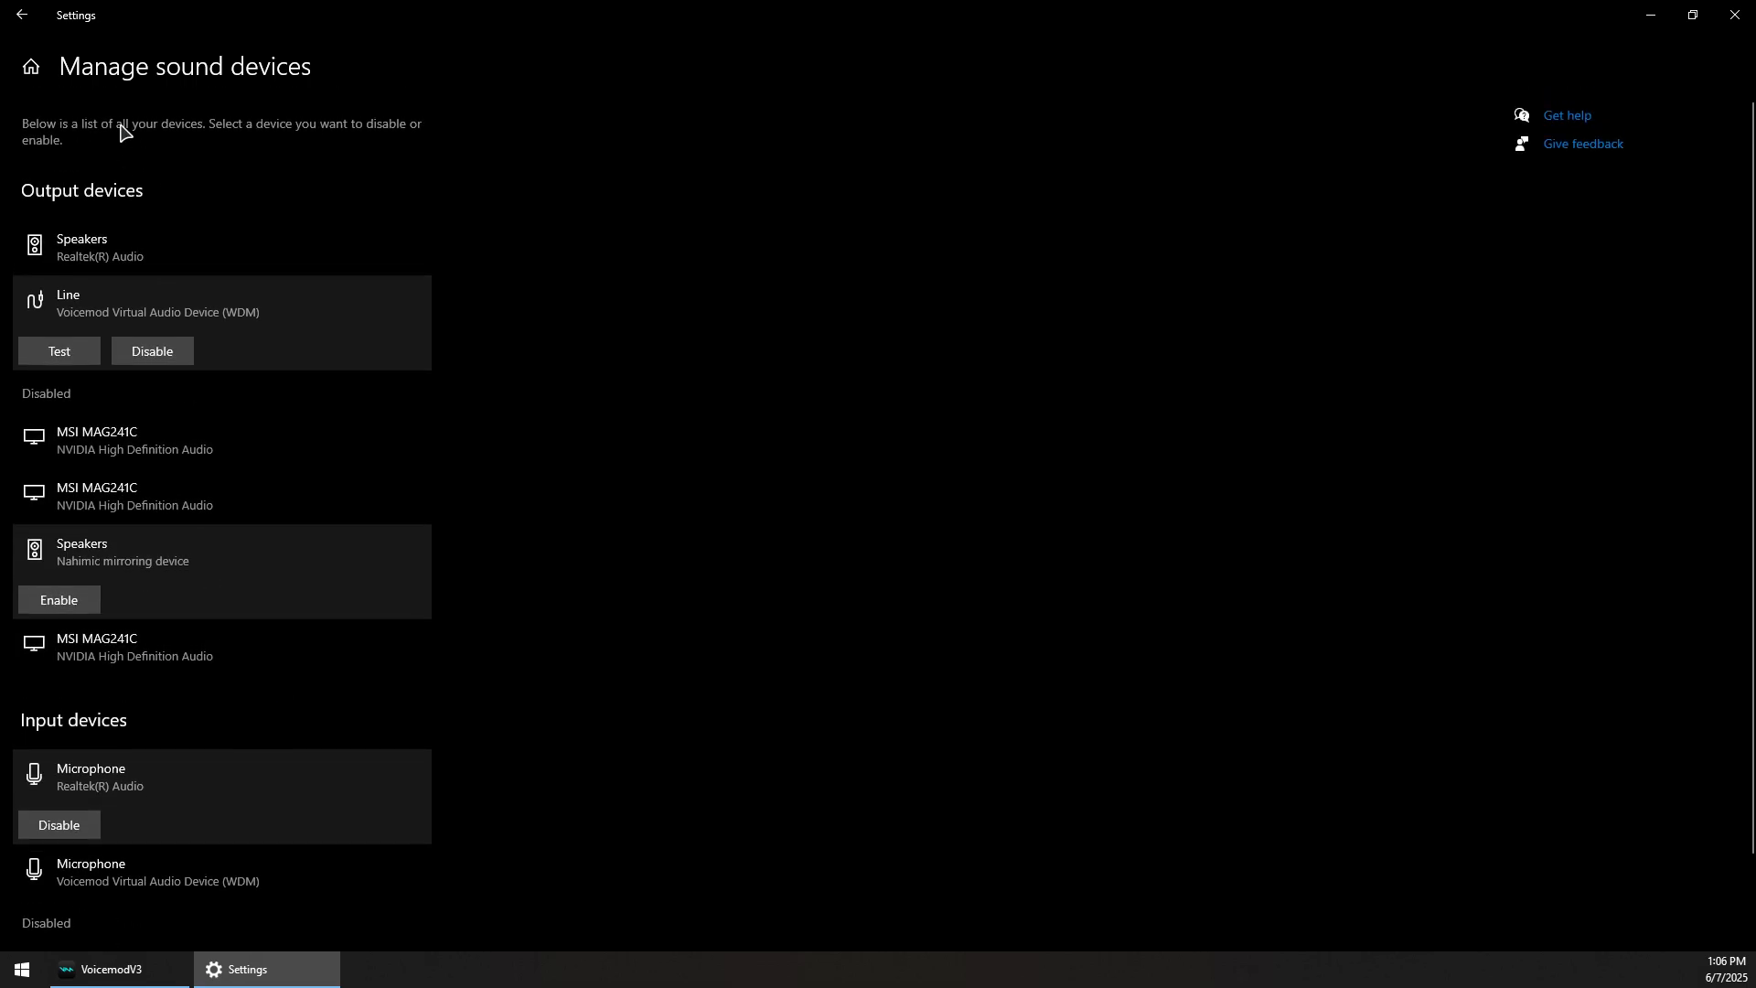
{"action": "left_click", "coordinate": [20, 15]}
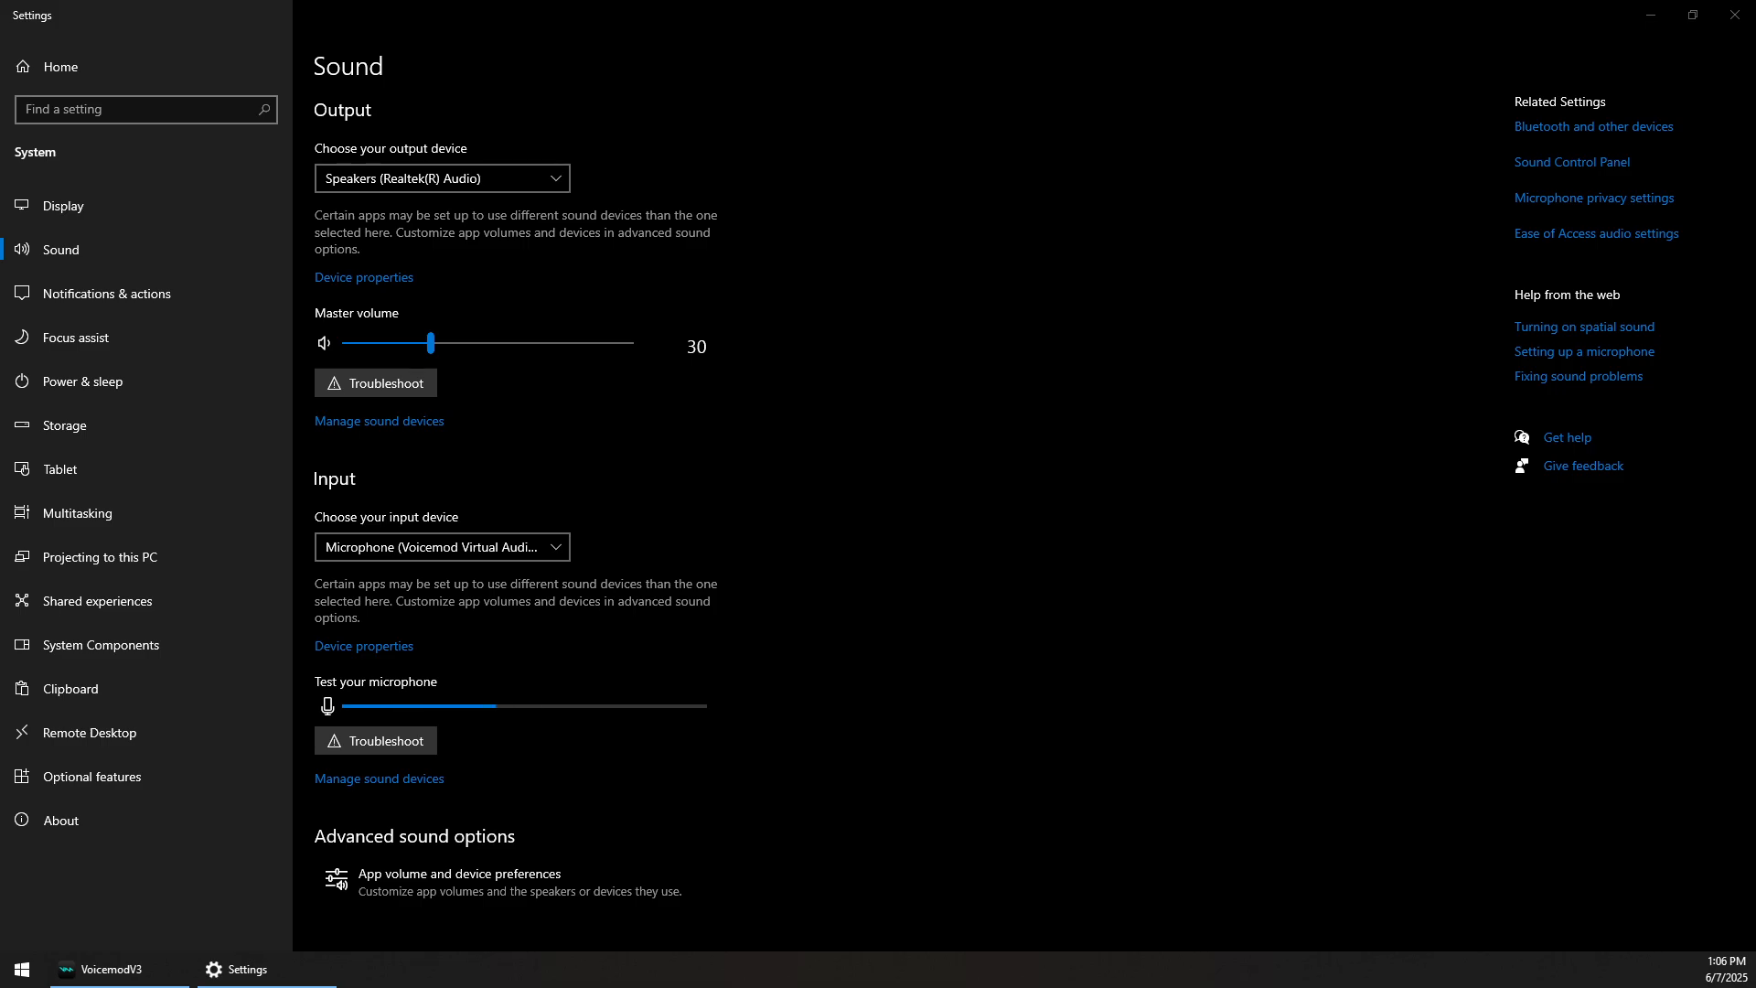
- In the Sound Control Panel, review the Playback devices, checking the Realtek speakers' options without changes
{"action": "left_click", "coordinate": [1571, 162]}
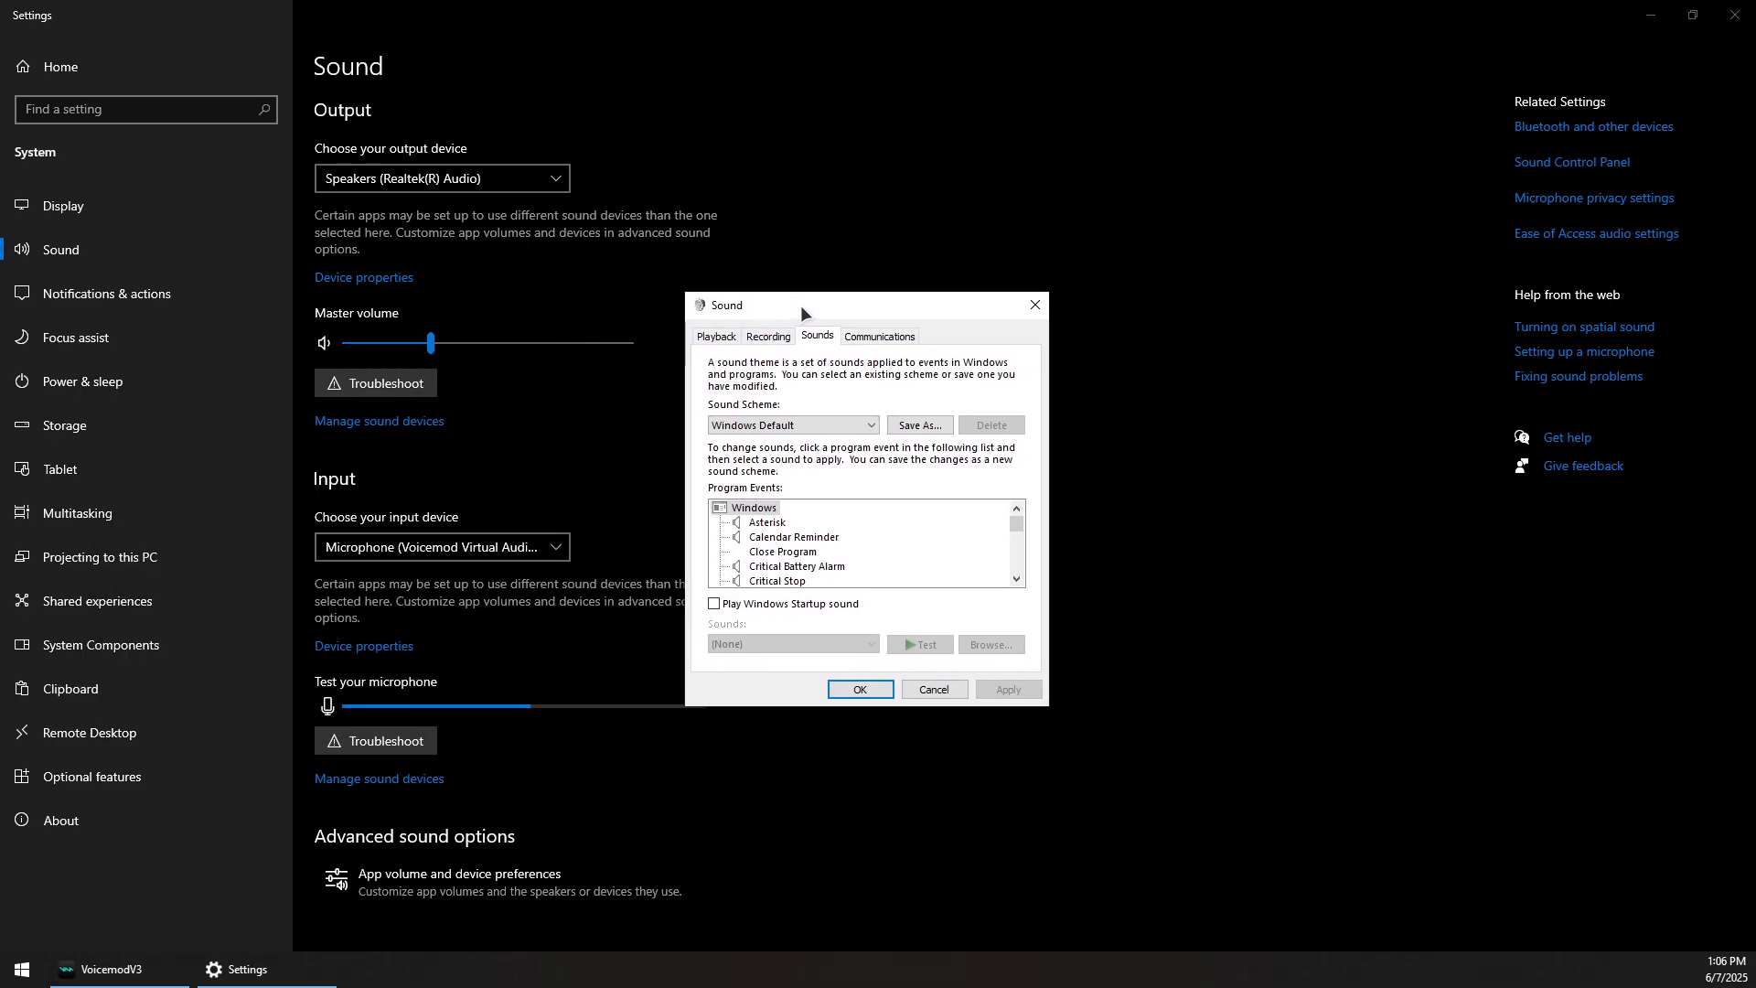
{"action": "left_click", "coordinate": [715, 334]}
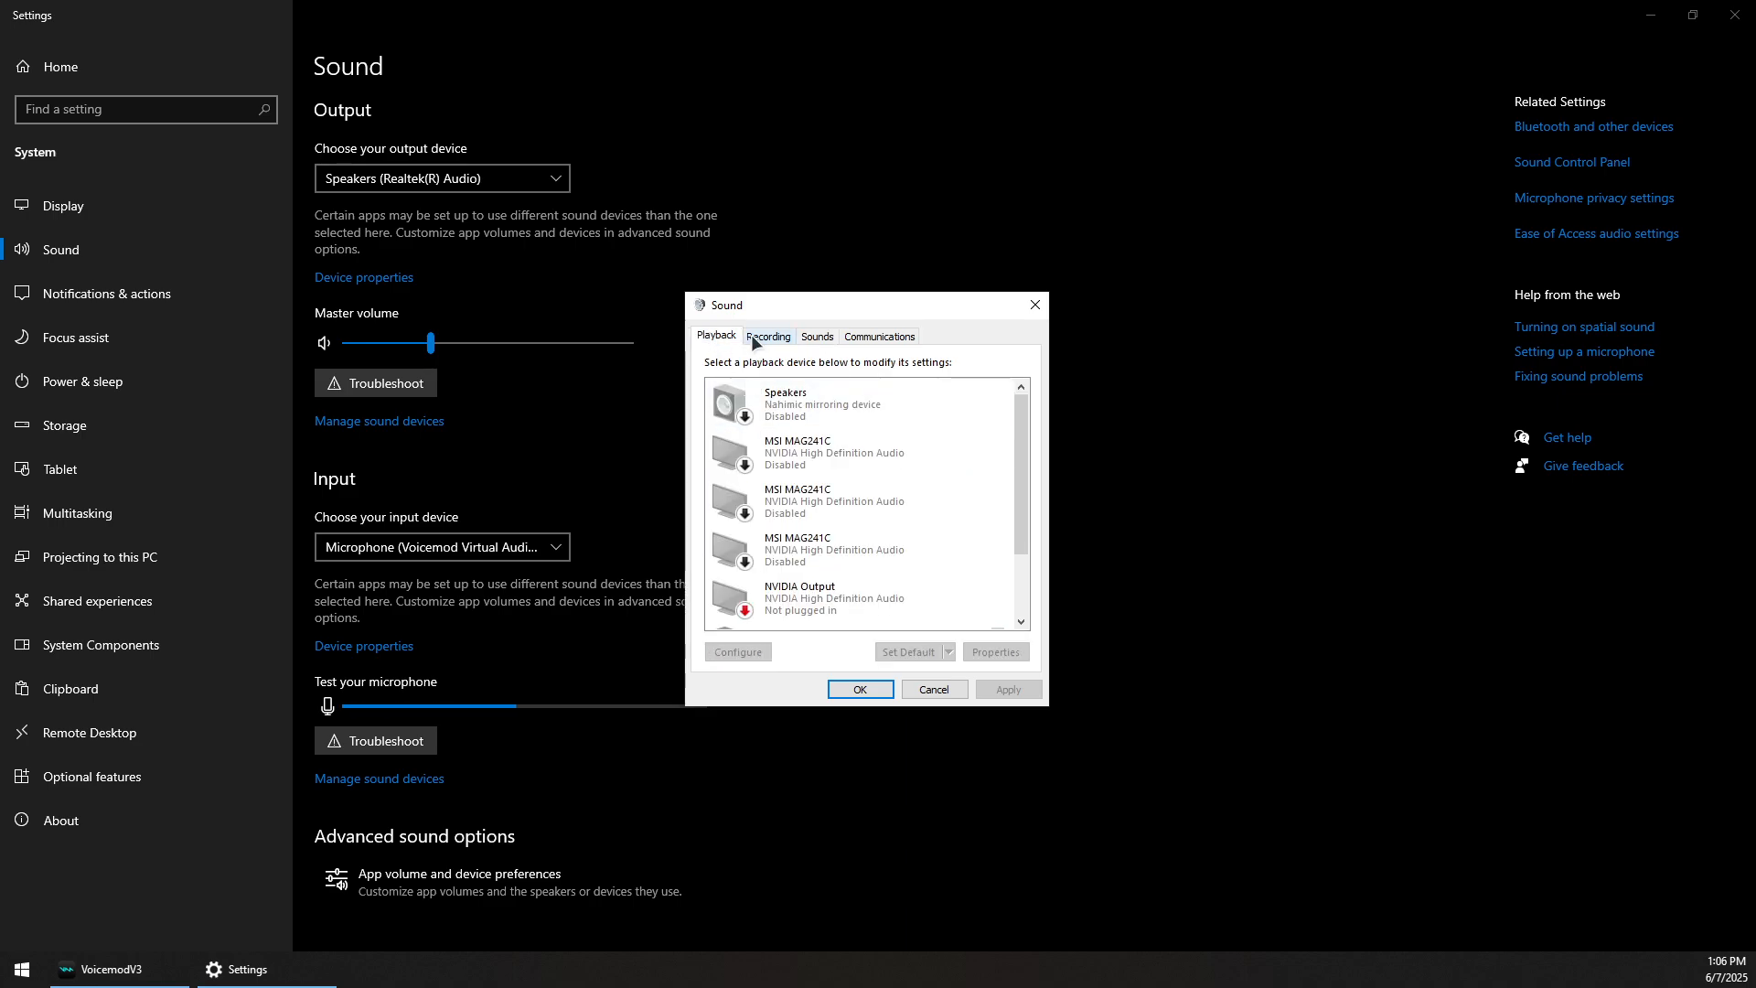
{"action": "scroll", "scroll_direction": "down", "scroll_amount": 3}
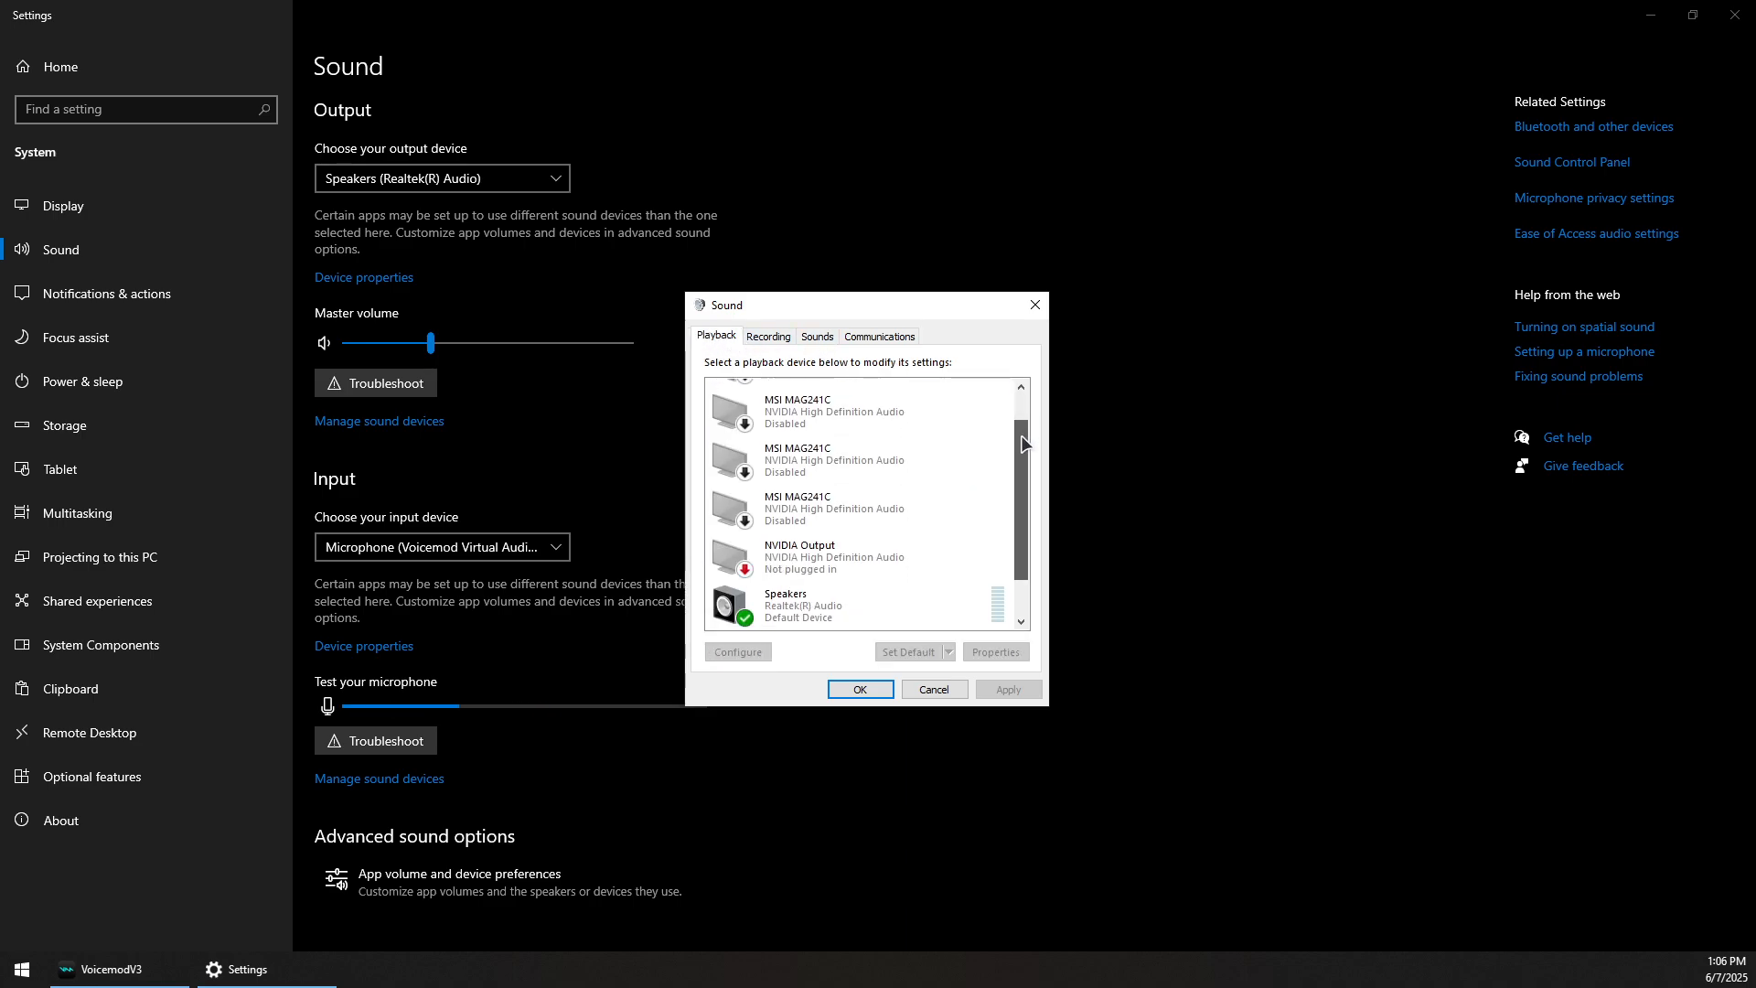
{"action": "left_click", "coordinate": [856, 408]}
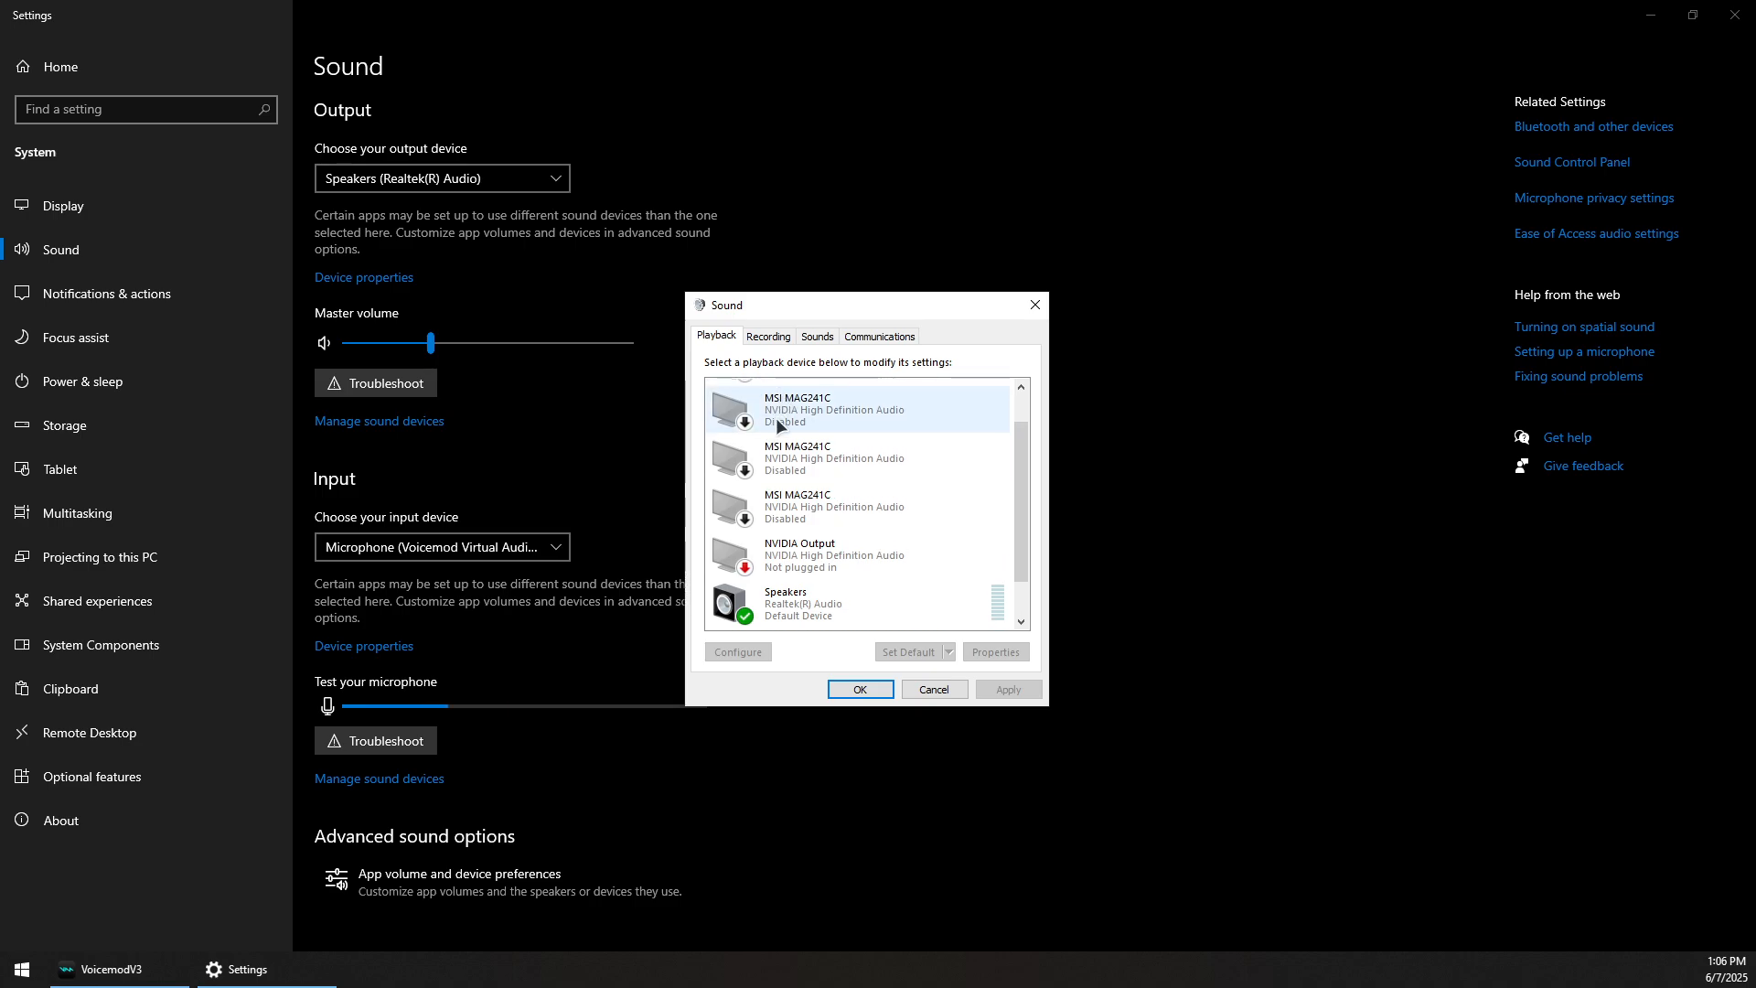
{"action": "scroll", "scroll_direction": "down", "scroll_amount": 3}
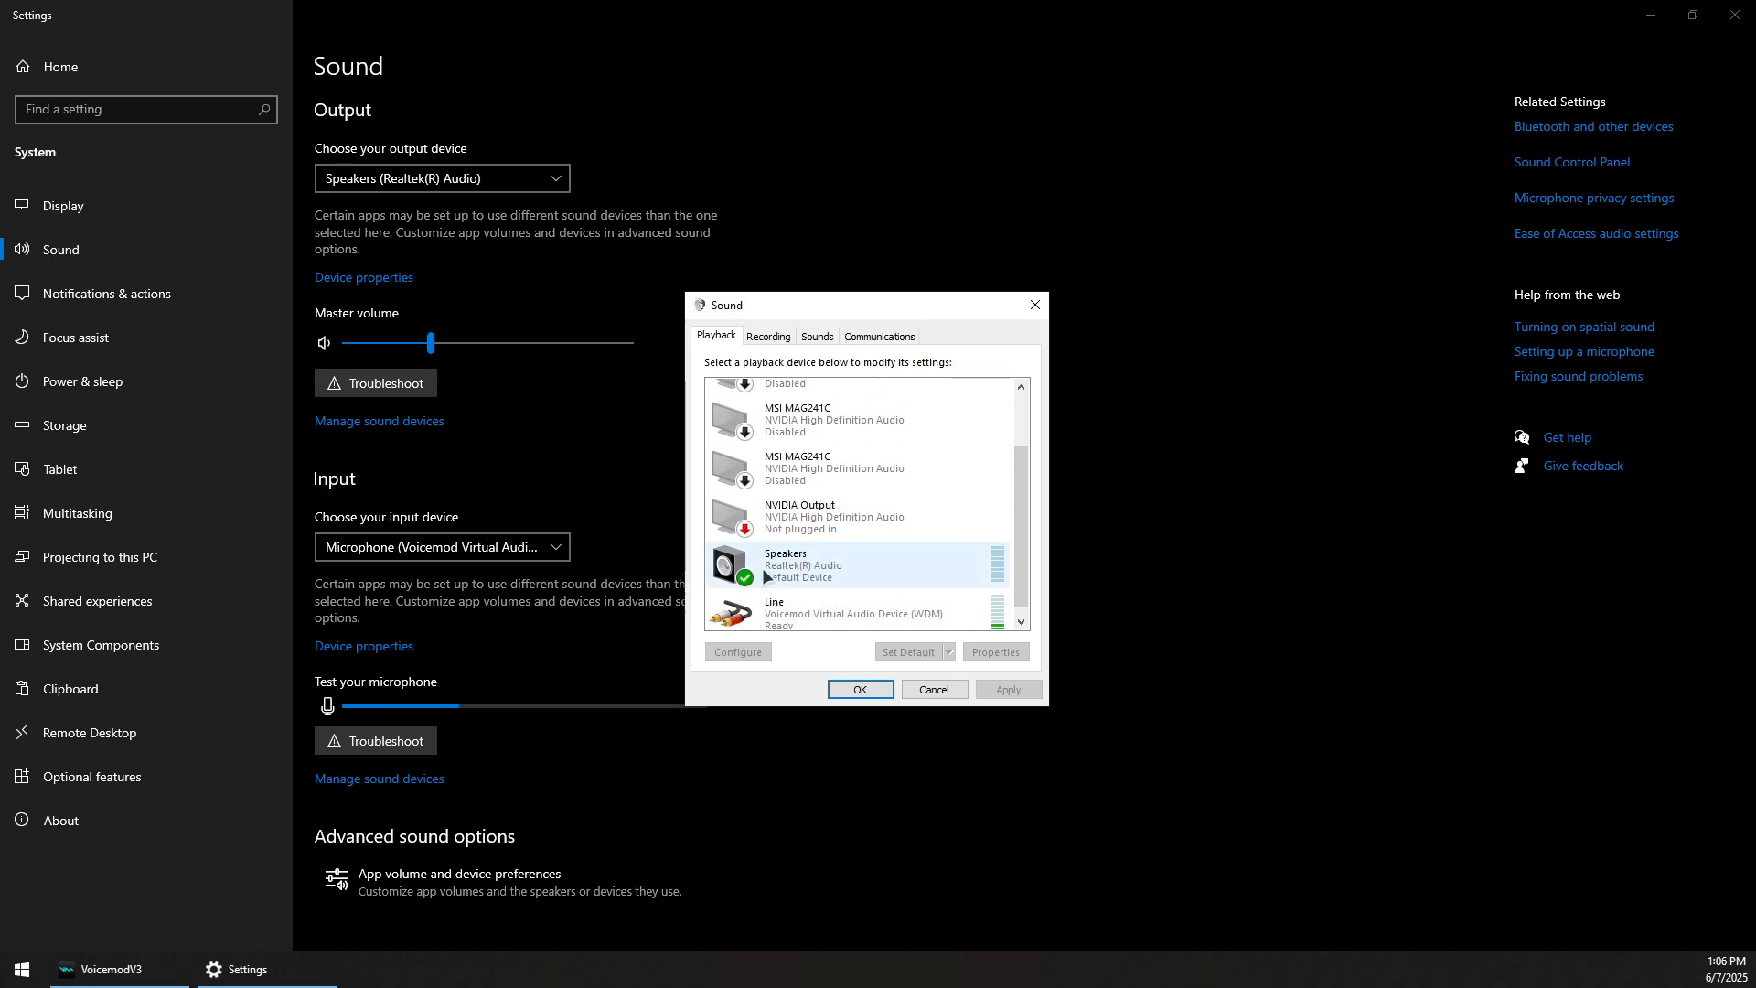
{"action": "left_click", "coordinate": [856, 565]}
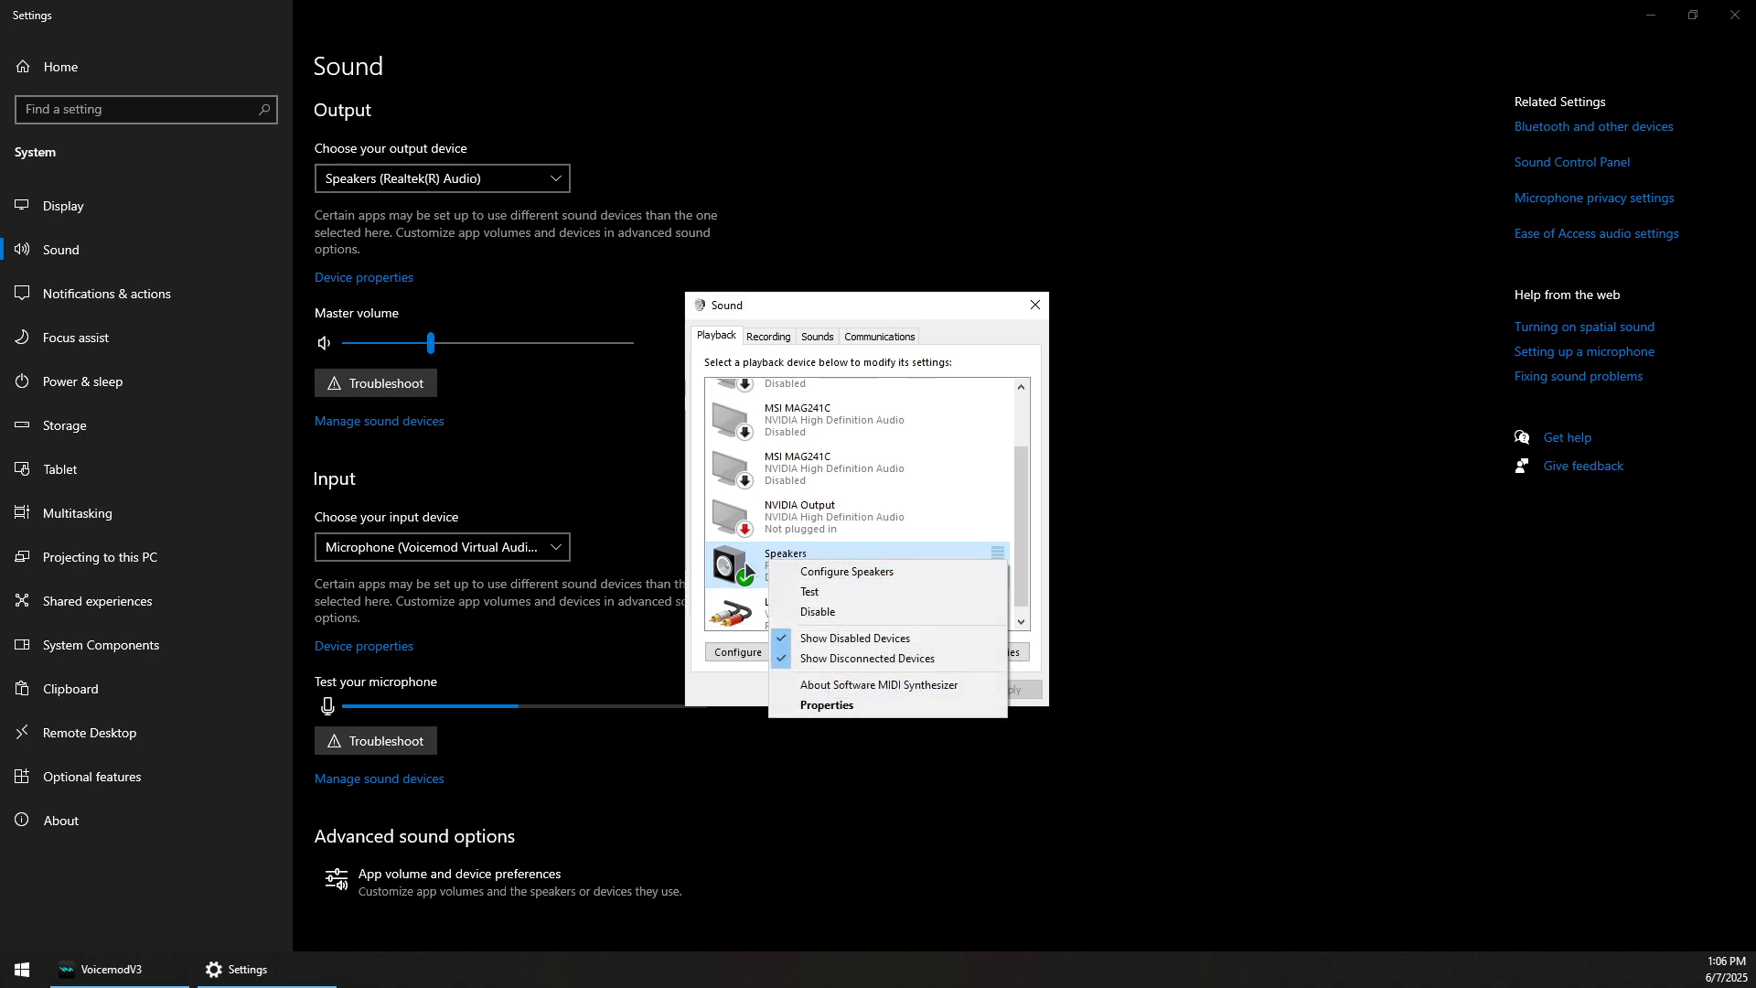
{"action": "left_click", "coordinate": [856, 463]}
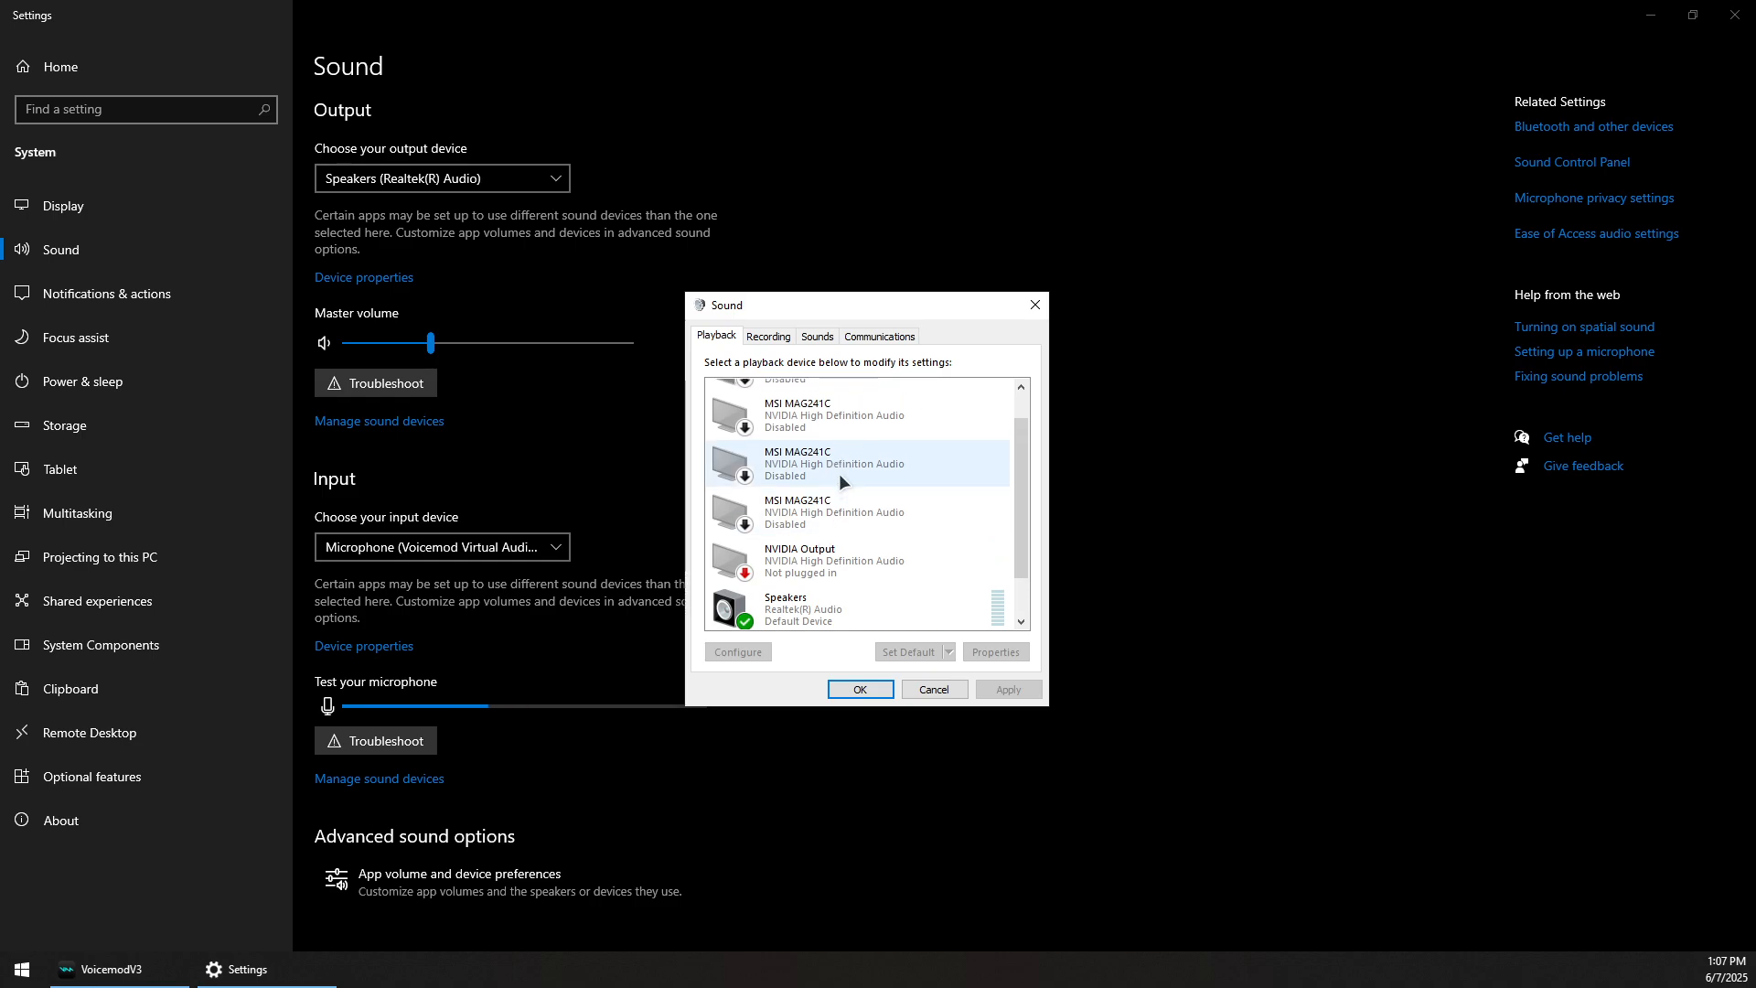
- Review the Recording devices, selecting the Realtek and Voicemod virtual microphones, and bring up microphone Properties
{"action": "left_click", "coordinate": [766, 337]}
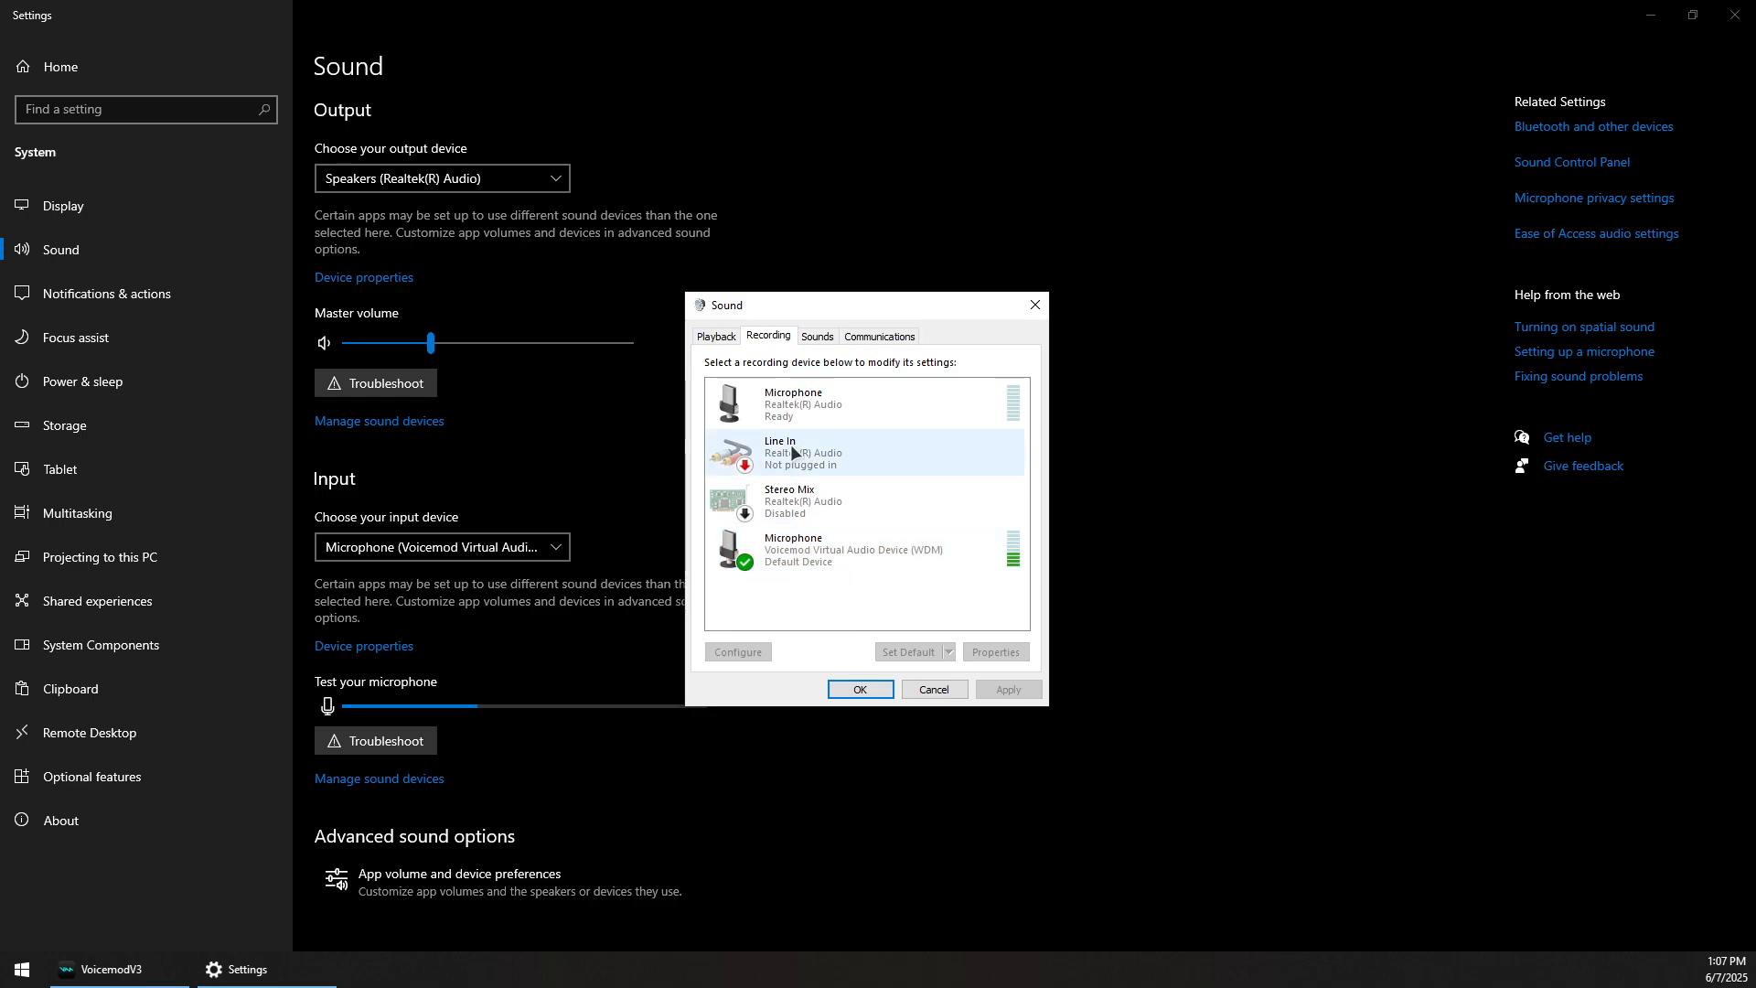
{"action": "left_click", "coordinate": [861, 402]}
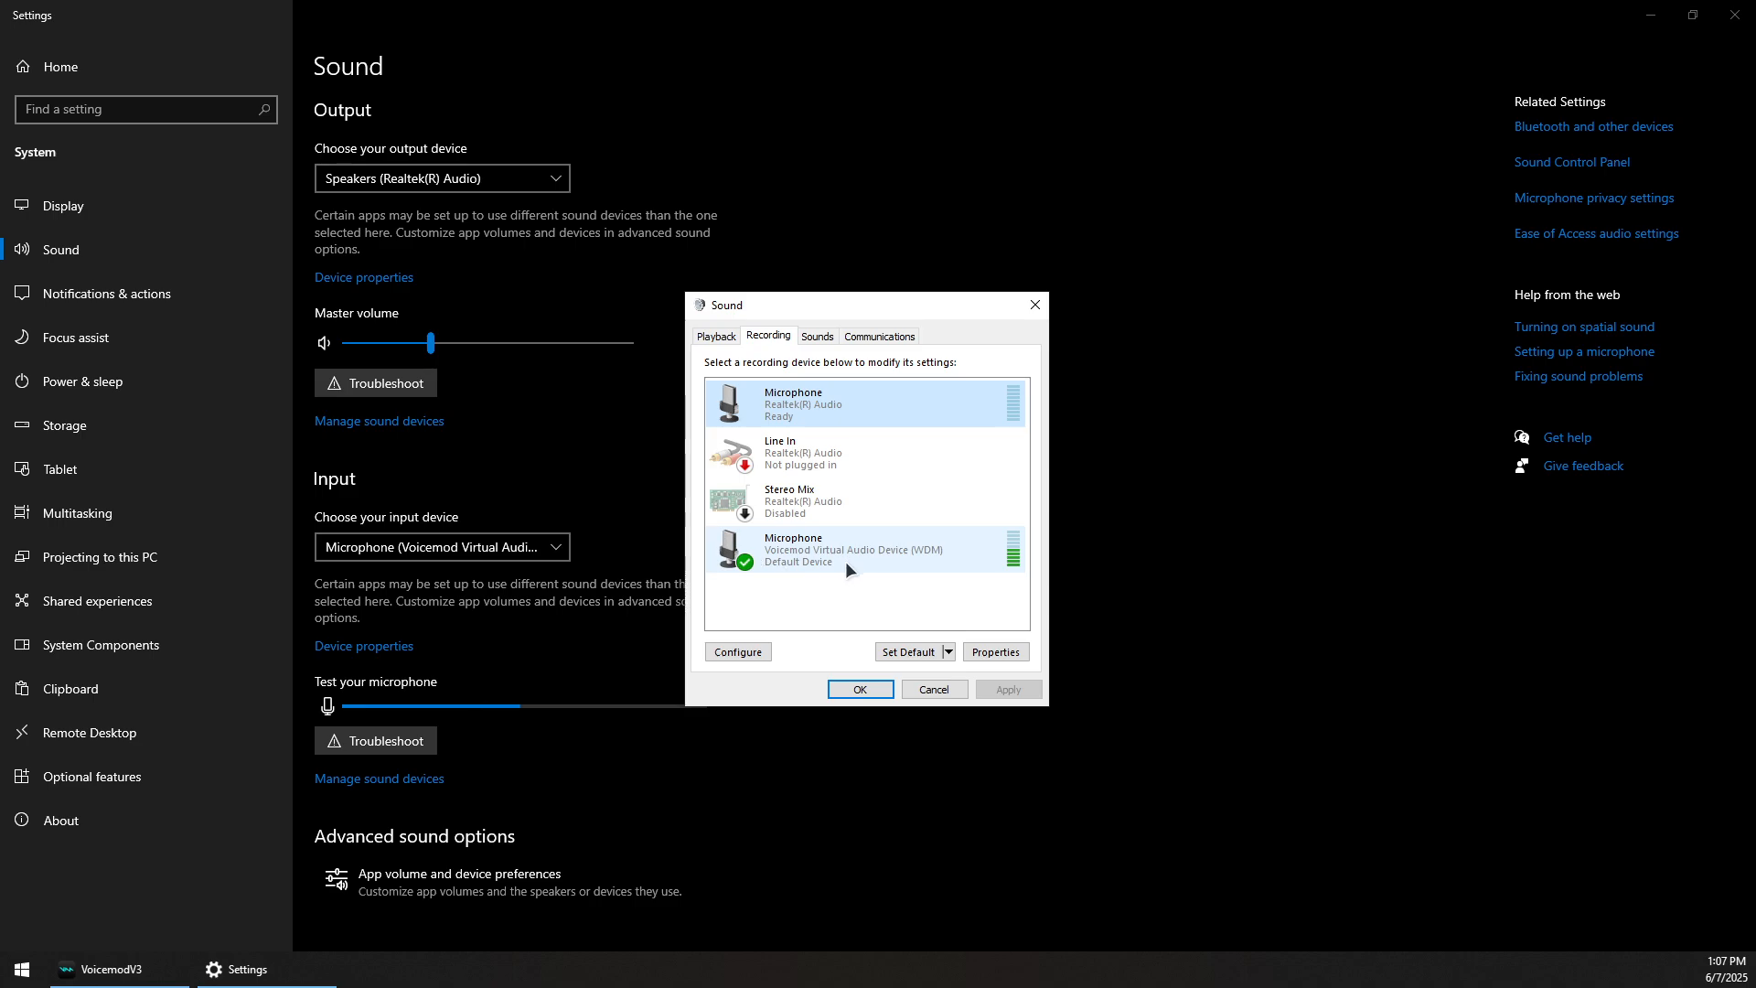
{"action": "left_click", "coordinate": [851, 549]}
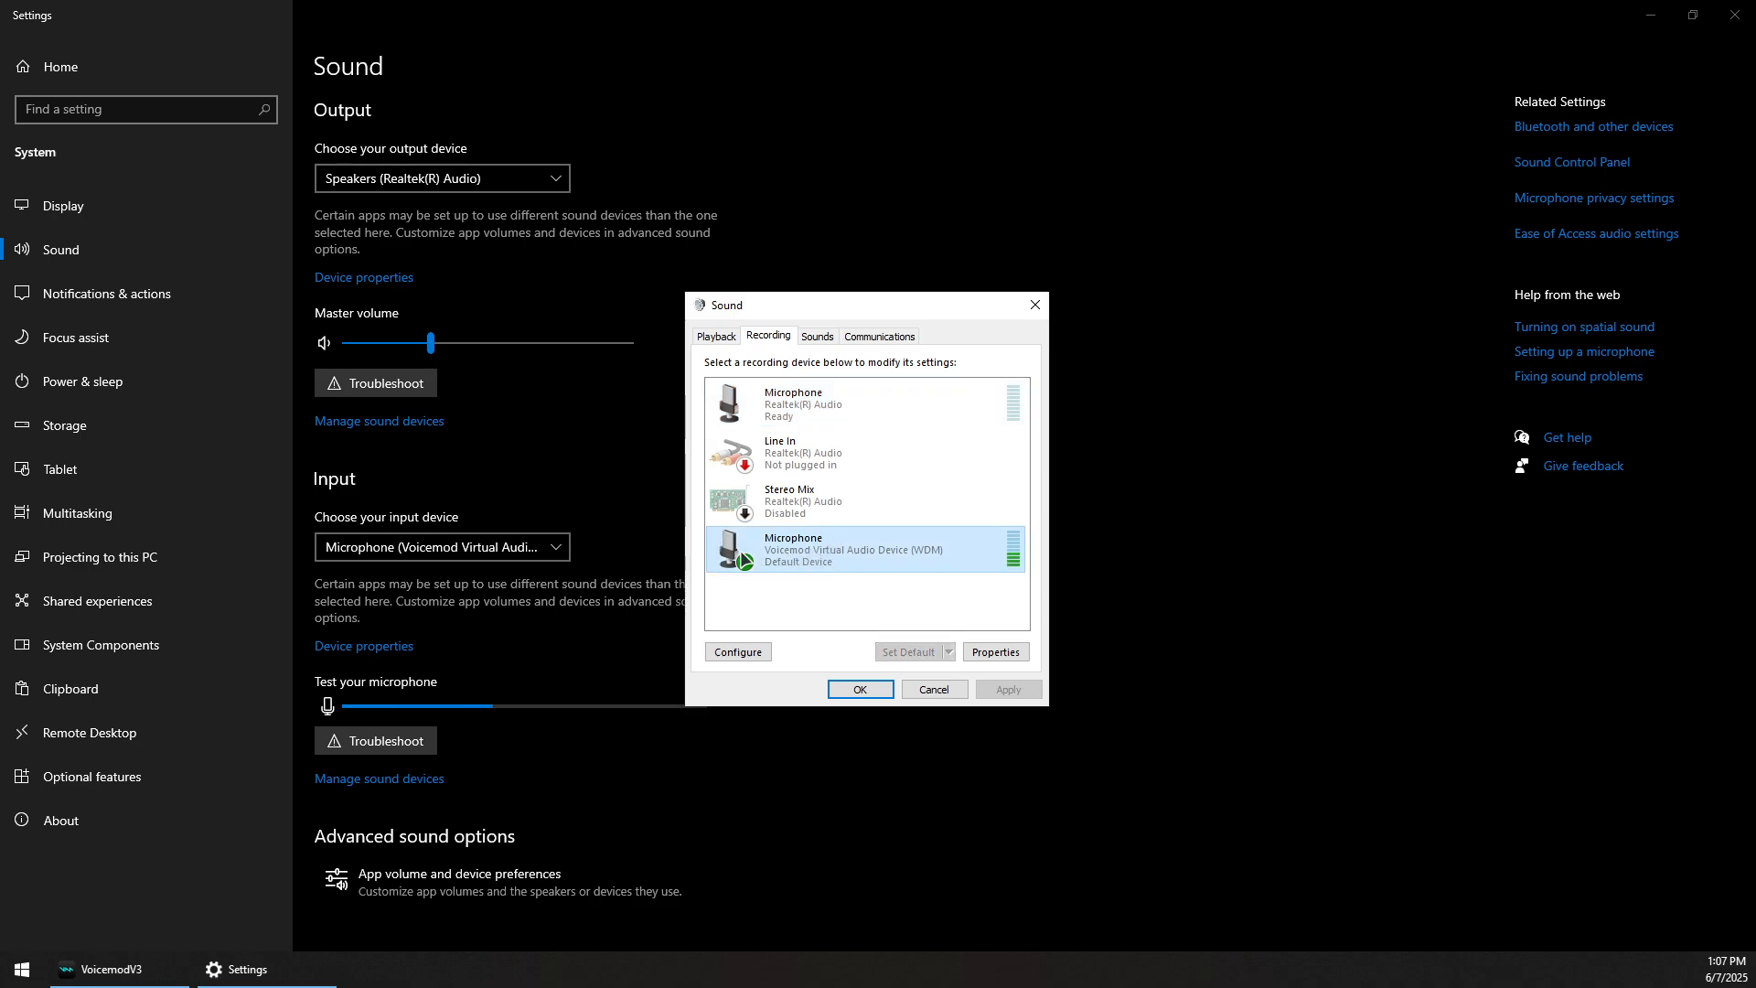
{"action": "left_click", "coordinate": [995, 651]}
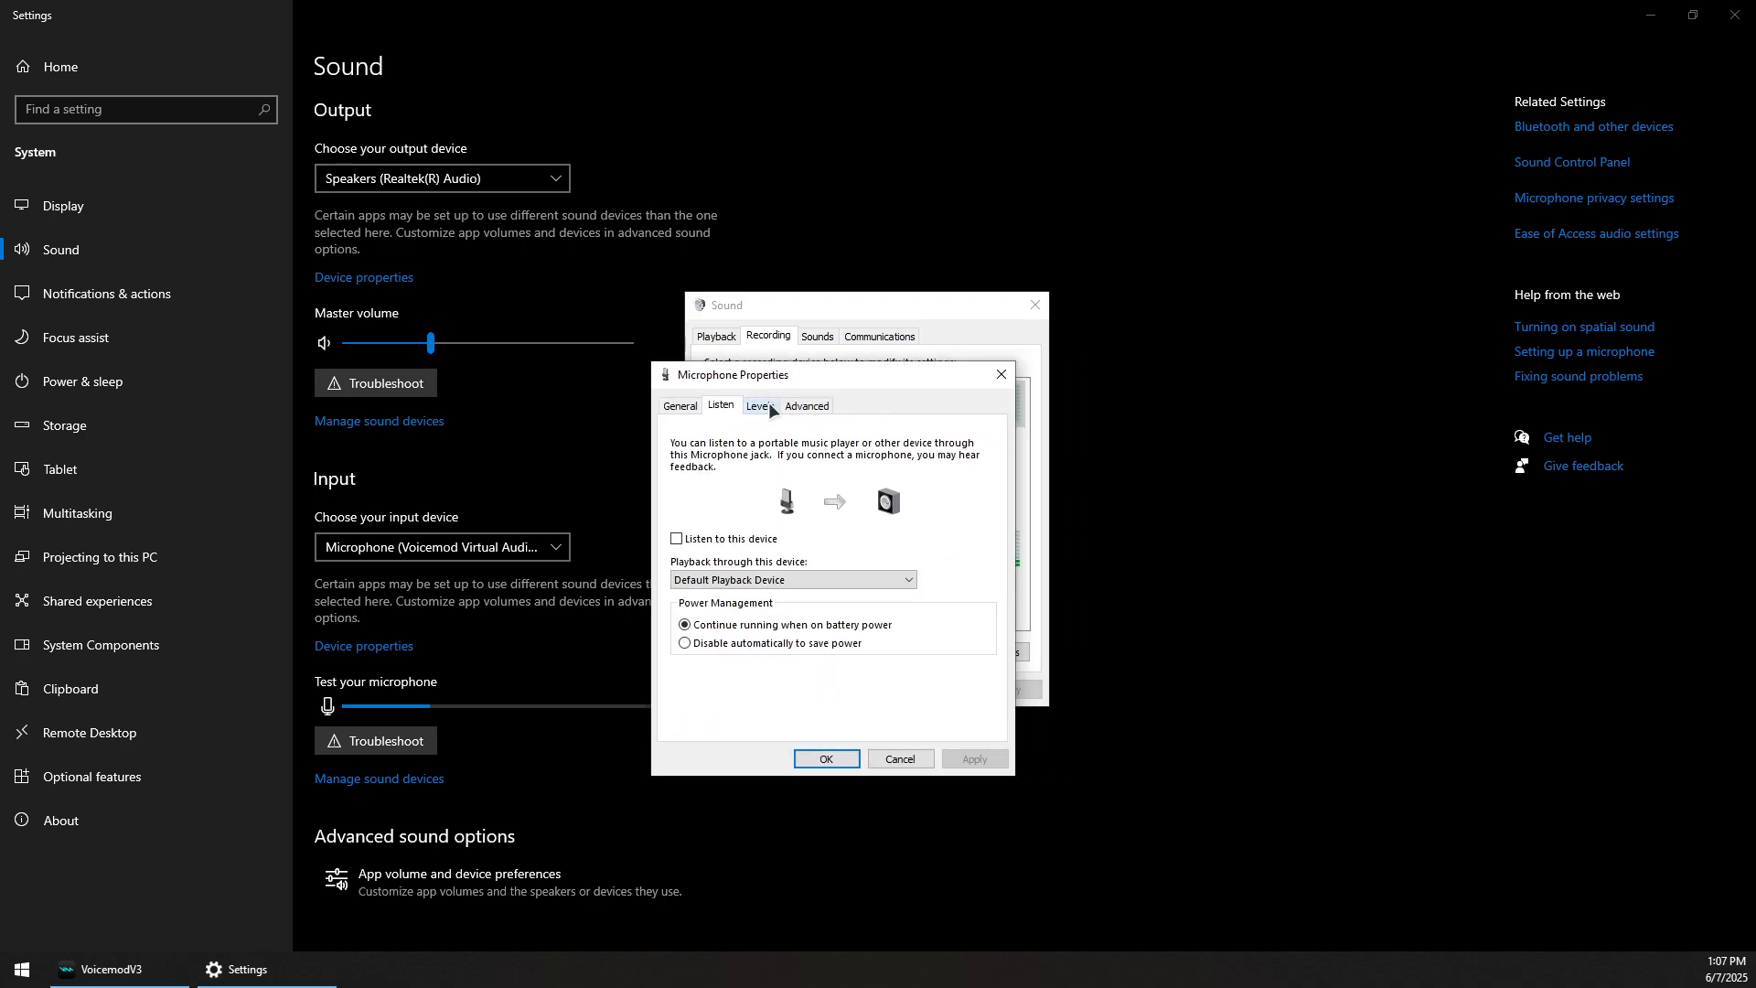
- Check the microphone's Levels (100, 0.0 dB boost) and General details, then close both sound dialogs
{"action": "left_click", "coordinate": [759, 406]}
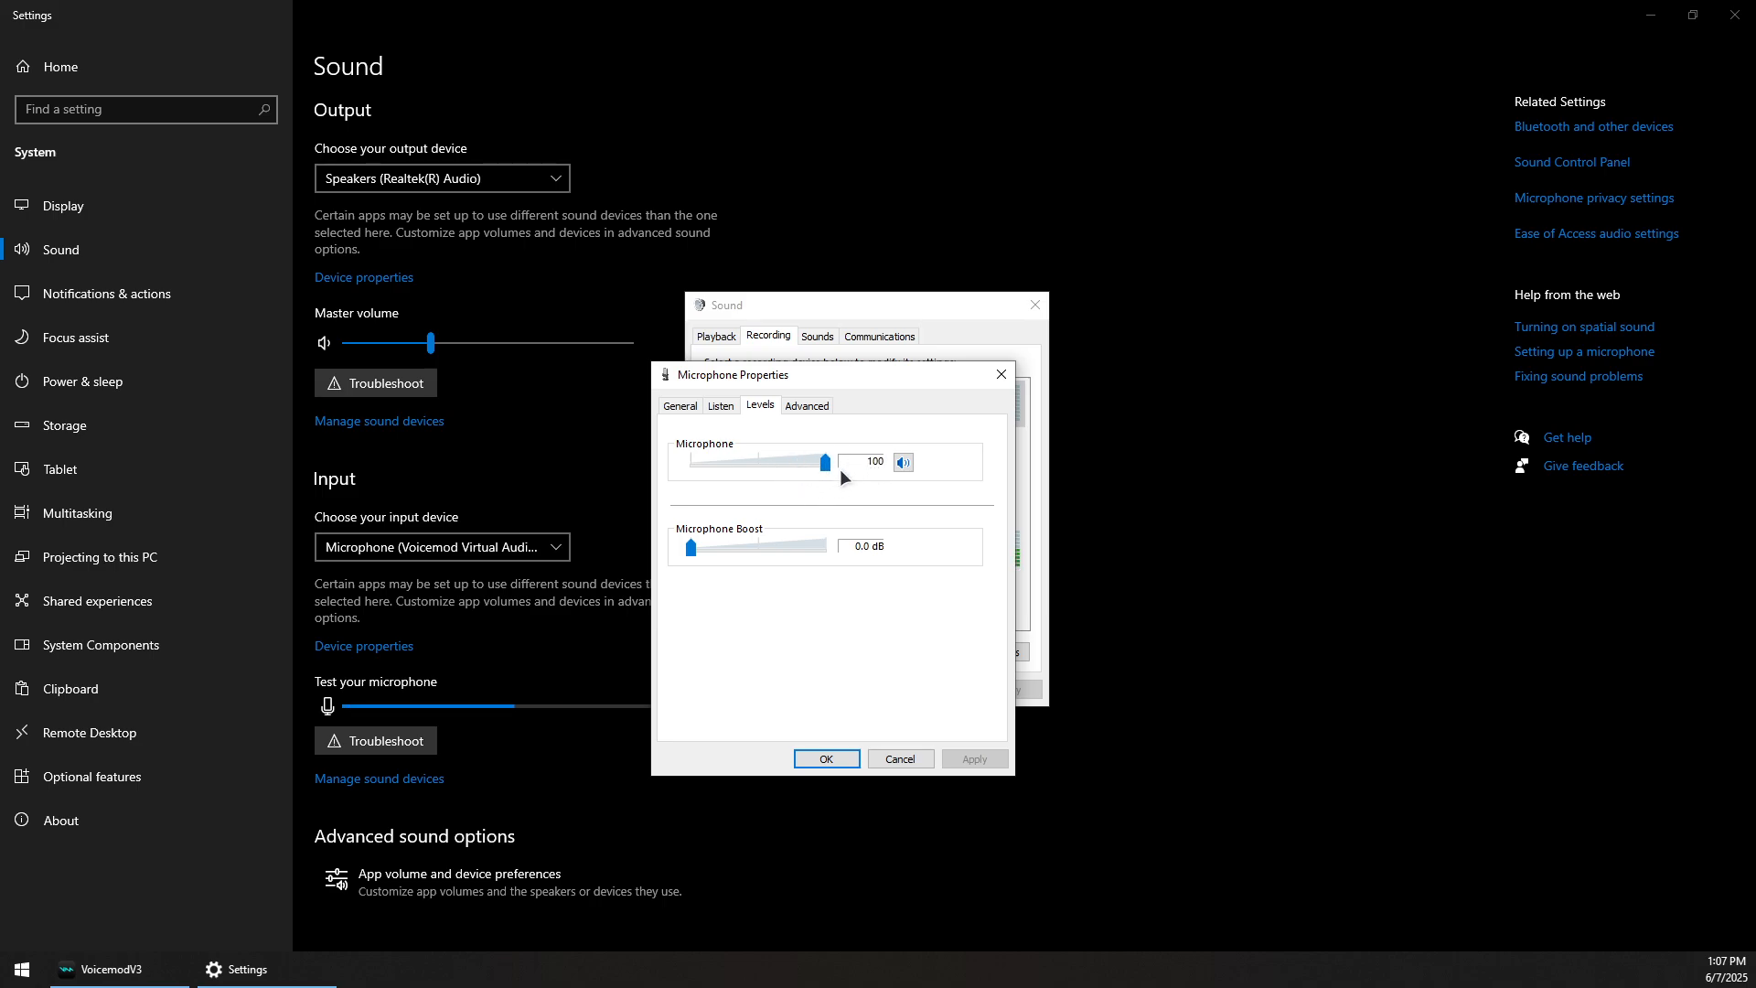
{"action": "mouse_move", "coordinate": [720, 532]}
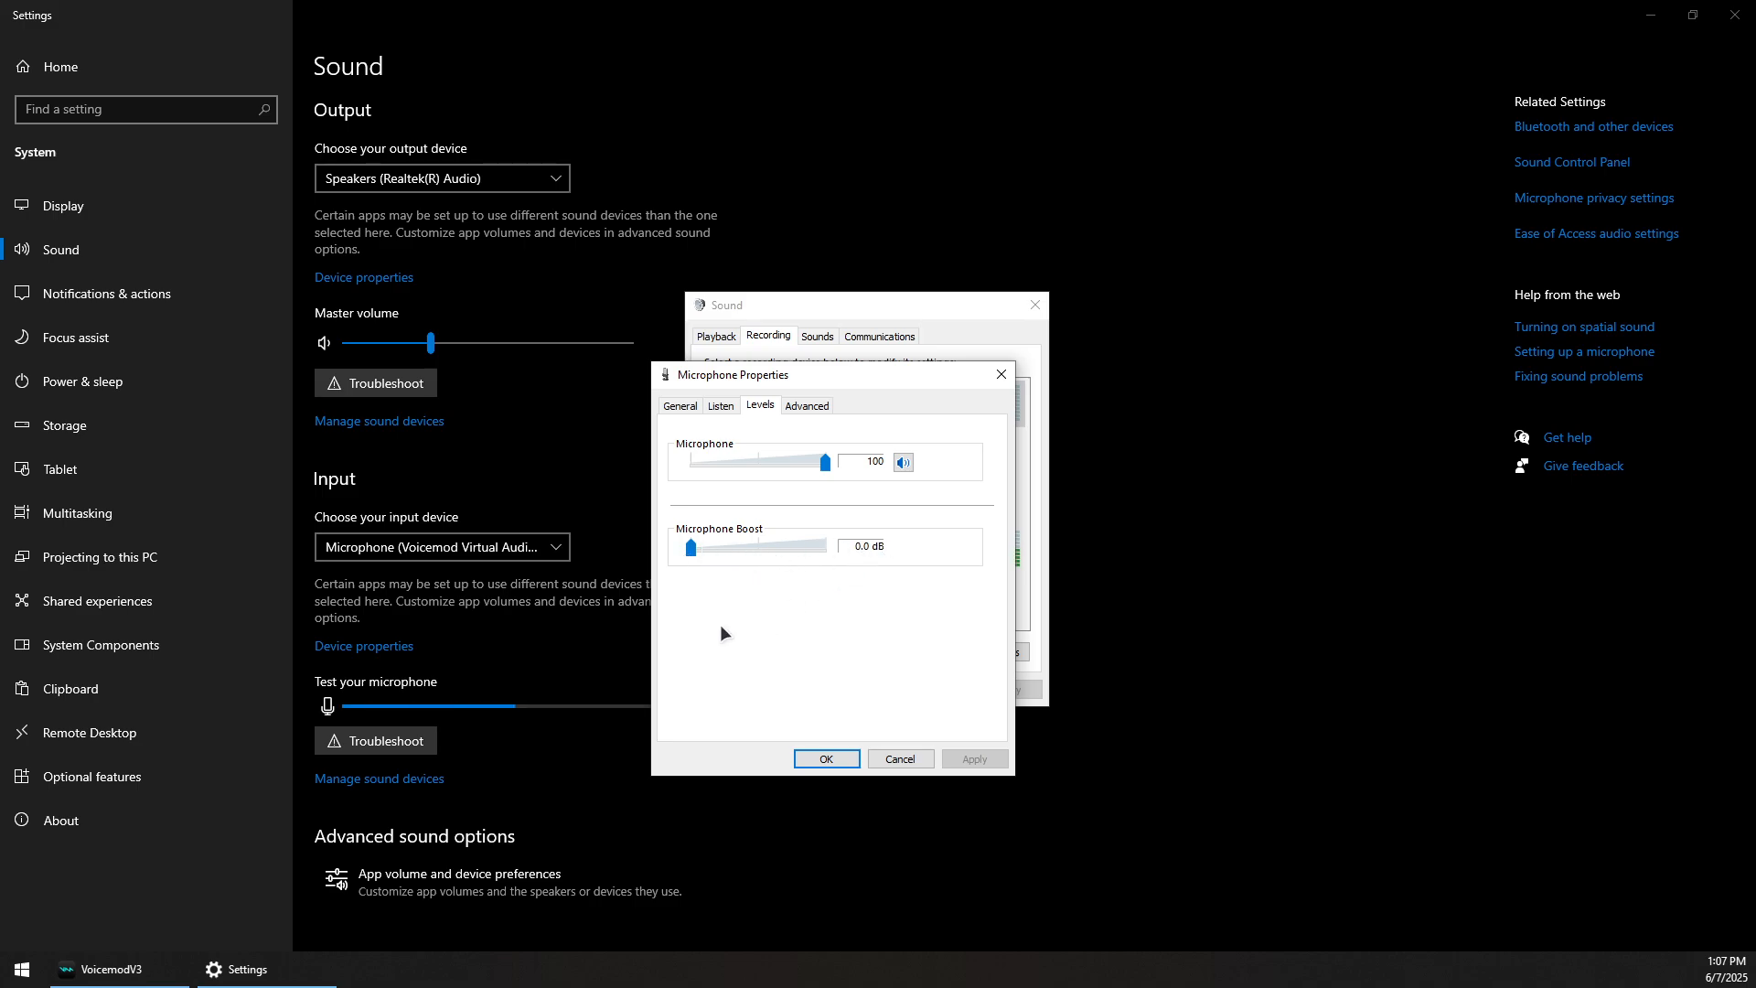
{"action": "left_click", "coordinate": [678, 406]}
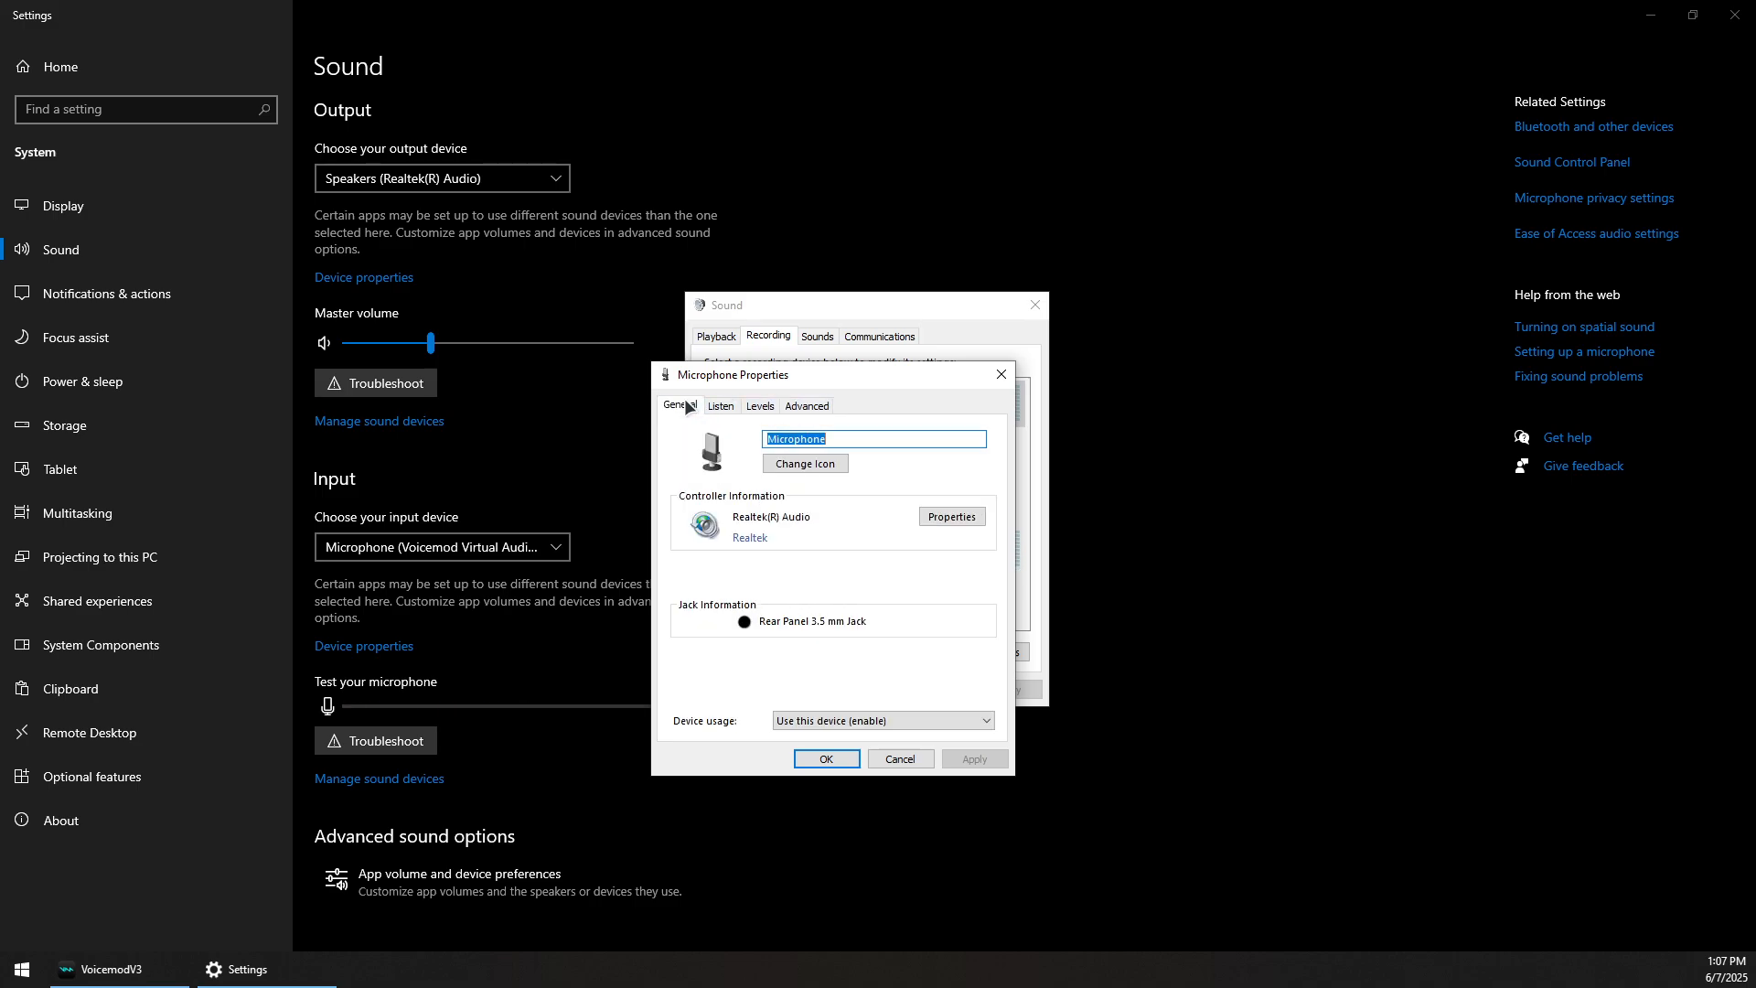
{"action": "left_click", "coordinate": [824, 757]}
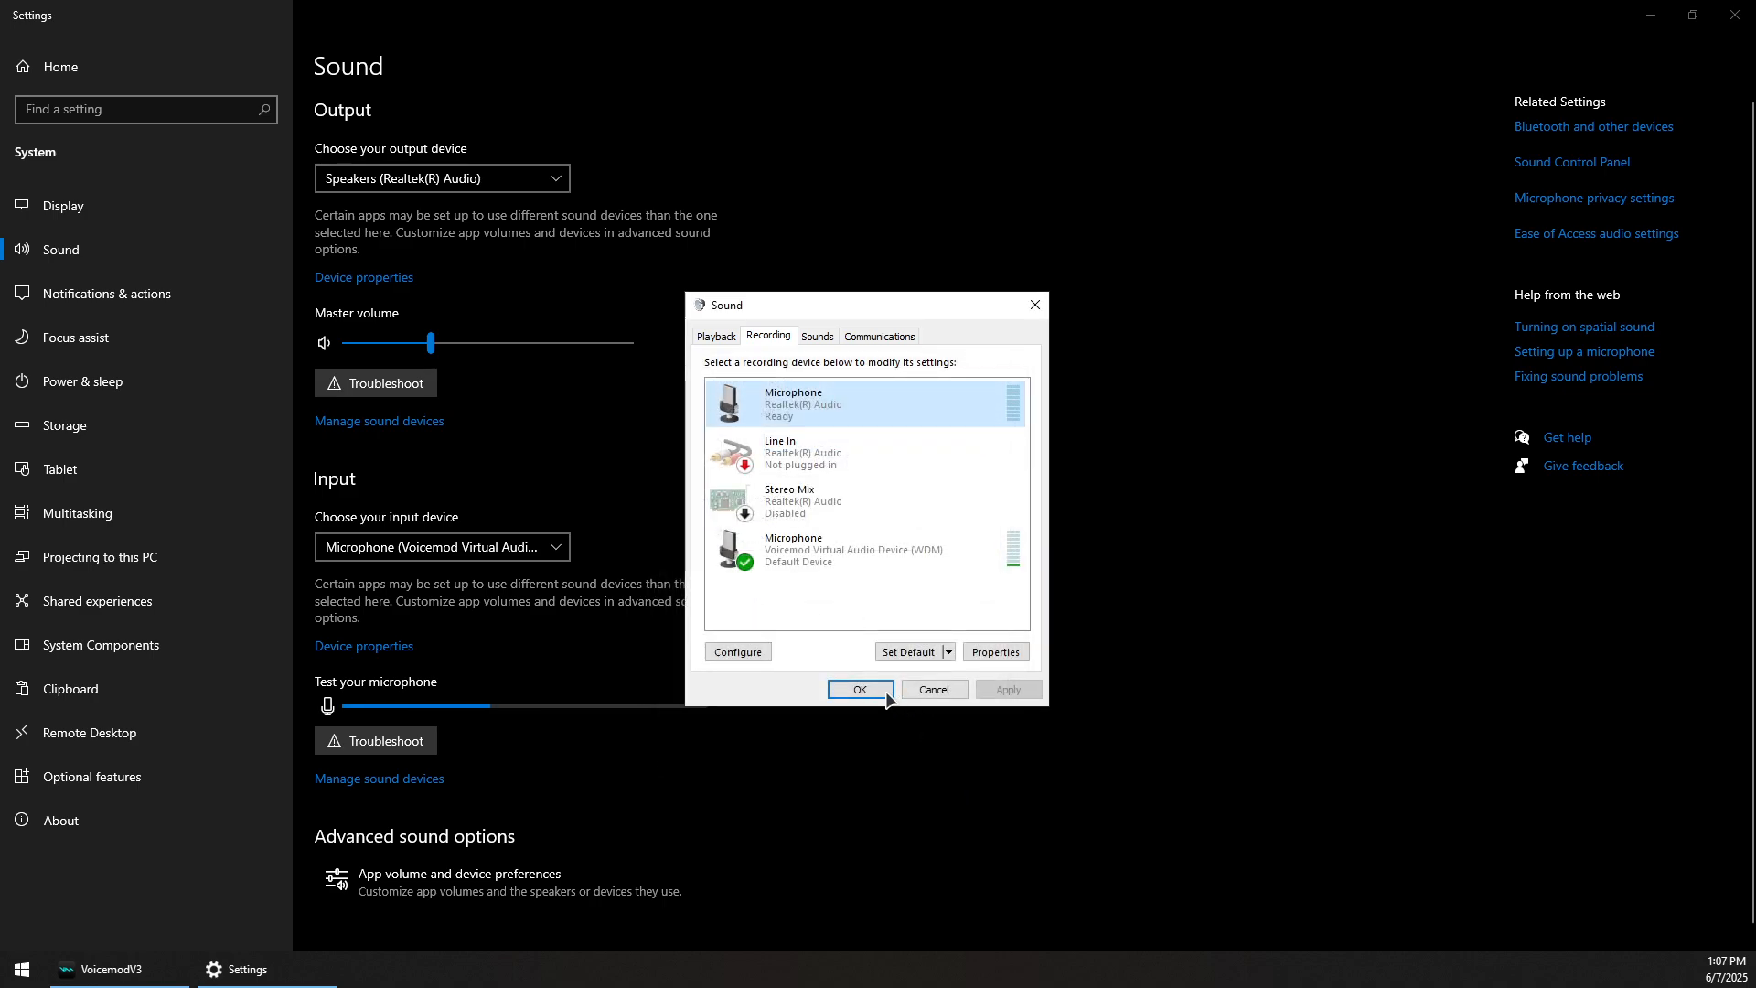
{"action": "left_click", "coordinate": [860, 690]}
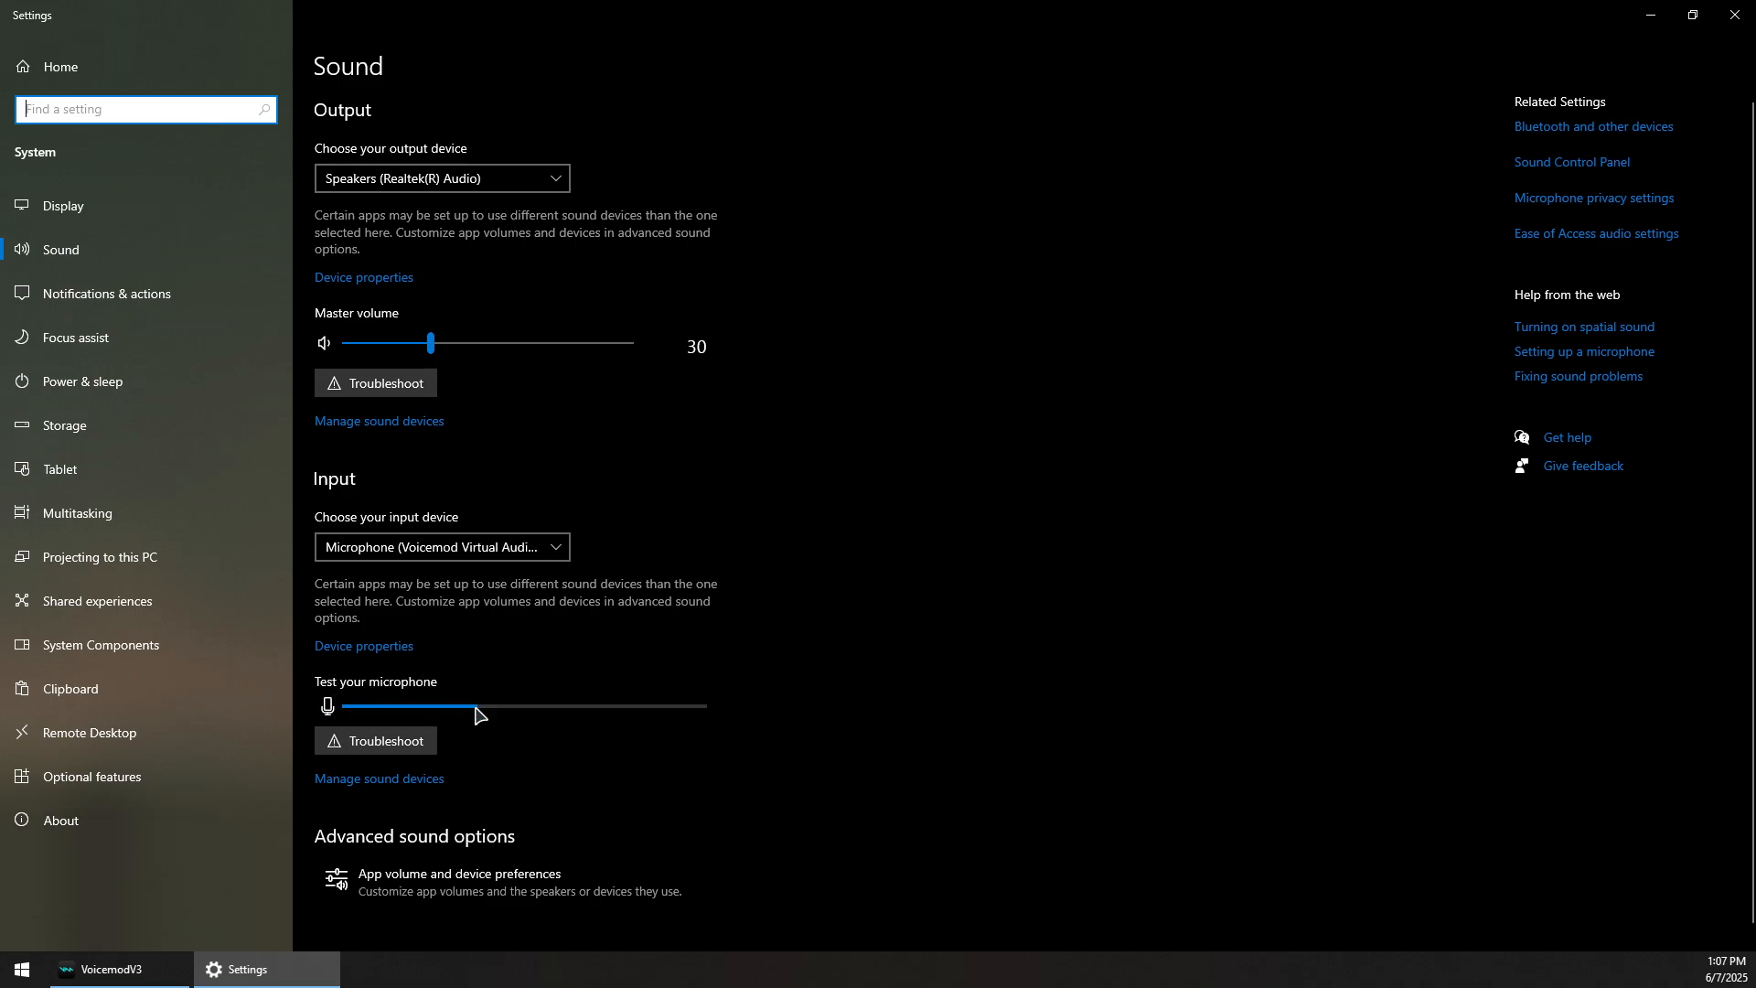
{"action": "mouse_move", "coordinate": [546, 731]}
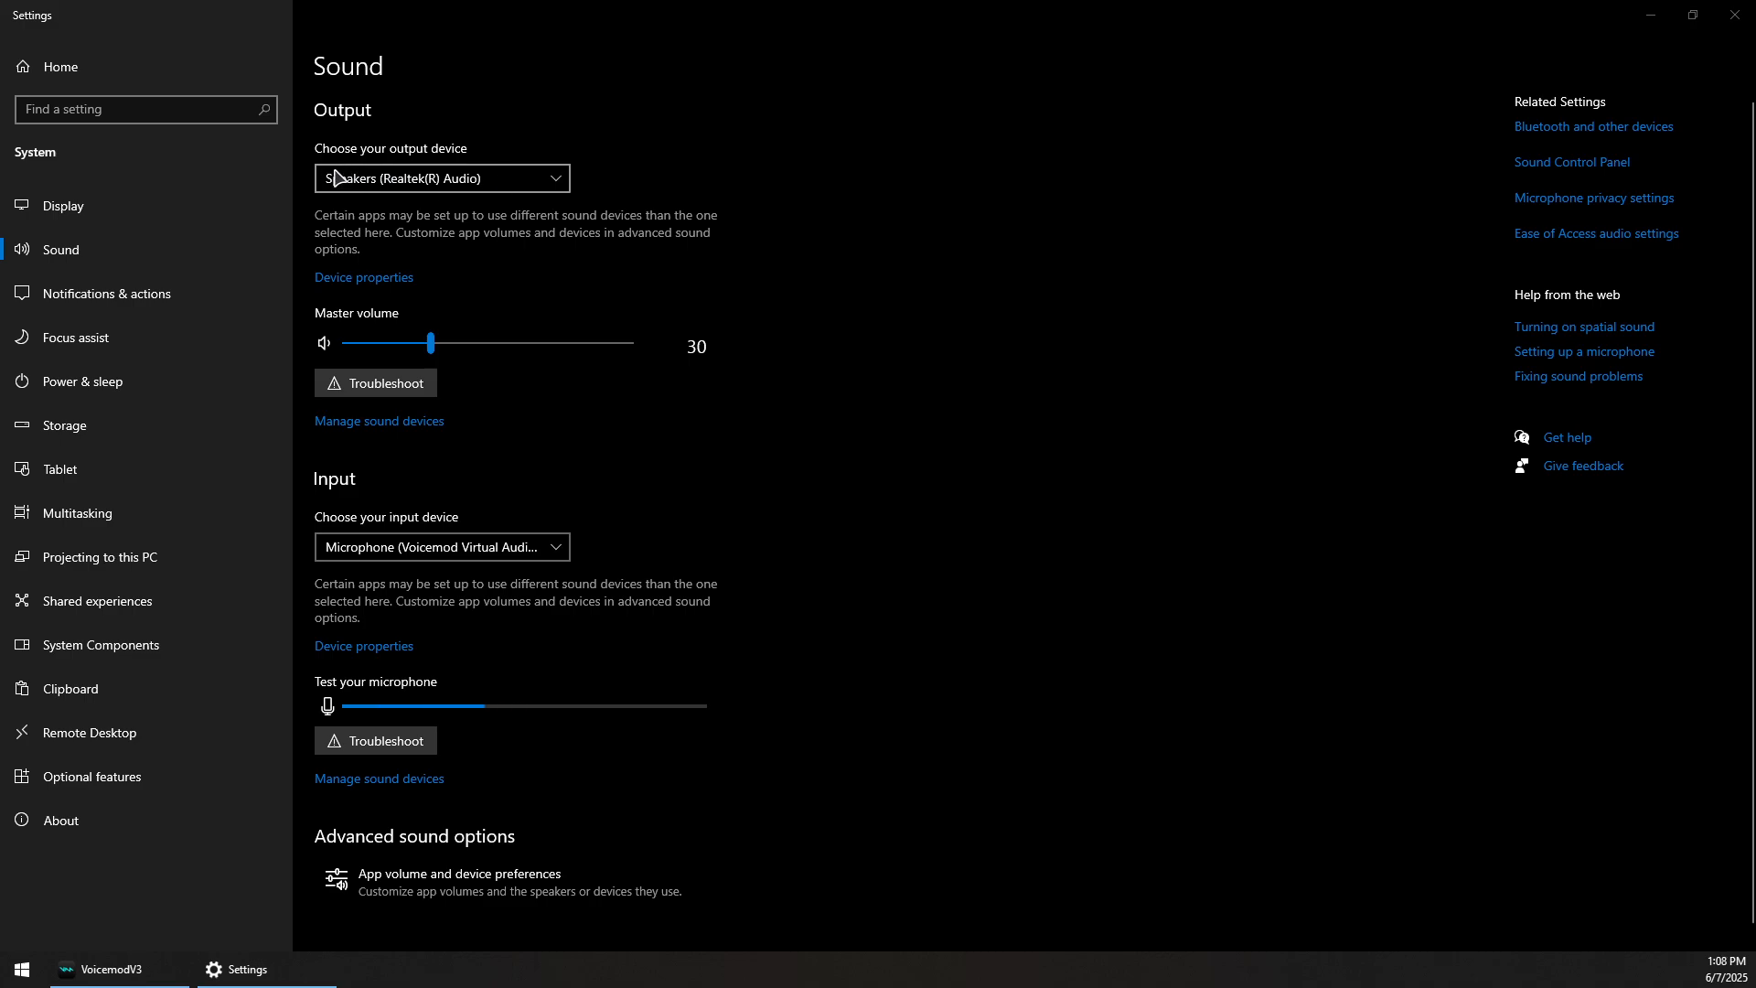
{"action": "scroll", "scroll_direction": "up", "scroll_amount": 3}
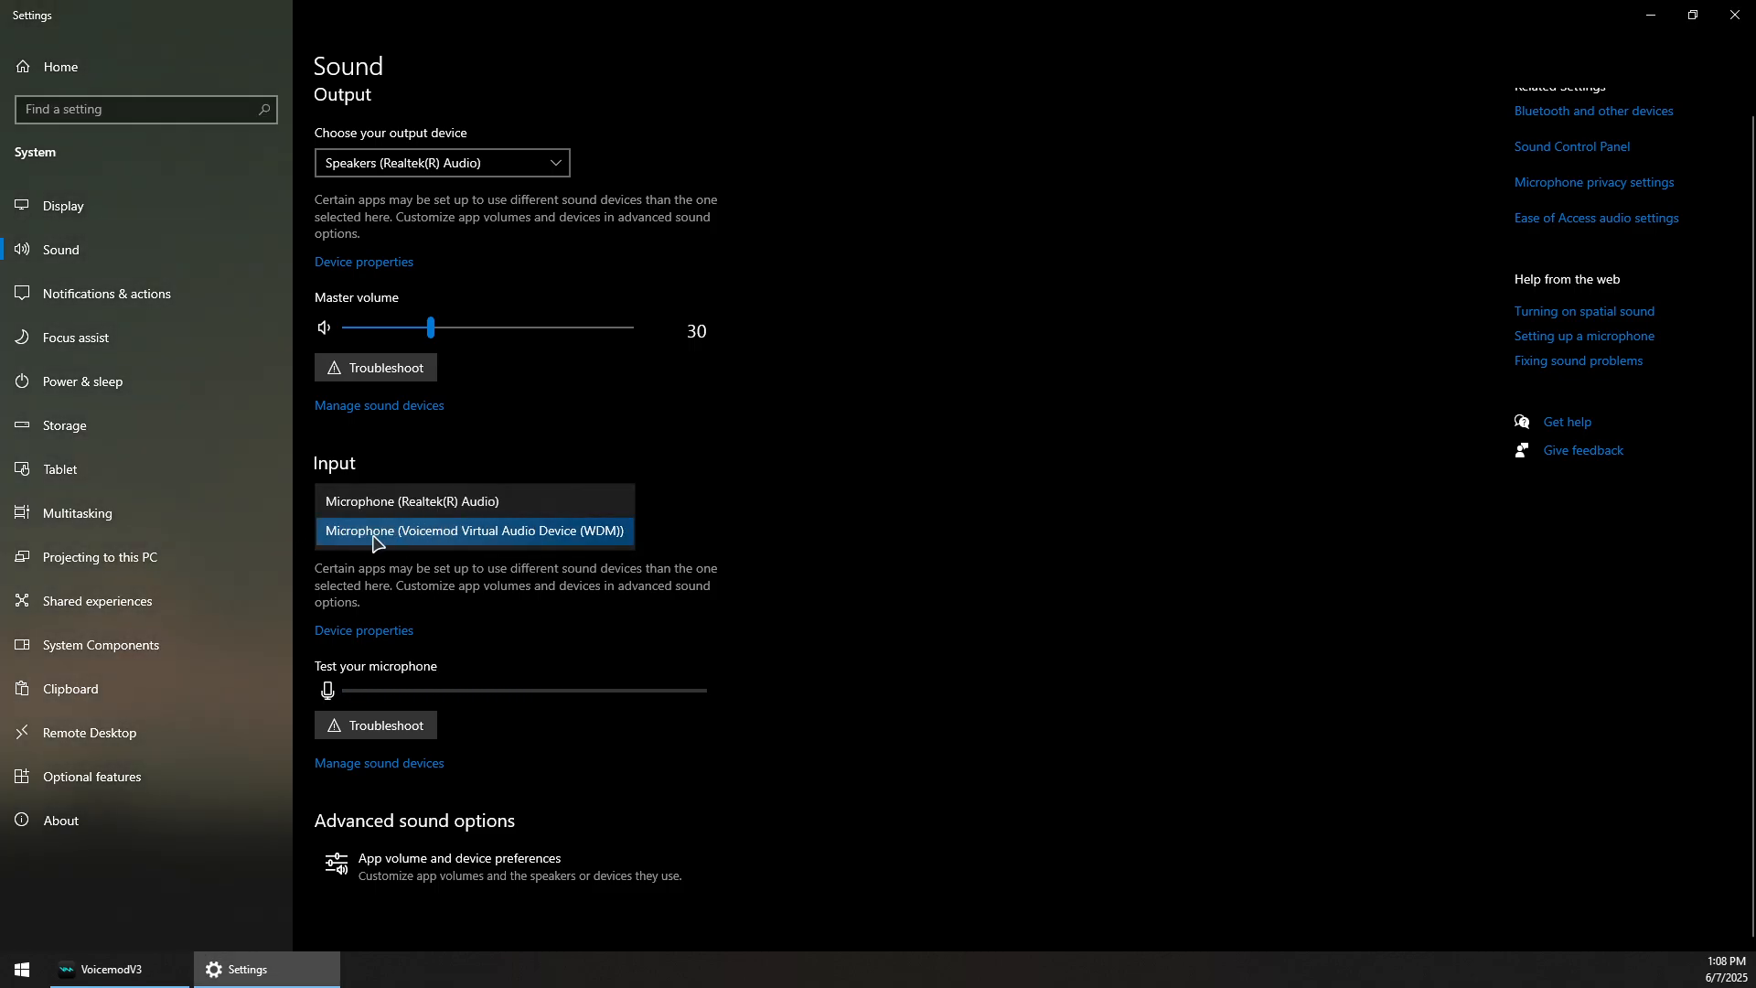
{"action": "left_click", "coordinate": [471, 531]}
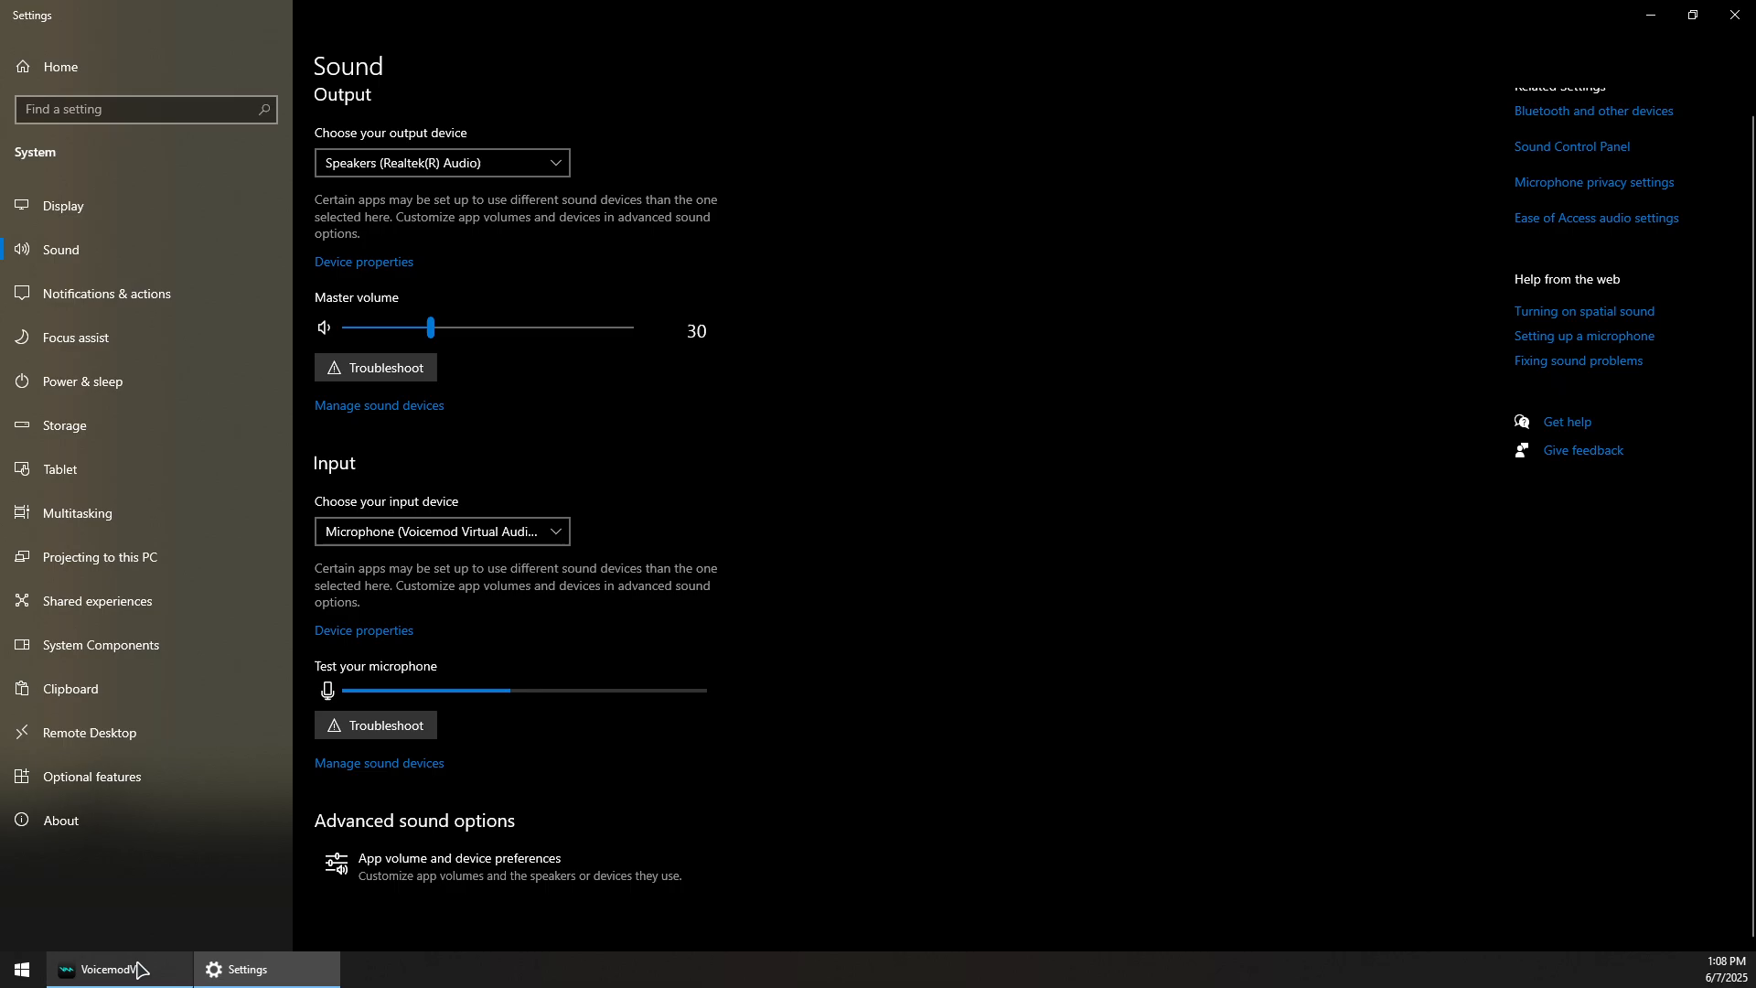
{"action": "left_click", "coordinate": [102, 969]}
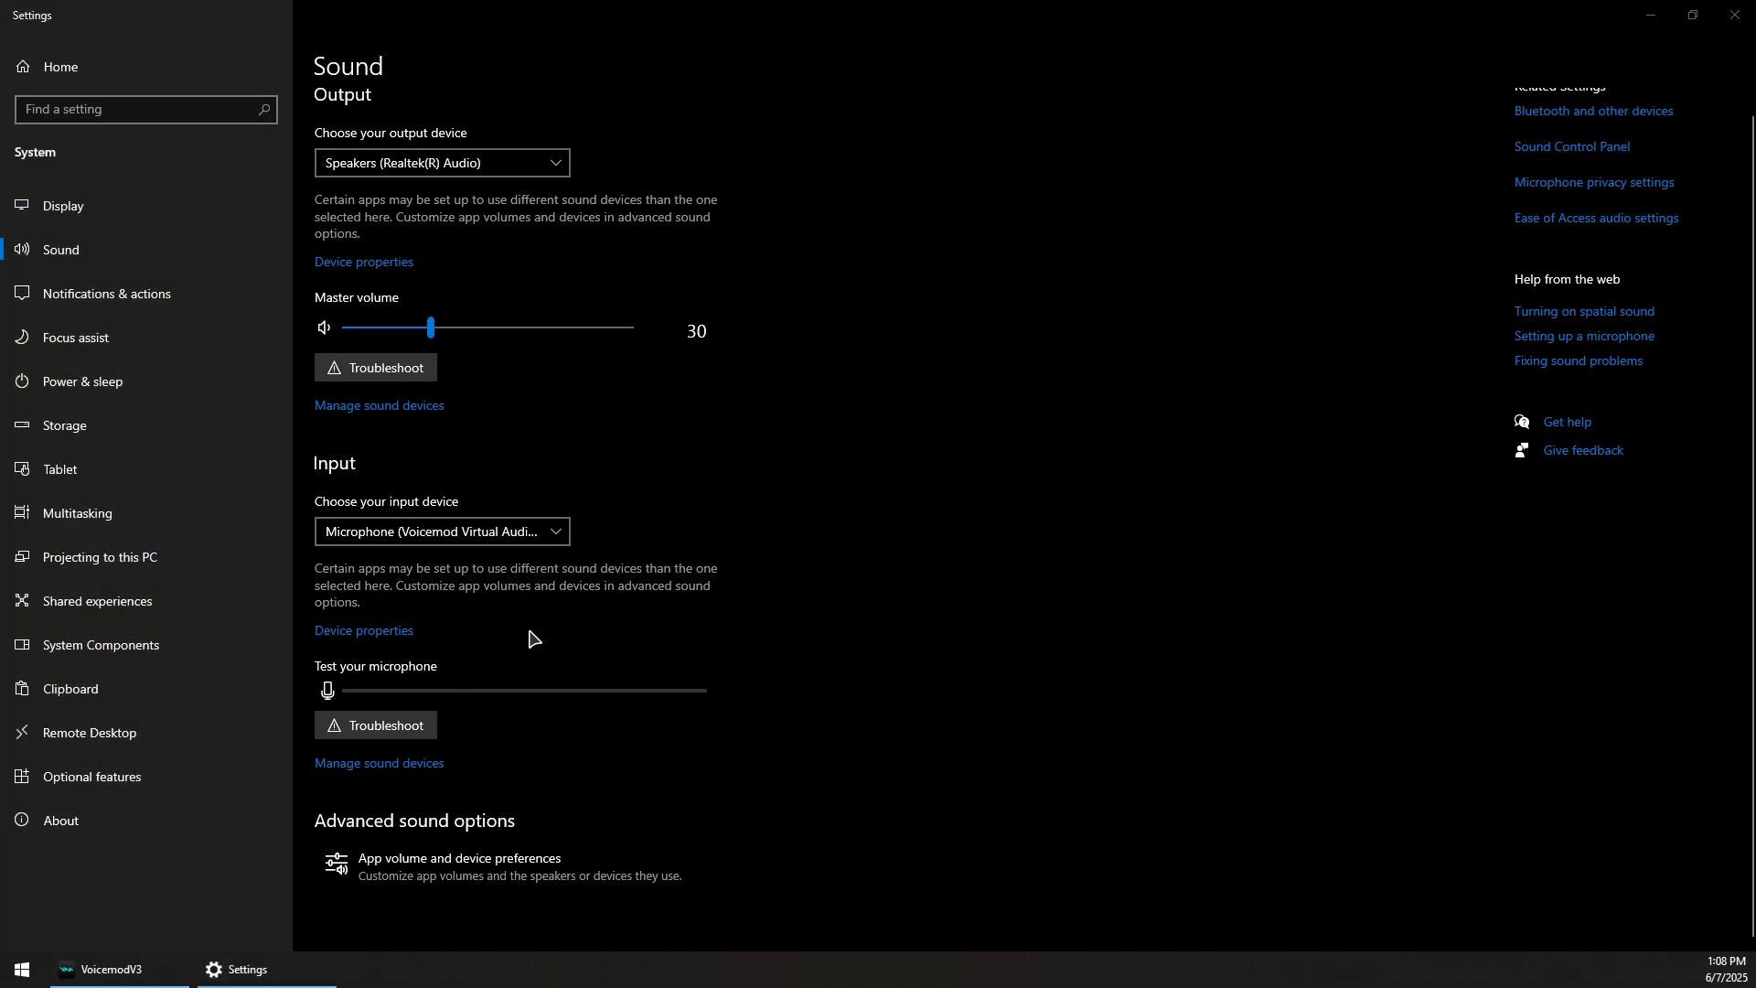
{"action": "mouse_move", "coordinate": [494, 630]}
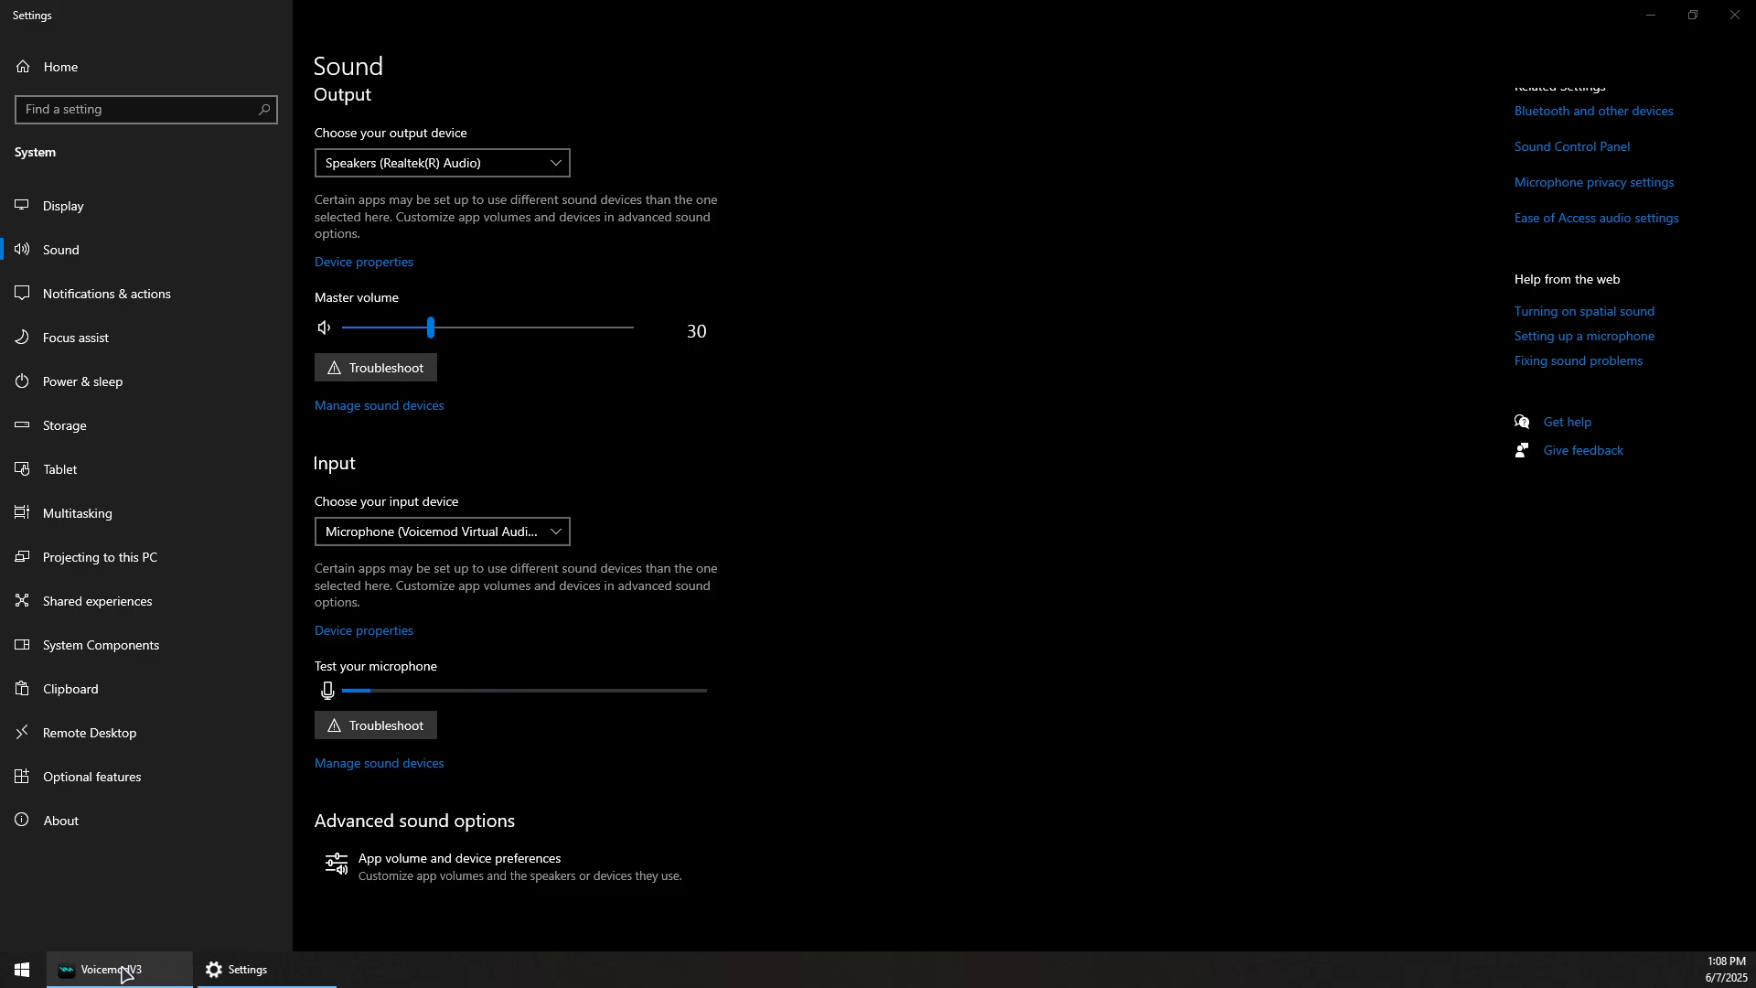
{"action": "mouse_move", "coordinate": [117, 969]}
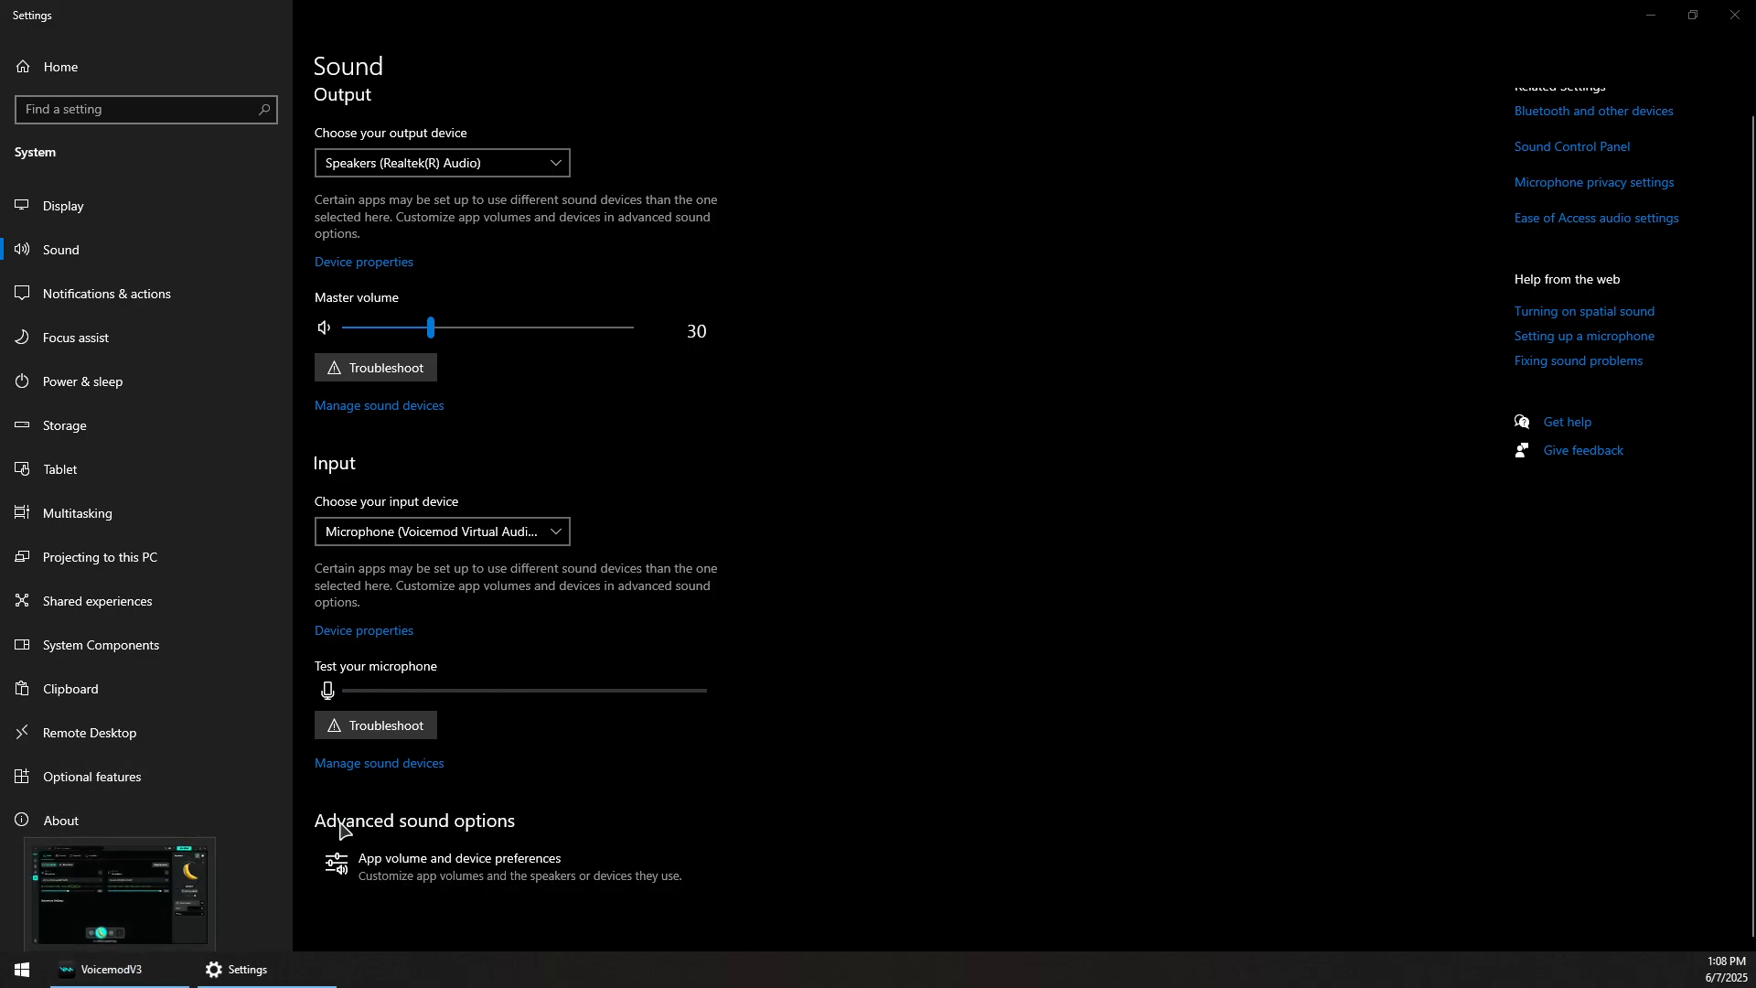